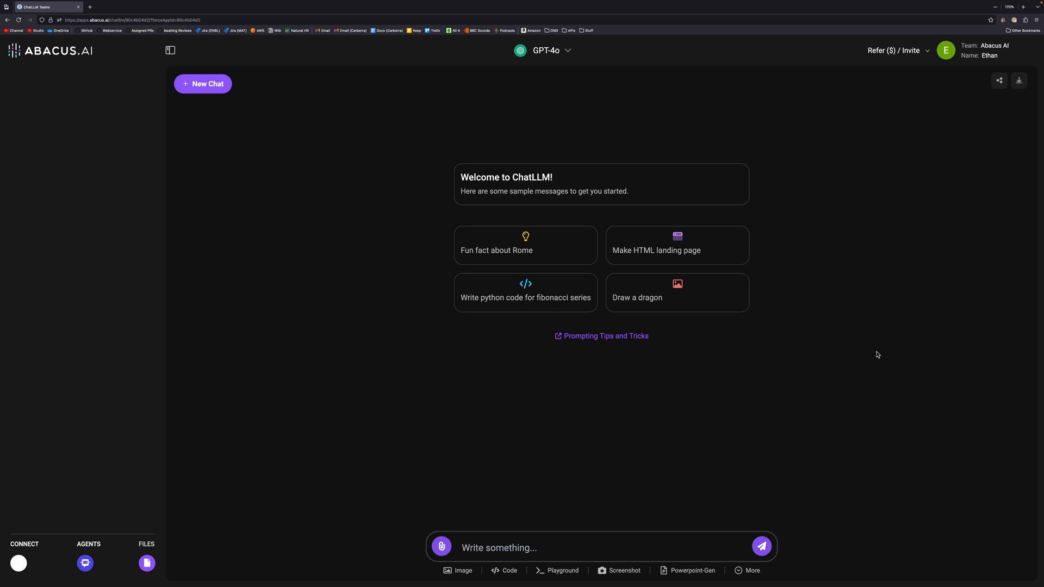
Look through the account options and the bot list, keeping GPT-4o as the chat model
click(946, 50)
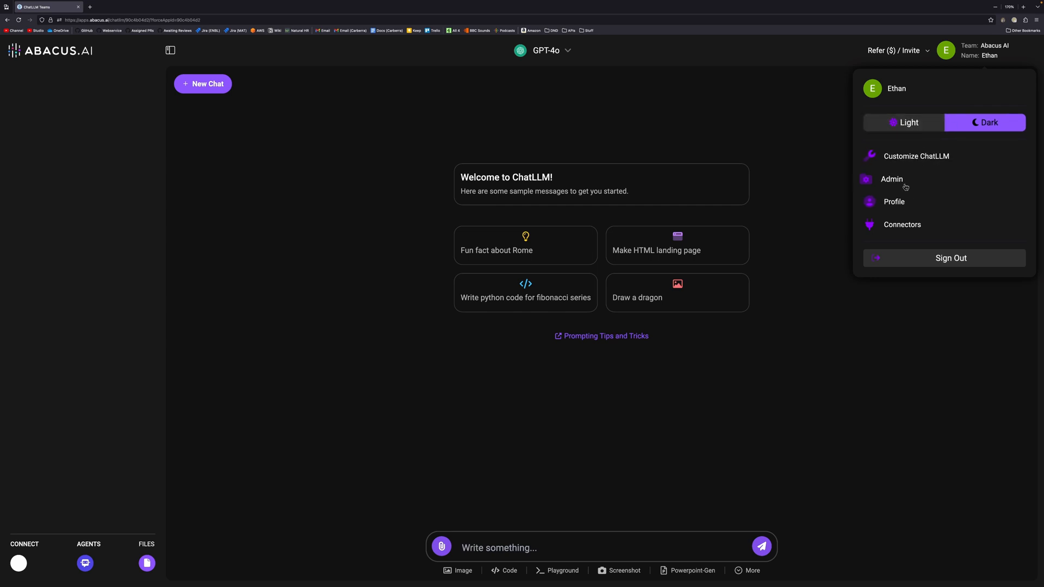
click(809, 174)
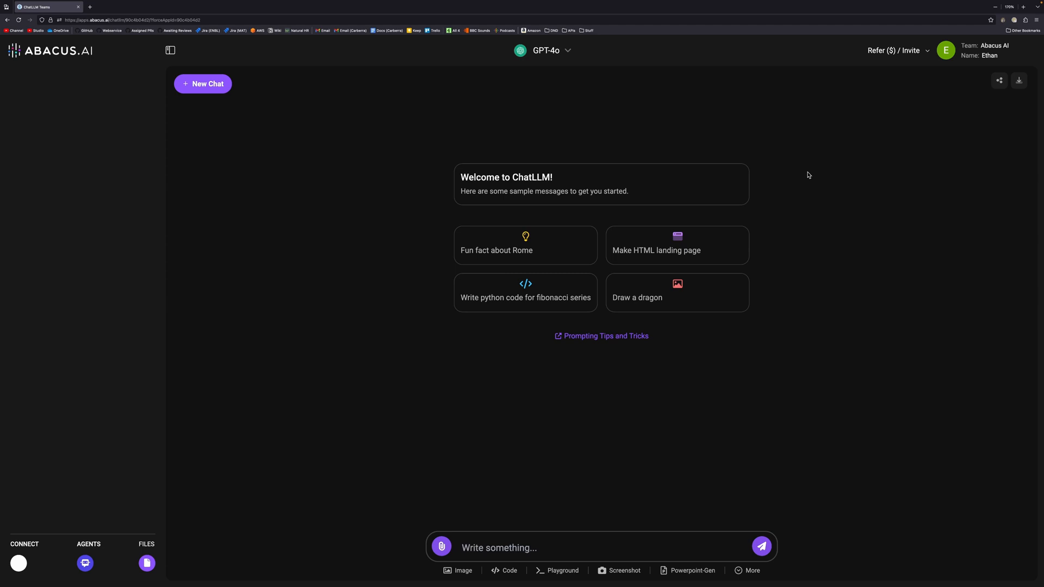
mouse_move(653, 106)
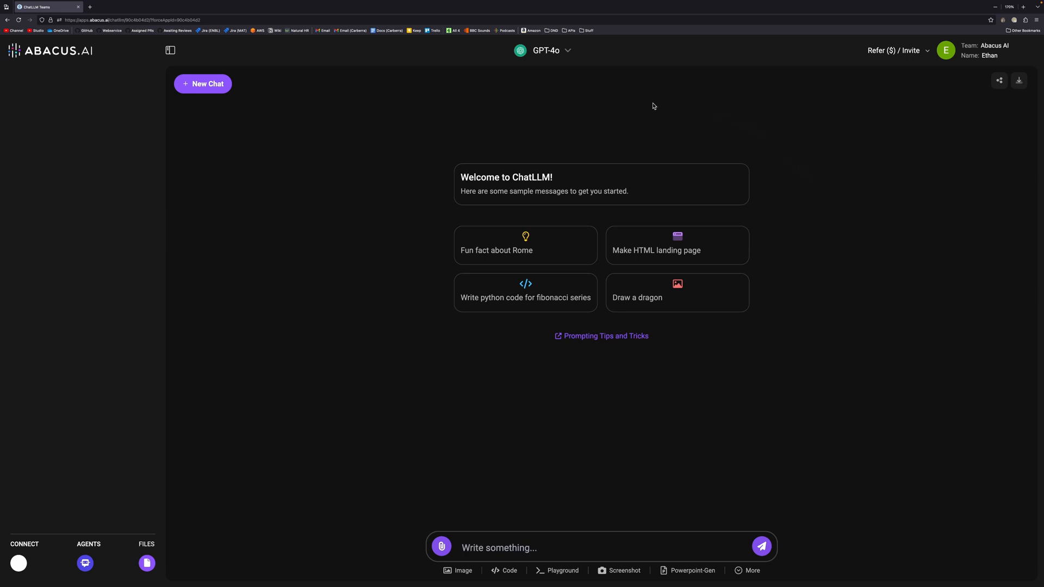
click(568, 50)
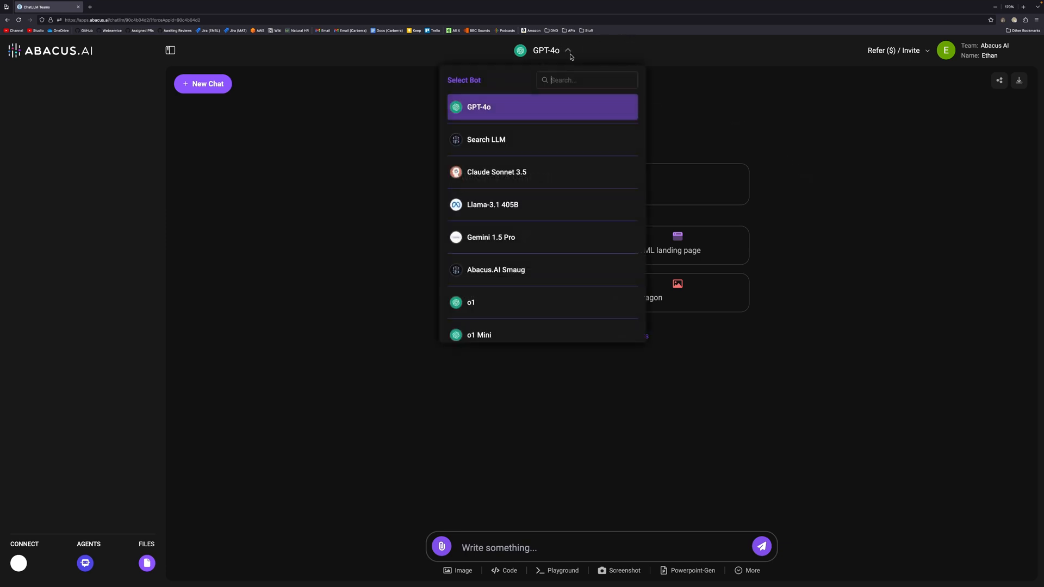
mouse_move(518, 147)
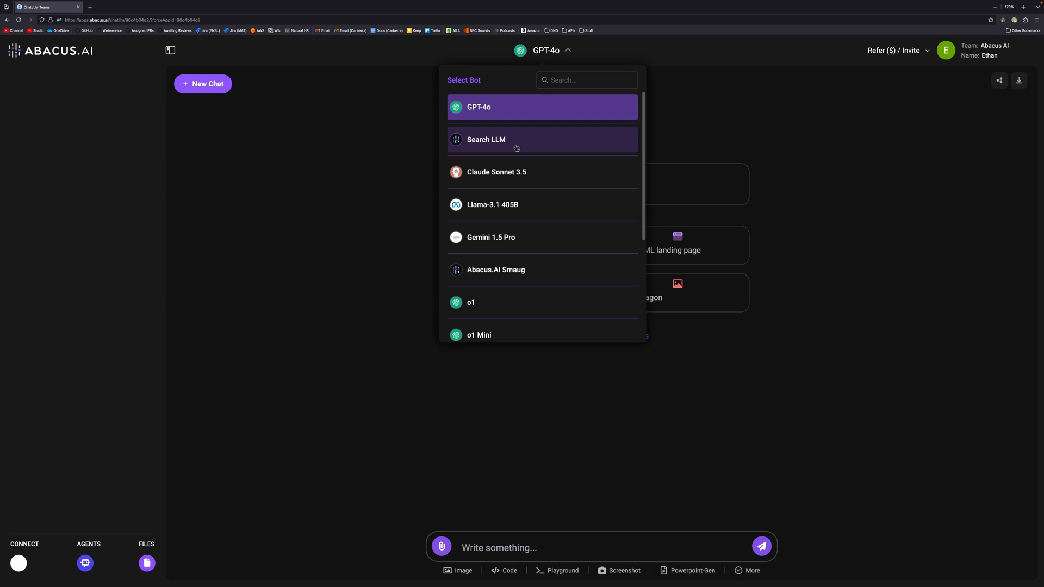
mouse_move(547, 175)
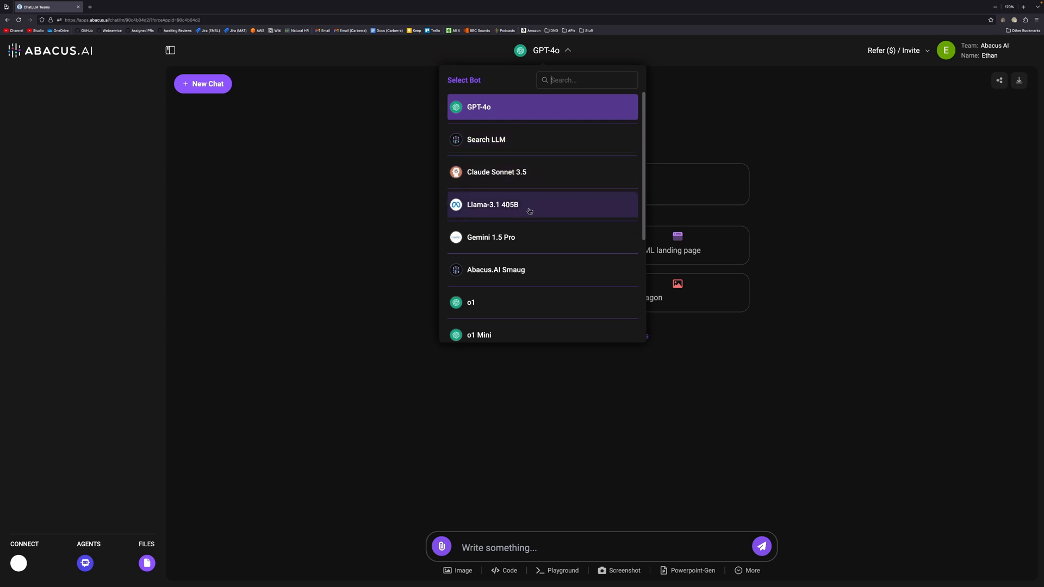
mouse_move(526, 226)
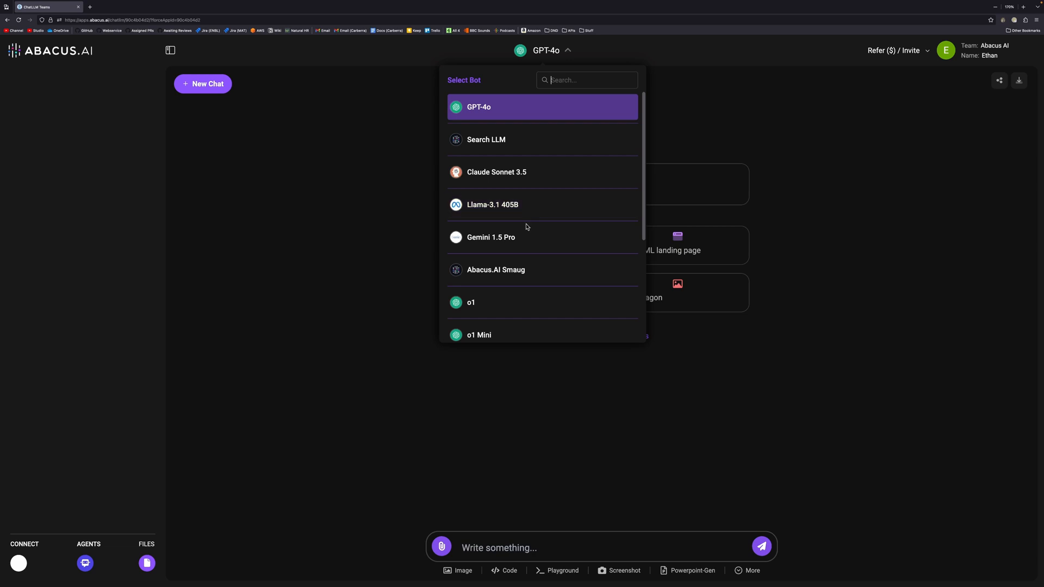
mouse_move(538, 270)
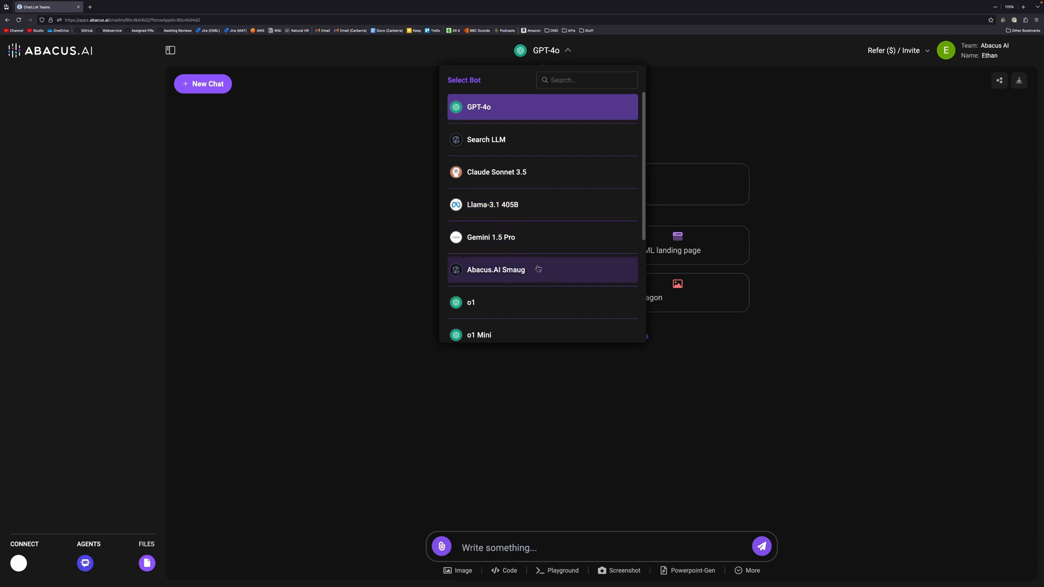
mouse_move(546, 274)
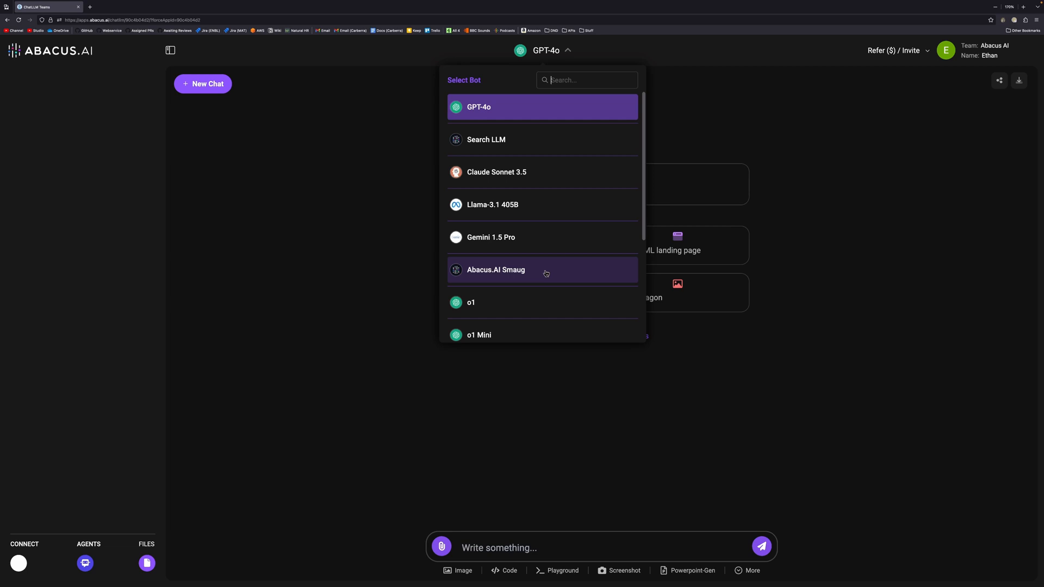
scroll(down, 3)
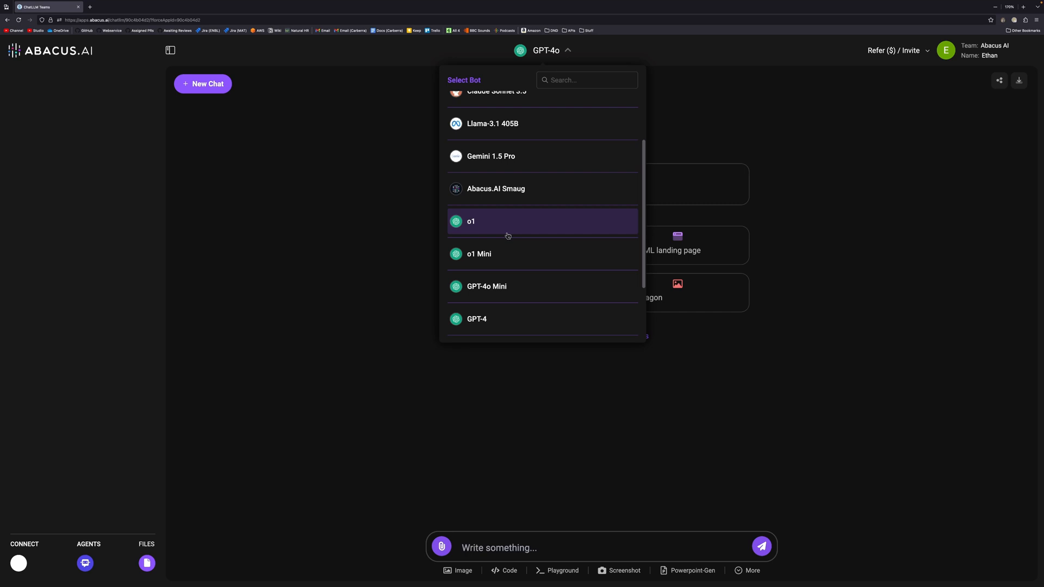
click(586, 81)
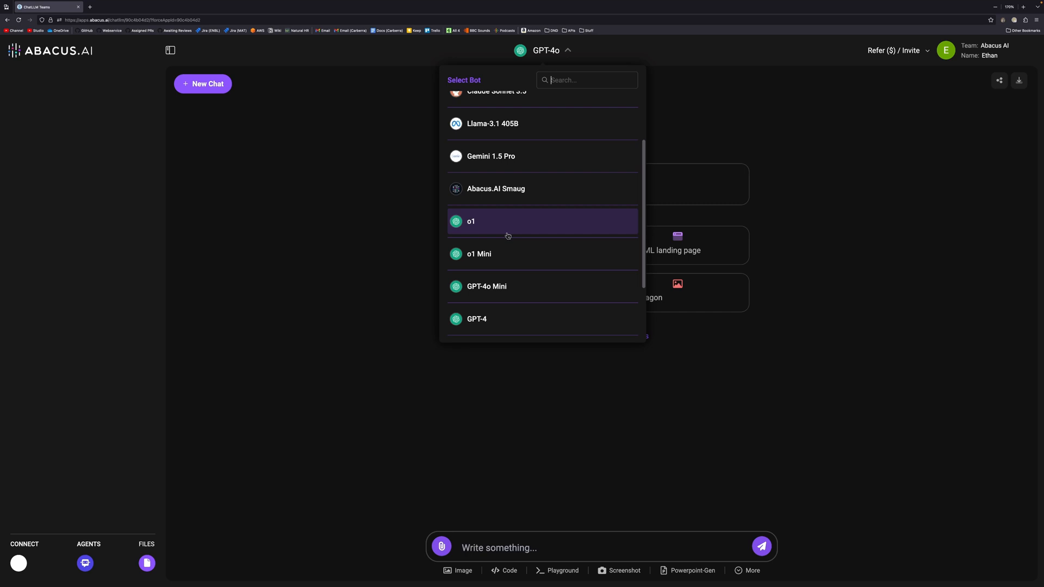
Ask GPT-4o to 'Summarise the content of this PDF.' for the attached Adam Optimiser.pdf
scroll(down, 3)
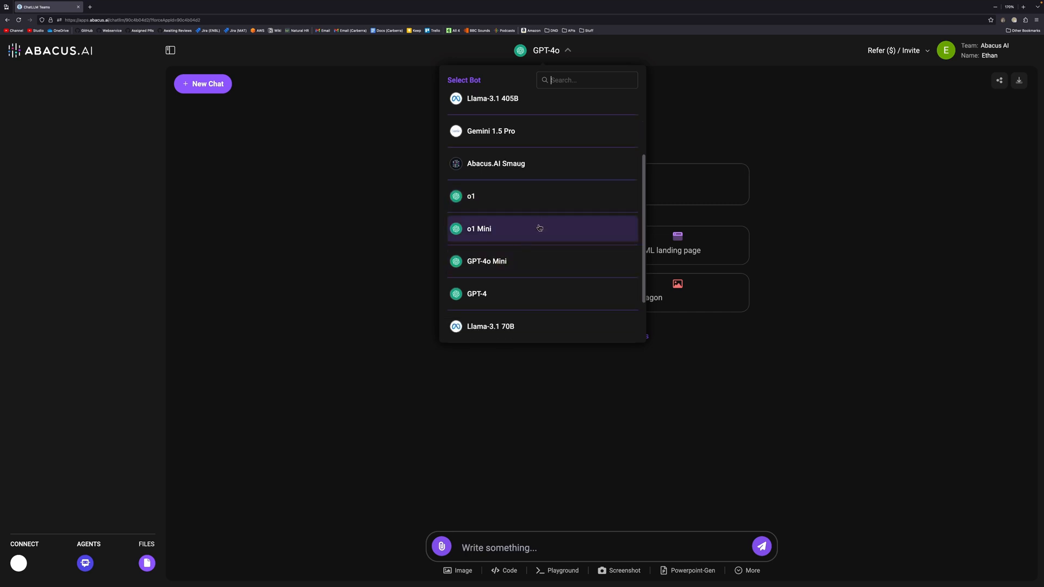
scroll(down, 3)
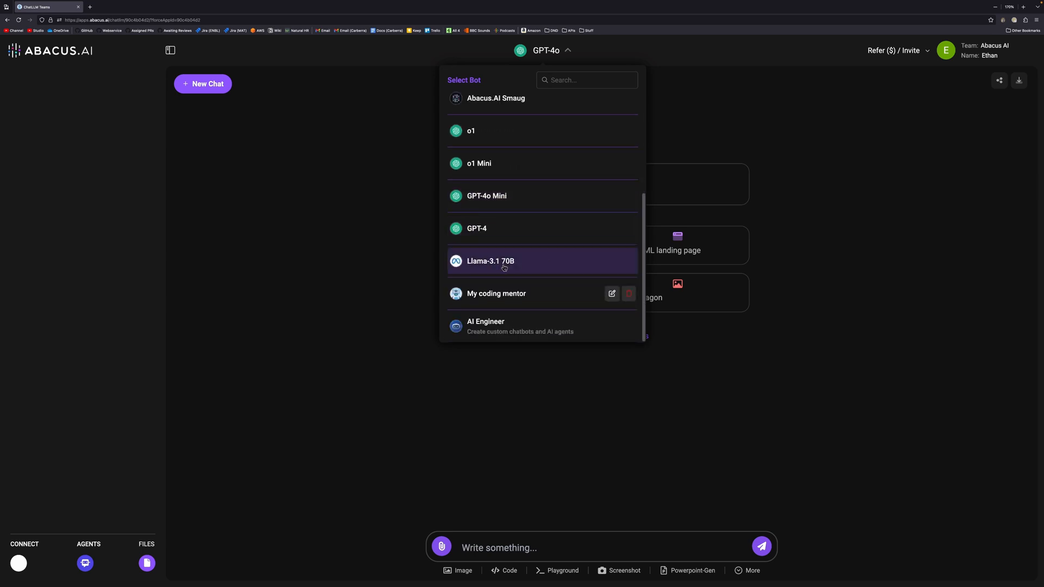
mouse_move(531, 250)
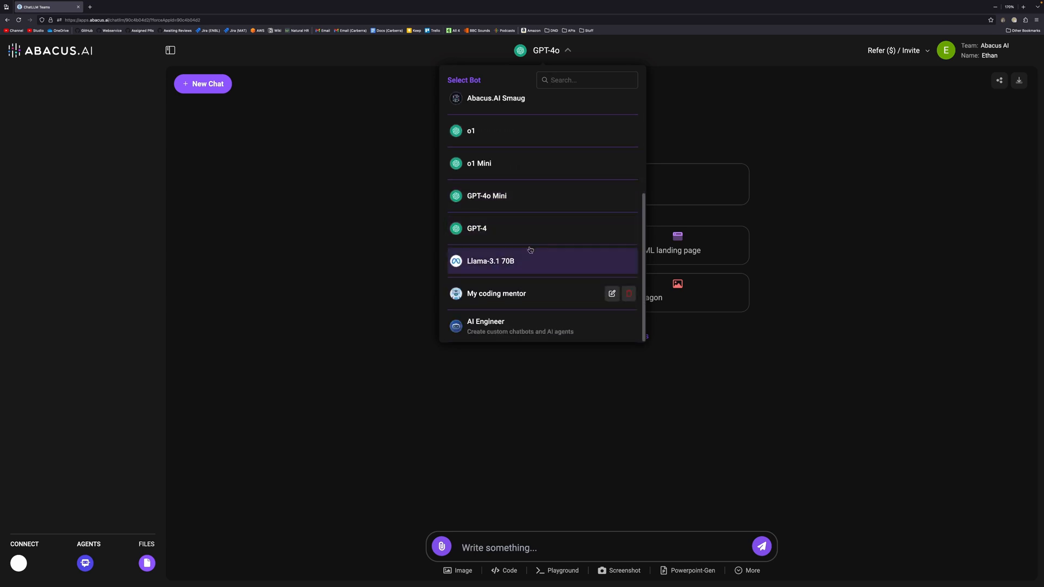
mouse_move(618, 295)
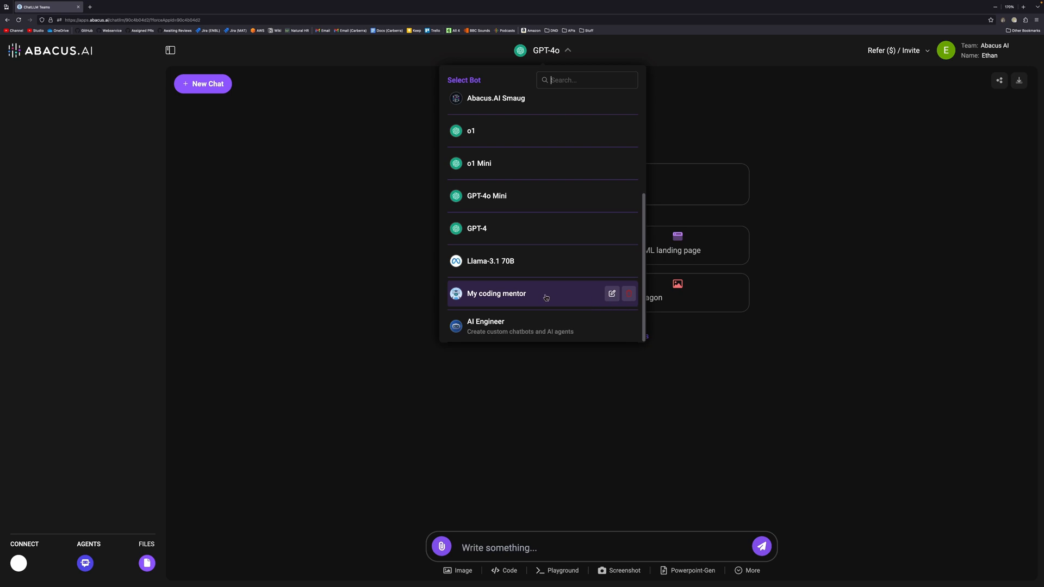
mouse_move(508, 334)
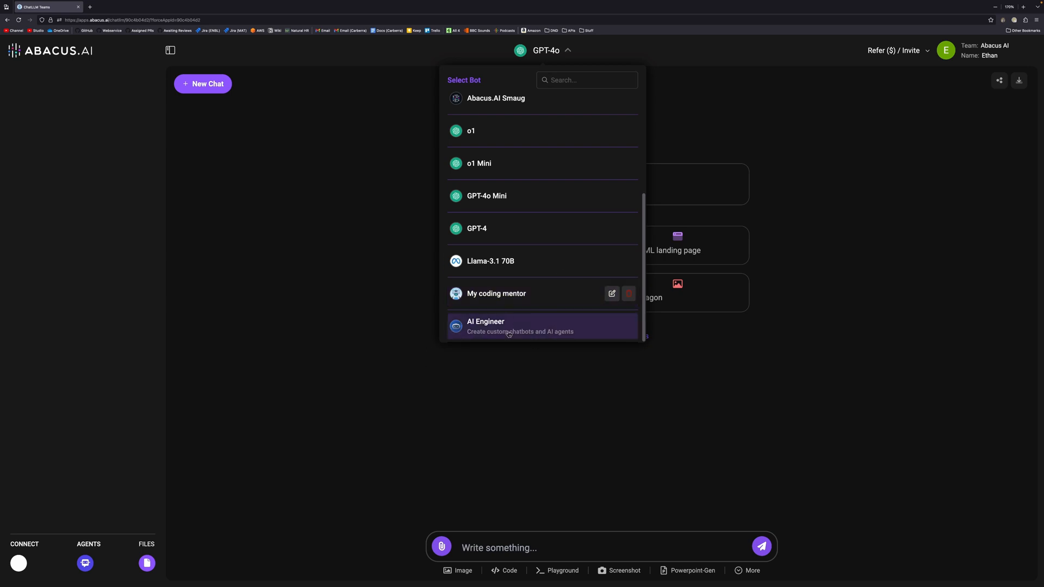
mouse_move(554, 411)
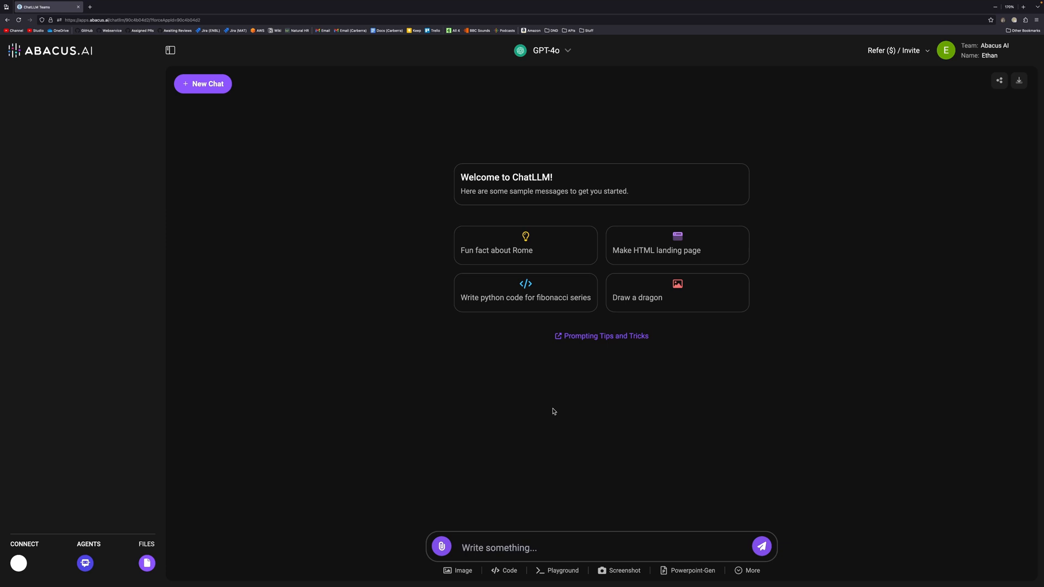
mouse_move(510, 395)
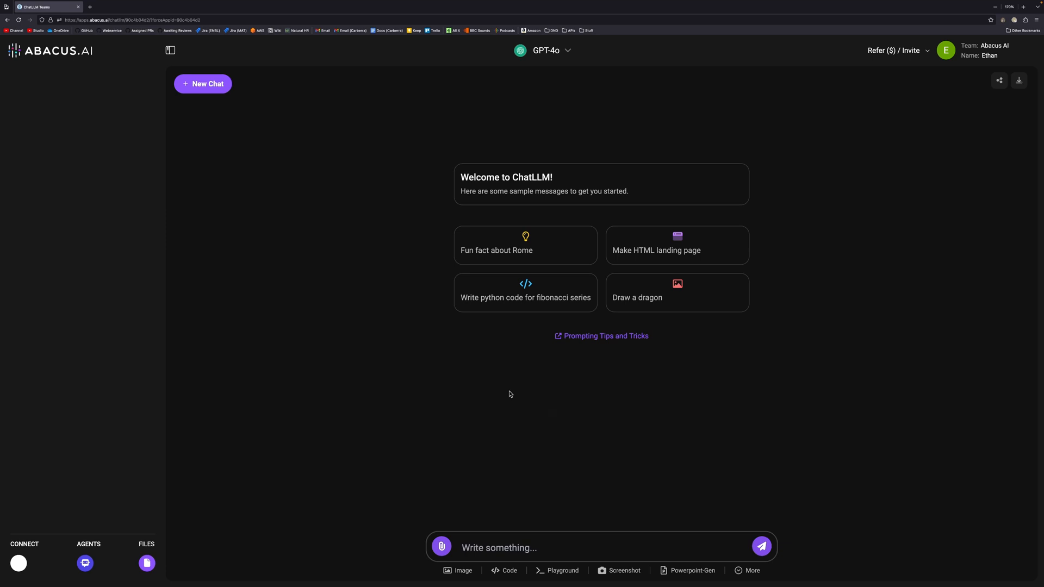
mouse_move(494, 399)
text(Summarise the)
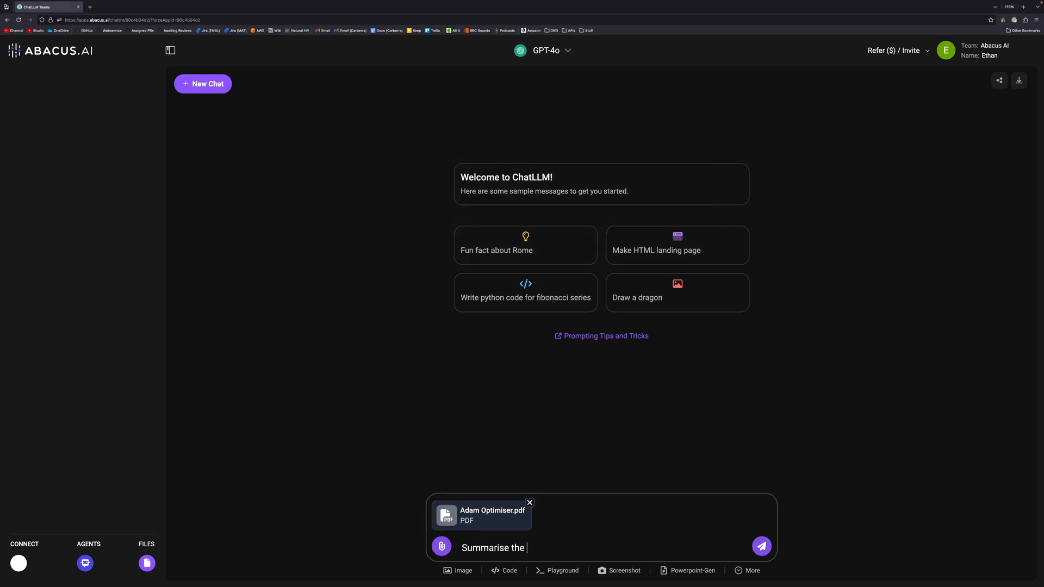
text(content of th)
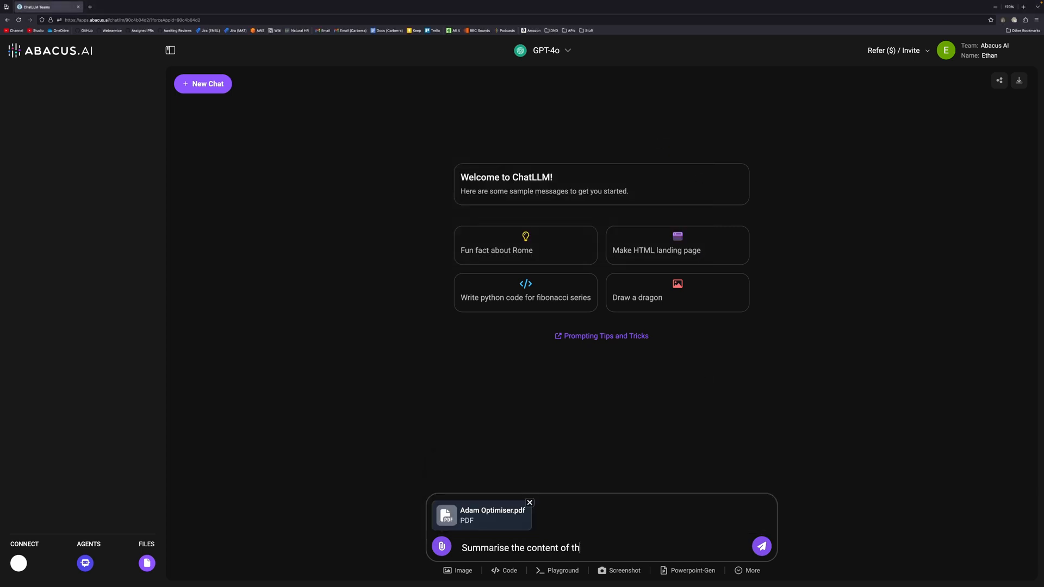
click(761, 546)
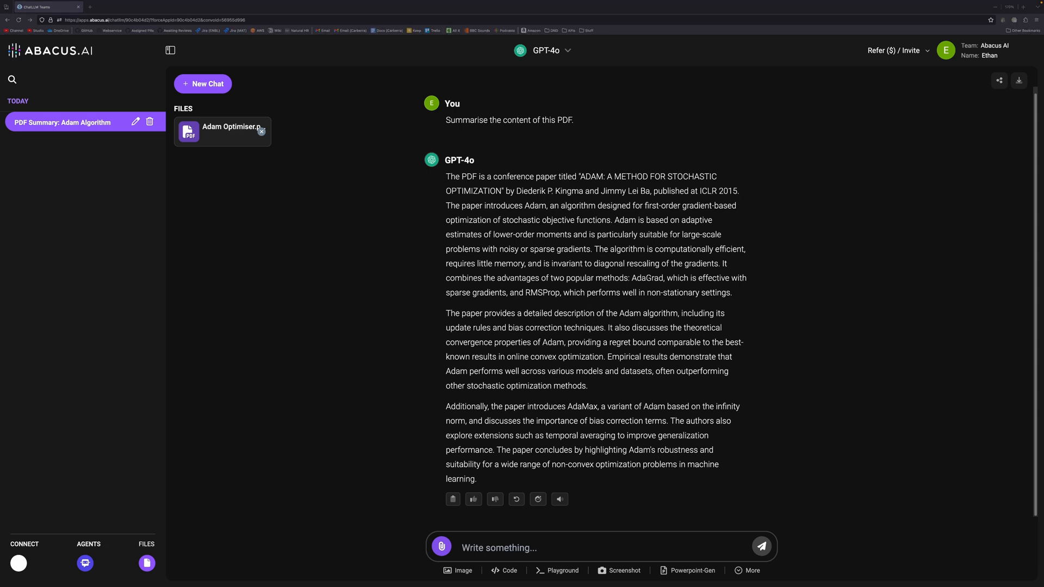
Ask what the document says are Adam's advantages and disadvantages versus other optimisers
text(According to the document, what are the advantages and disadvantages of Adam compared to other available options?)
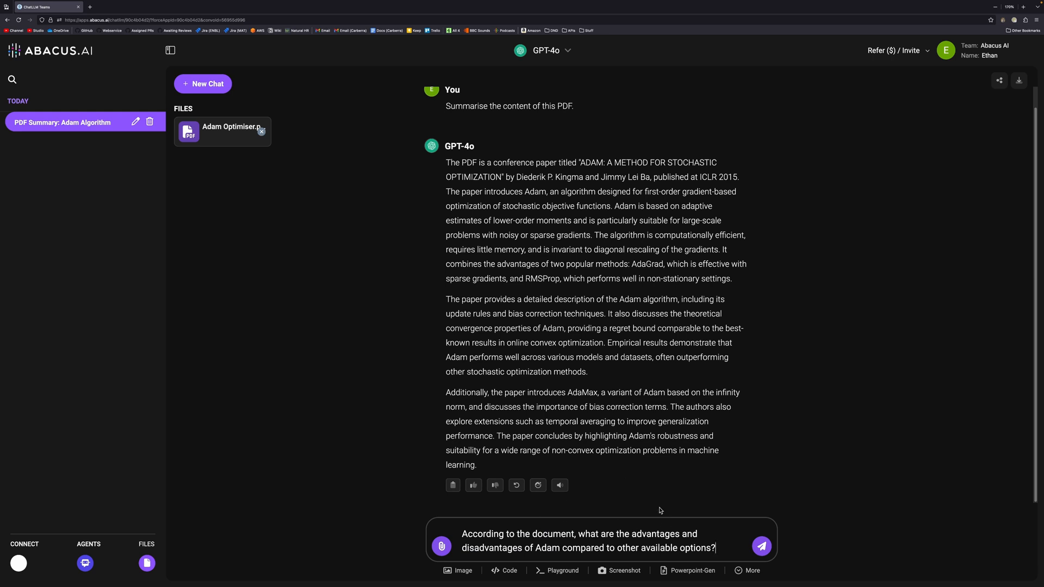
click(761, 546)
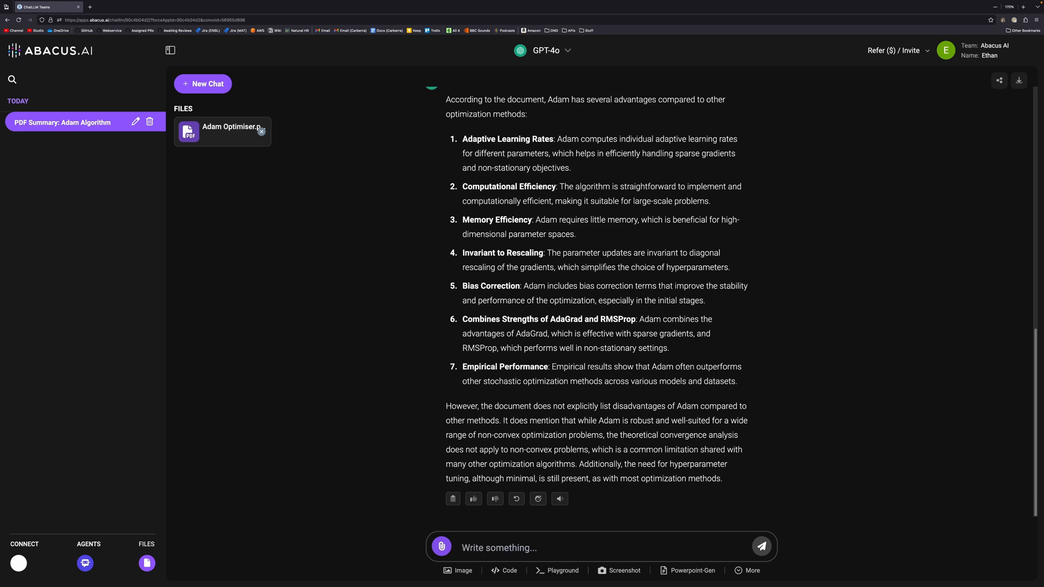
mouse_move(422, 102)
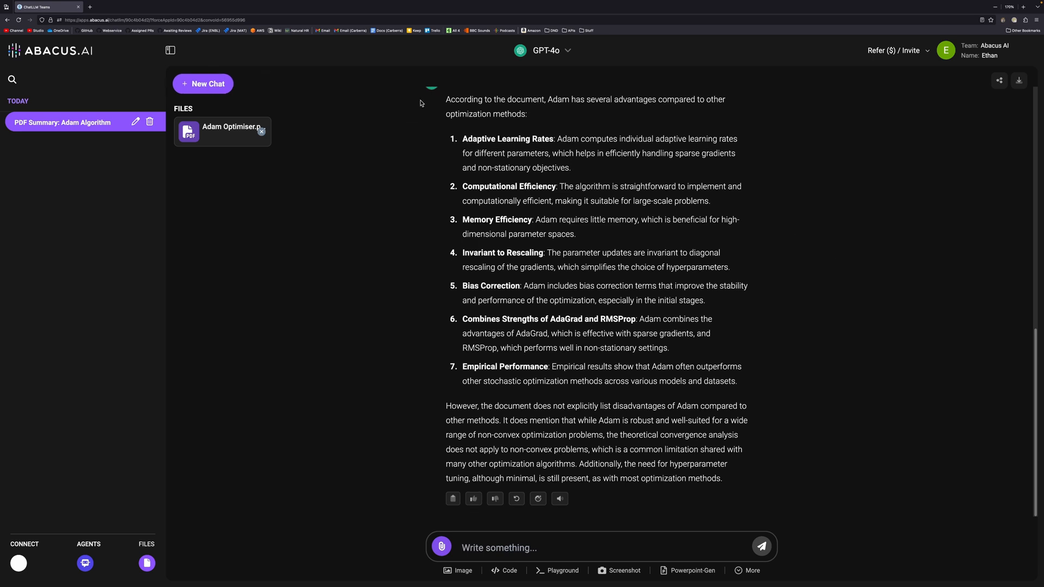
click(550, 50)
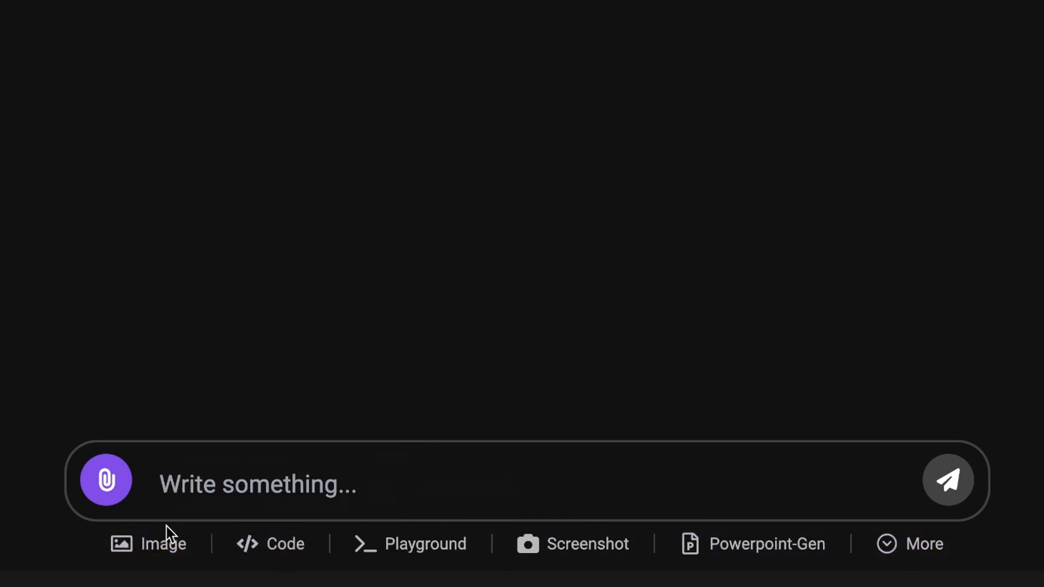
Generate images of a giant plasma-breathing robot dragon over a city chased by helicopters and jets
click(162, 544)
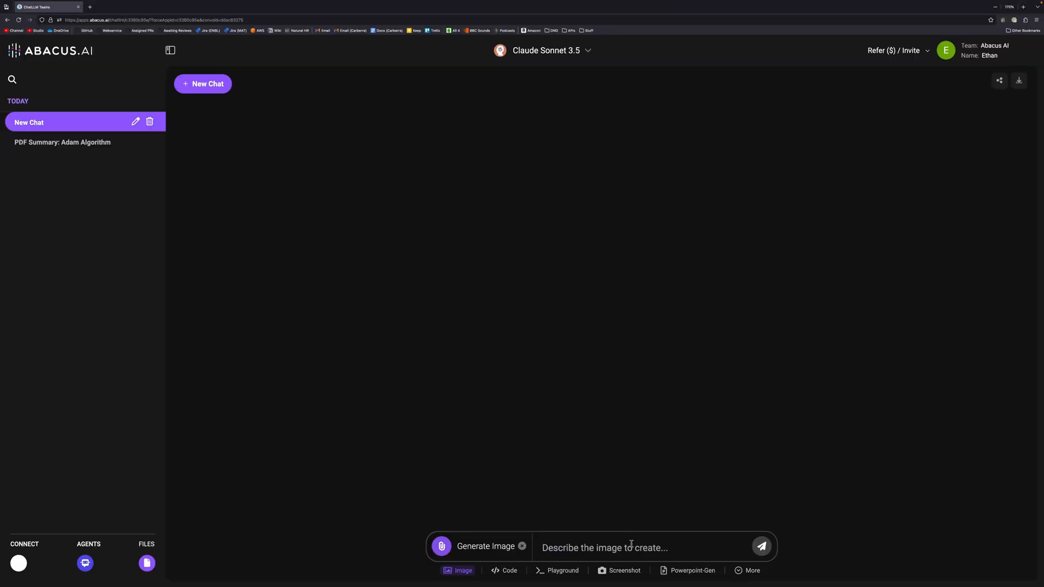
text(A giant robot dragon breathing plasma with lasers shooting from its eyes flying over a city while being chased by helicopters and jet fighters.)
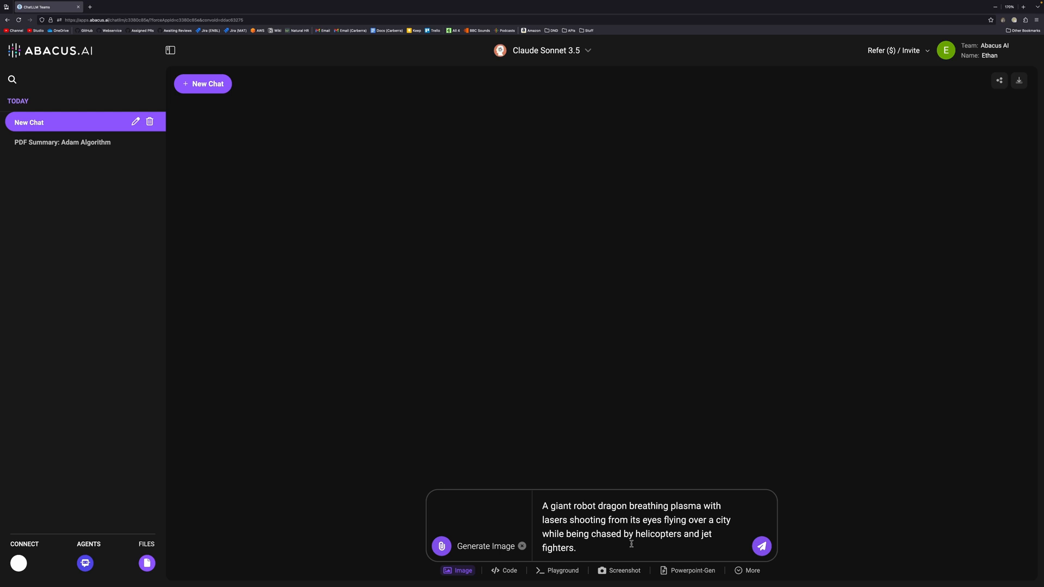
click(761, 546)
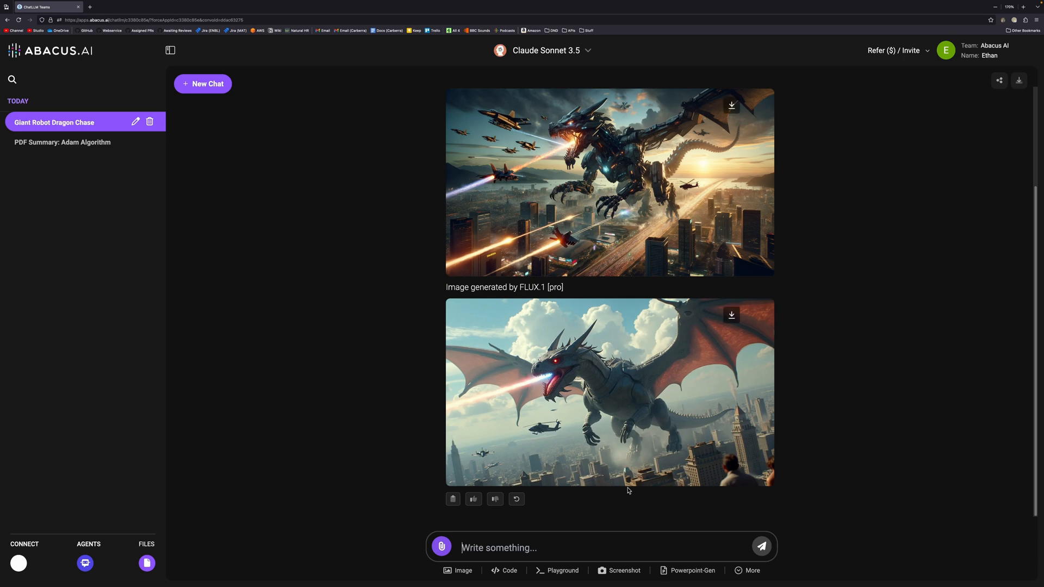
mouse_move(633, 370)
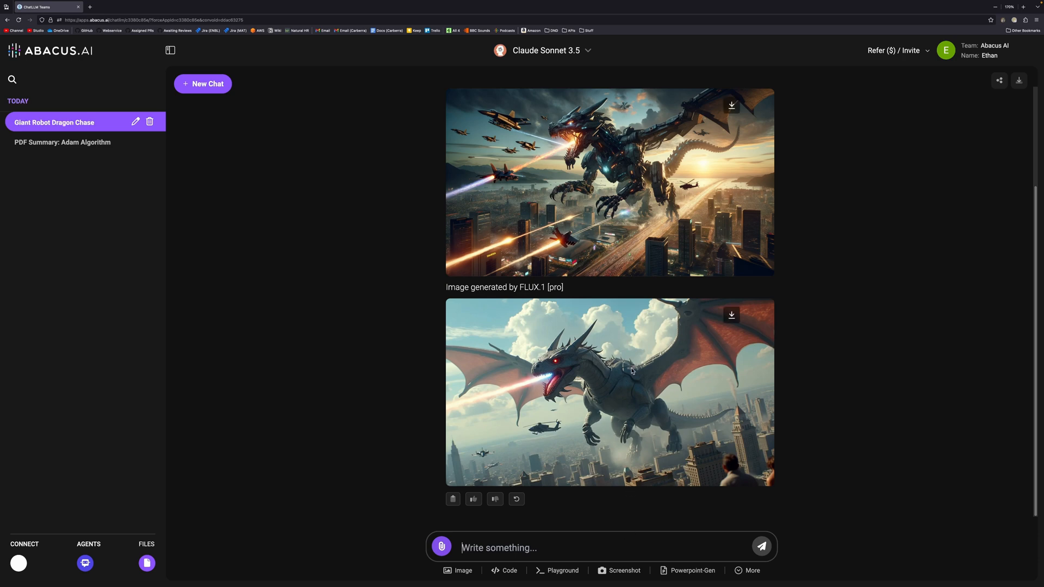
View the first generated robot dragon picture full-size in the lightbox
click(610, 185)
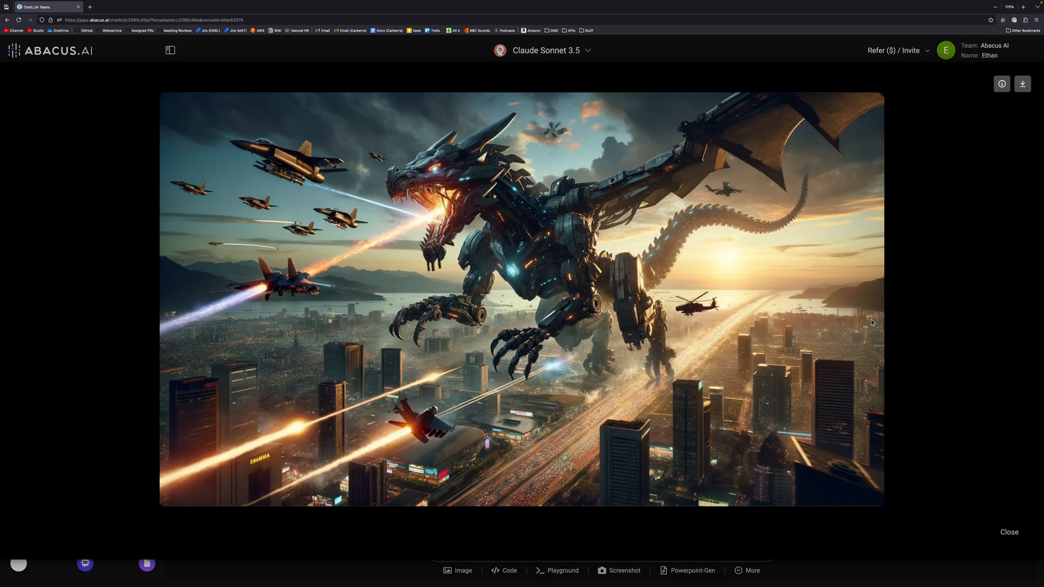
mouse_move(696, 270)
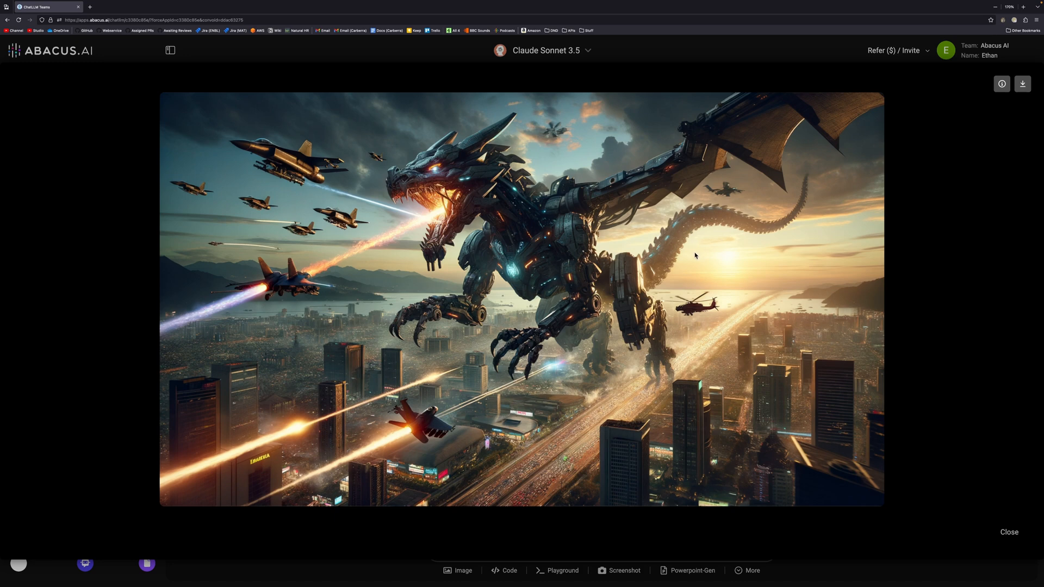
mouse_move(723, 307)
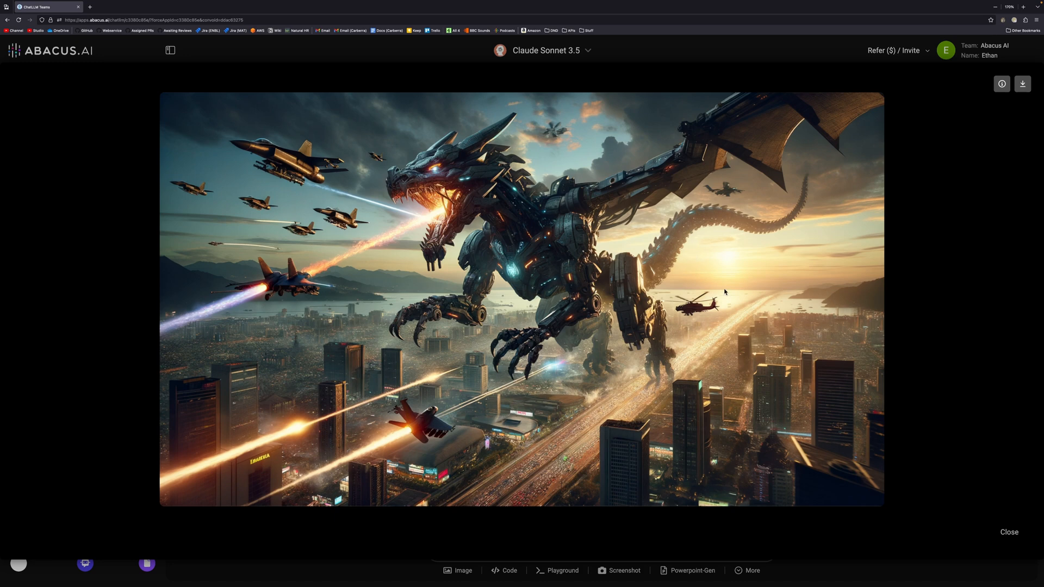
mouse_move(292, 350)
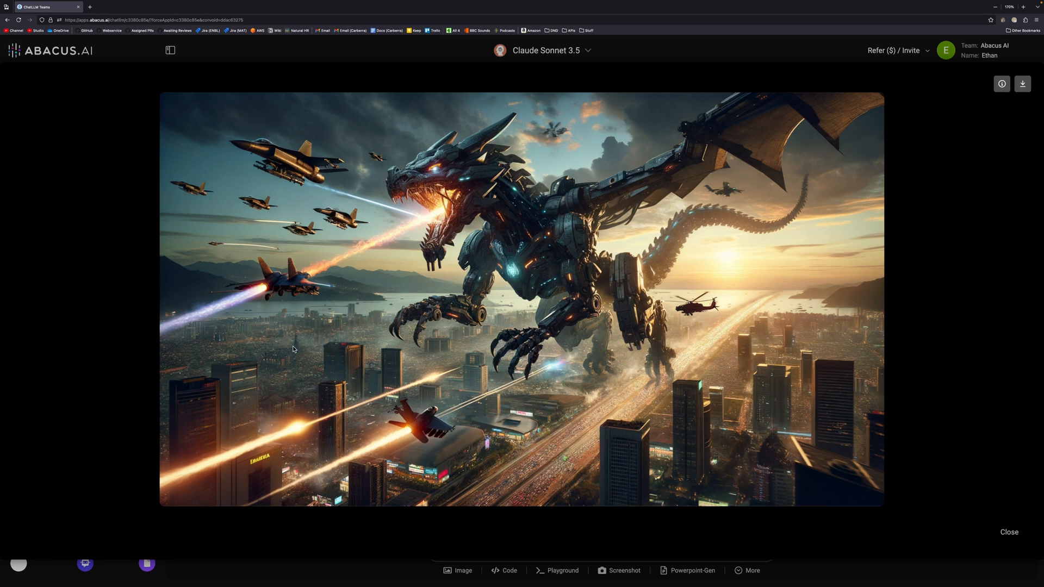
mouse_move(505, 222)
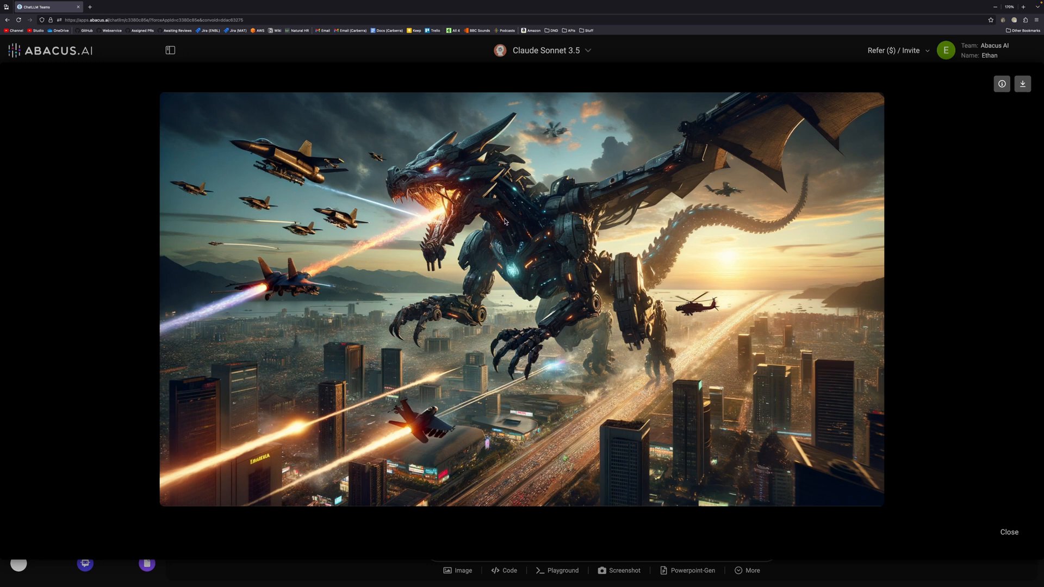
mouse_move(377, 262)
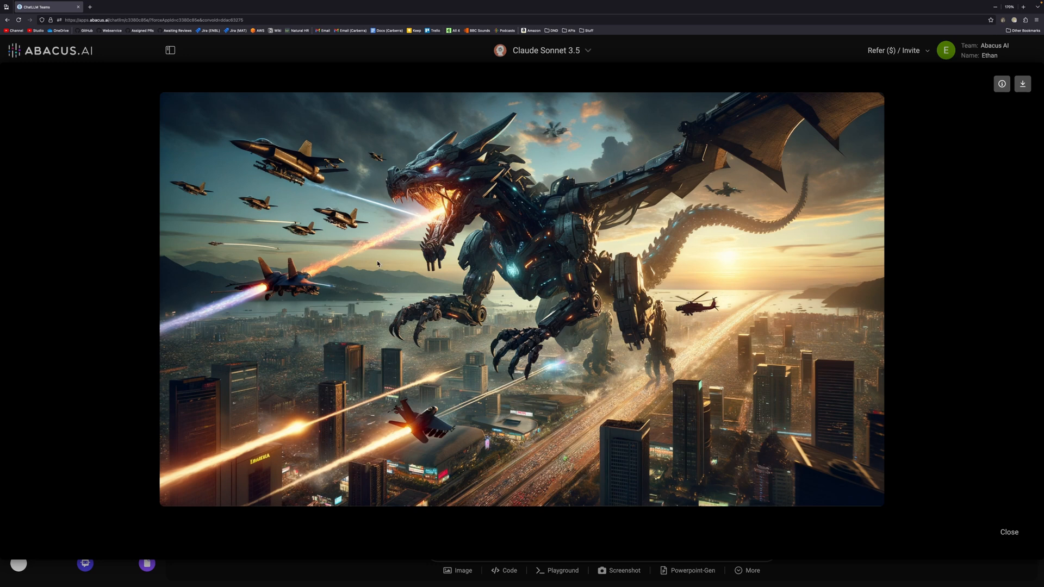
mouse_move(445, 172)
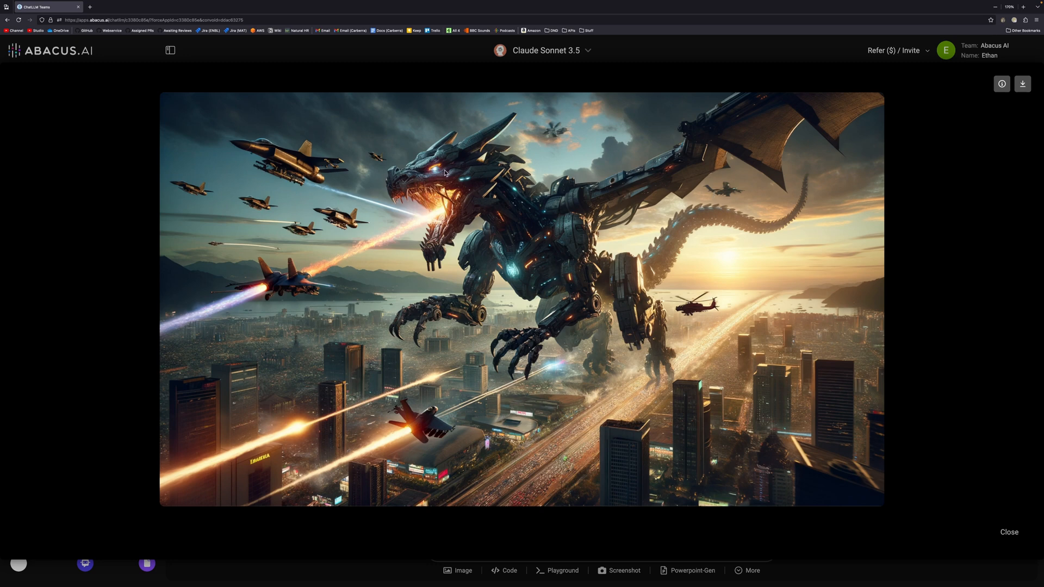
mouse_move(557, 248)
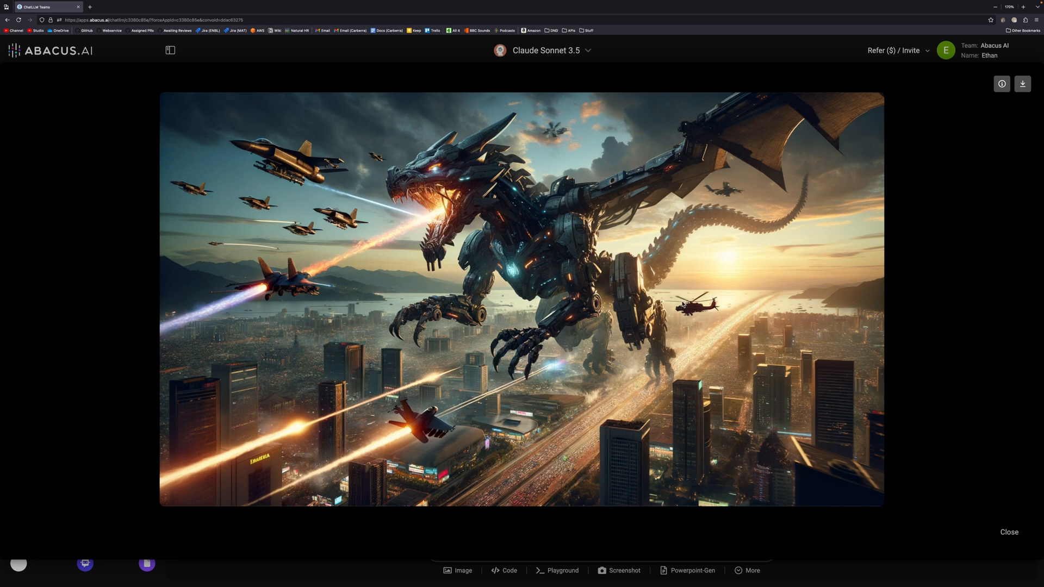
mouse_move(960, 442)
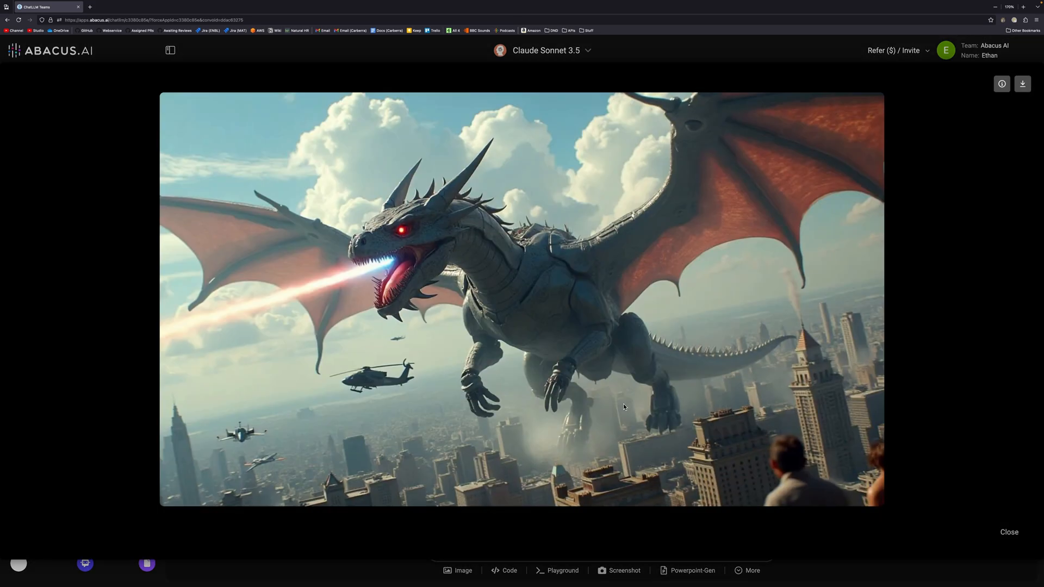
mouse_move(701, 396)
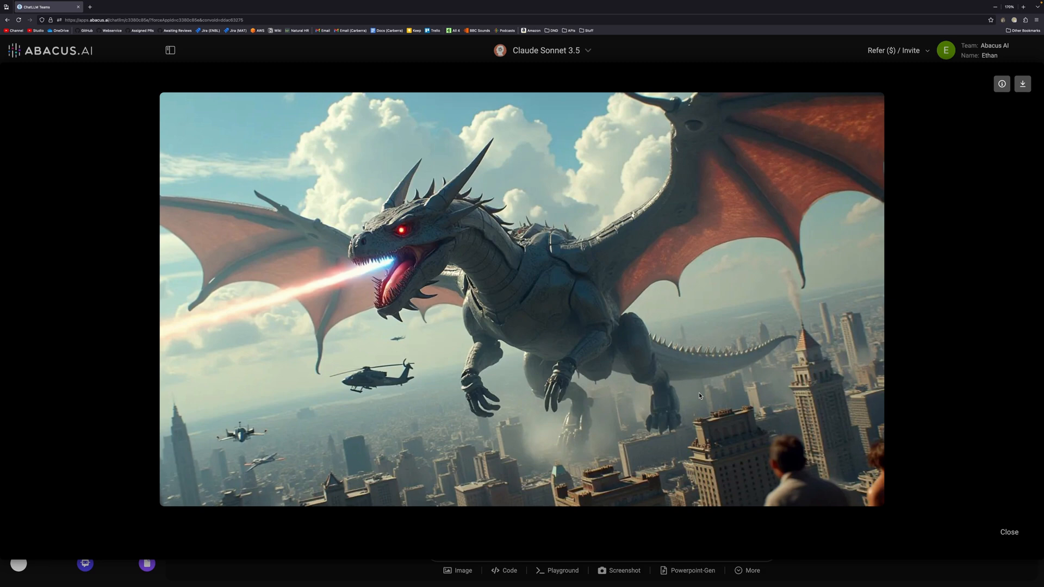
Ask Search LLM 'What are descriptors in Python?'
click(1009, 532)
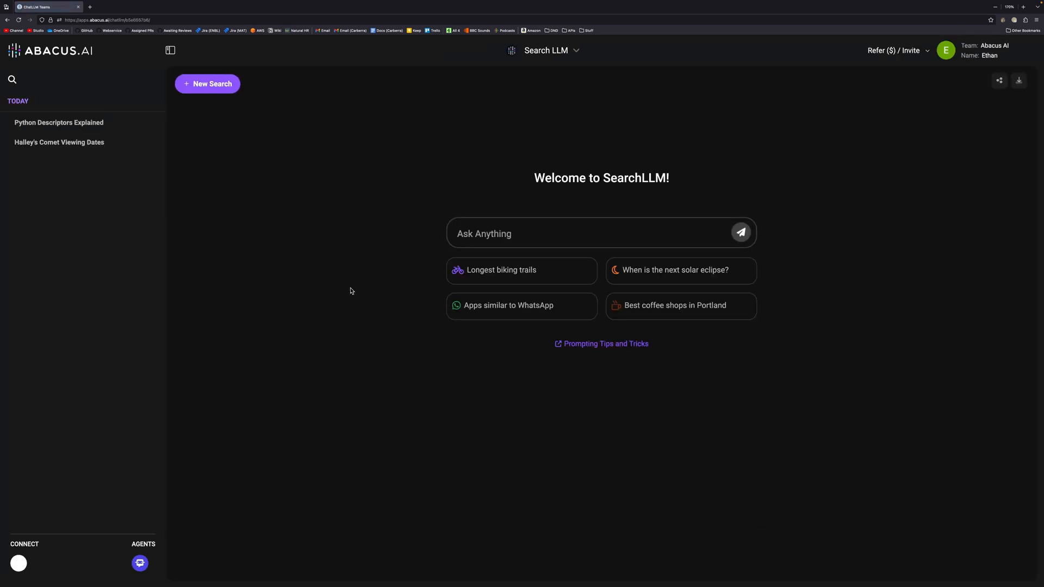
mouse_move(407, 279)
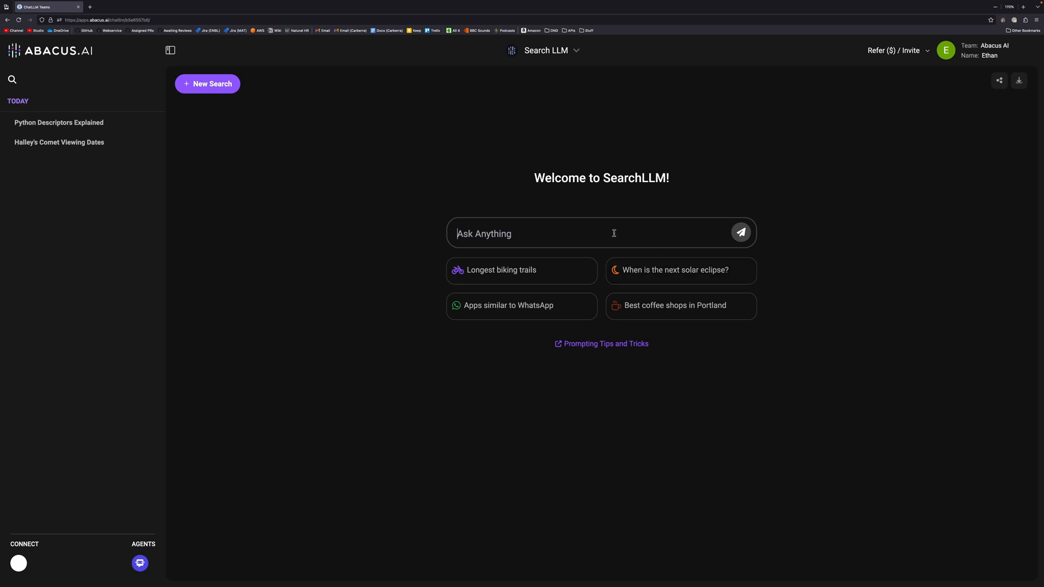
text(What are descriptors in Pythion)
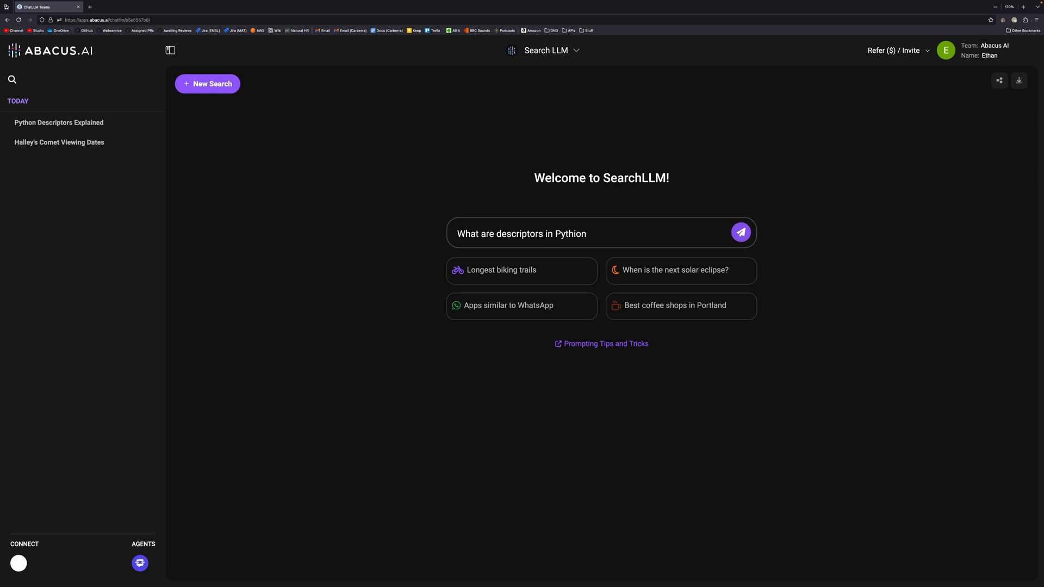
click(741, 232)
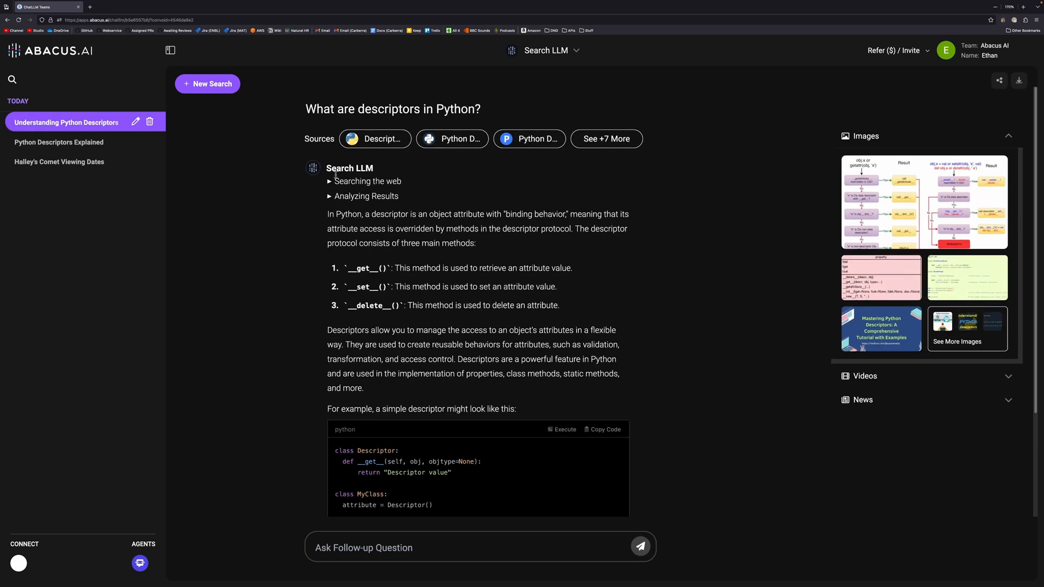
Review the web search steps and analyzed results, then read through the answer and code example
click(330, 180)
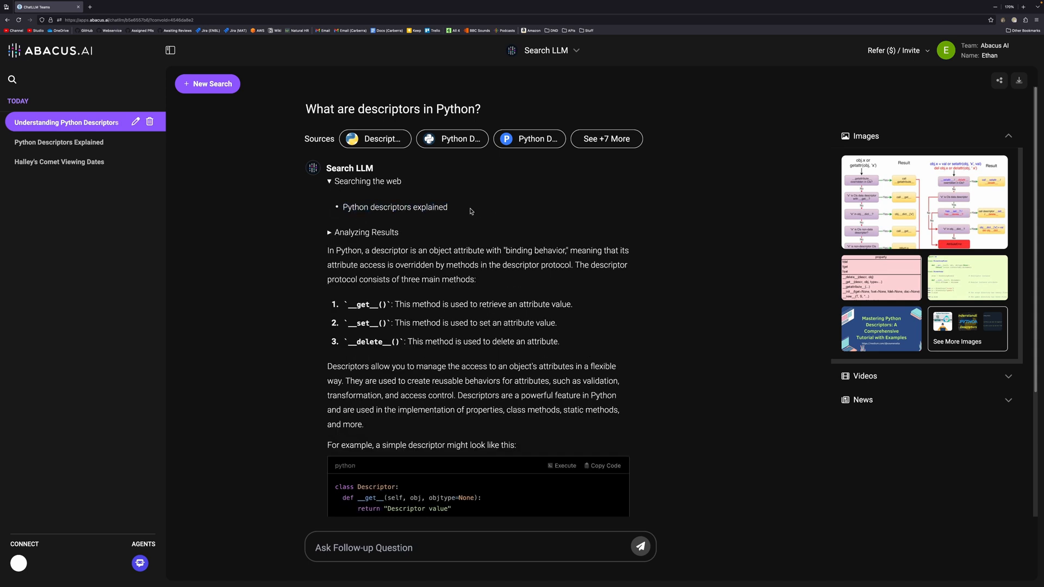
mouse_move(481, 209)
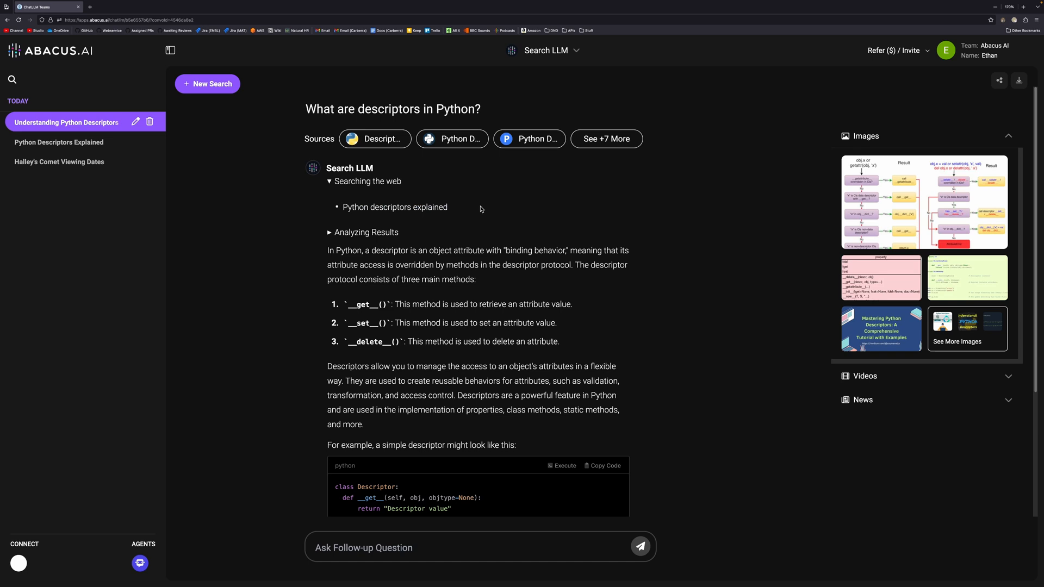
mouse_move(347, 197)
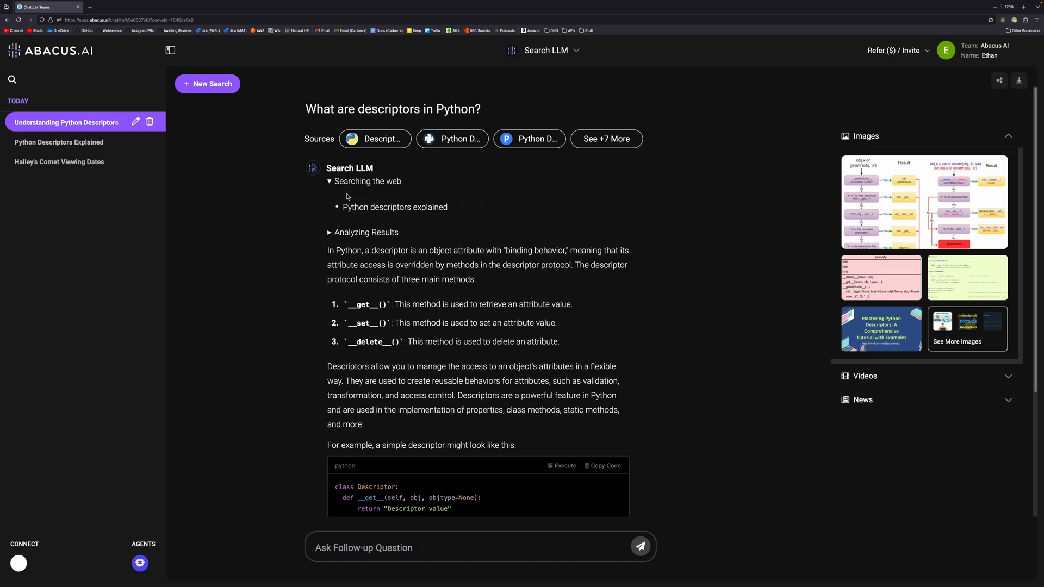
click(329, 180)
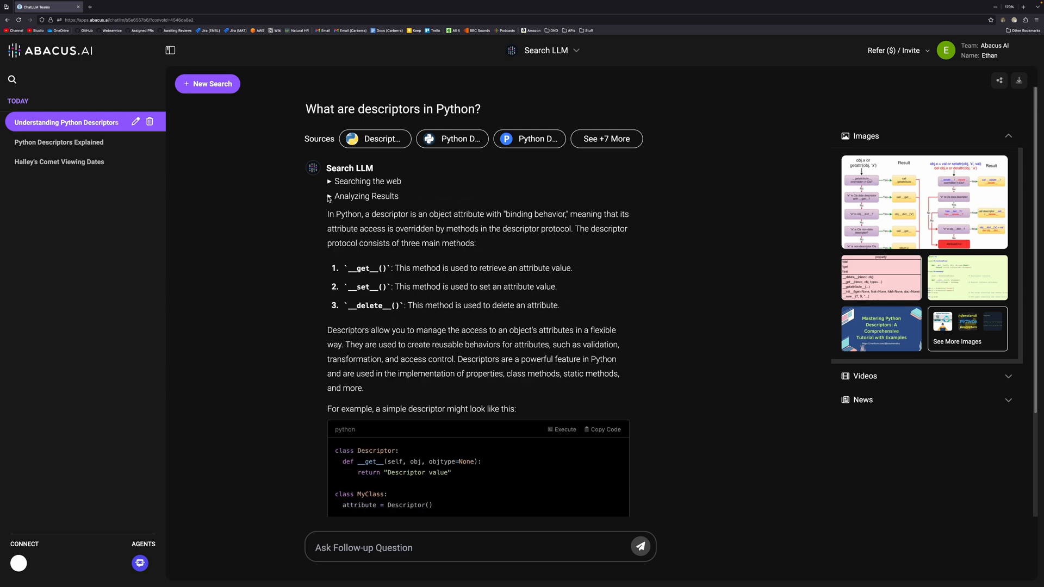
click(329, 196)
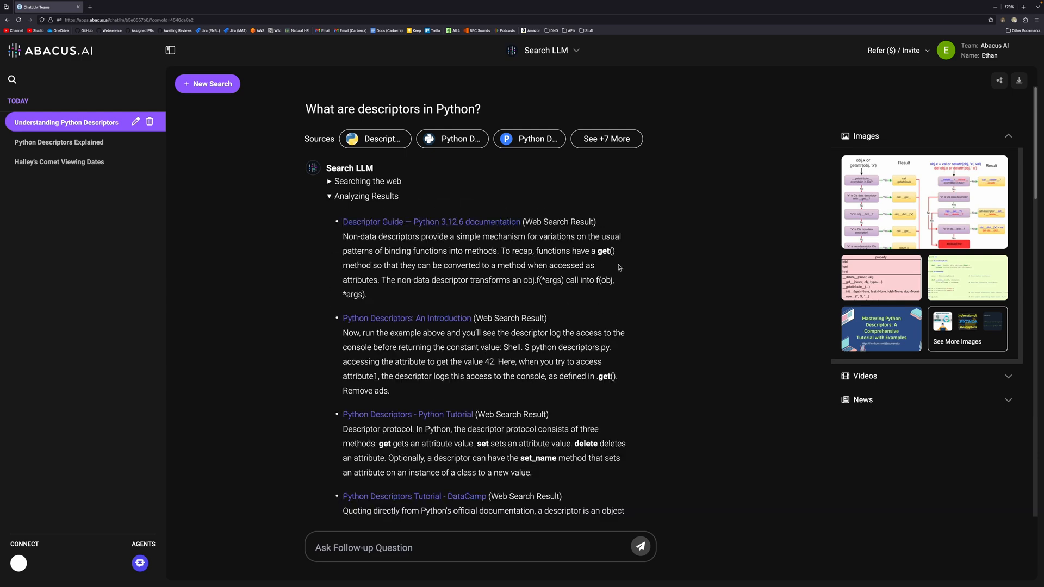
mouse_move(460, 235)
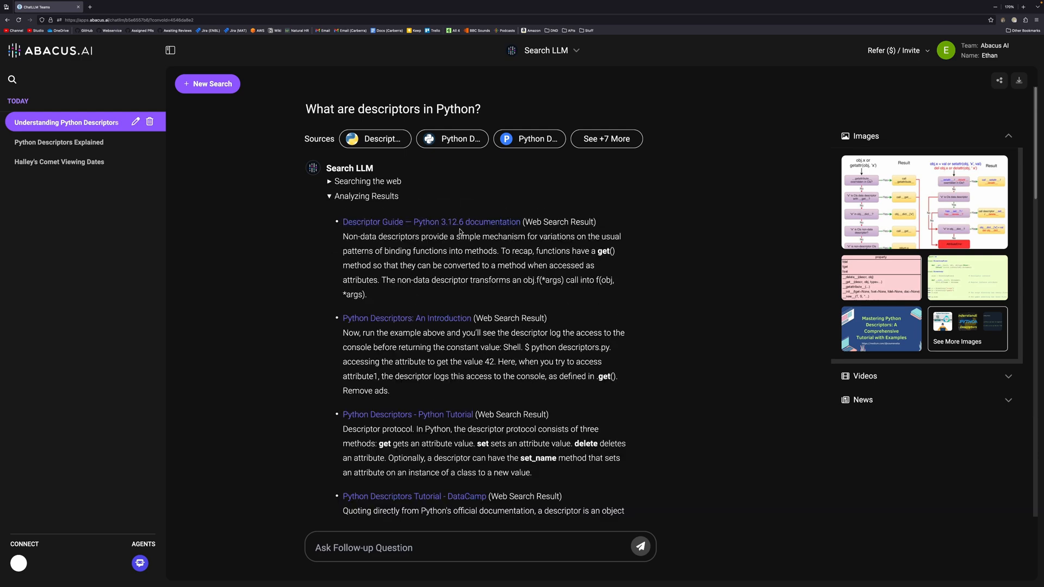
mouse_move(576, 326)
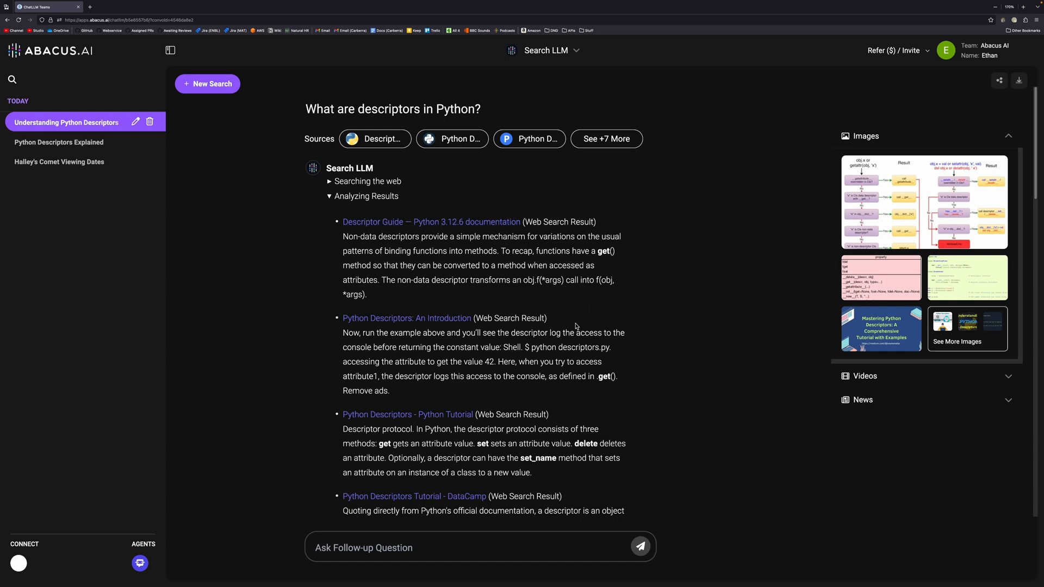
scroll(down, 3)
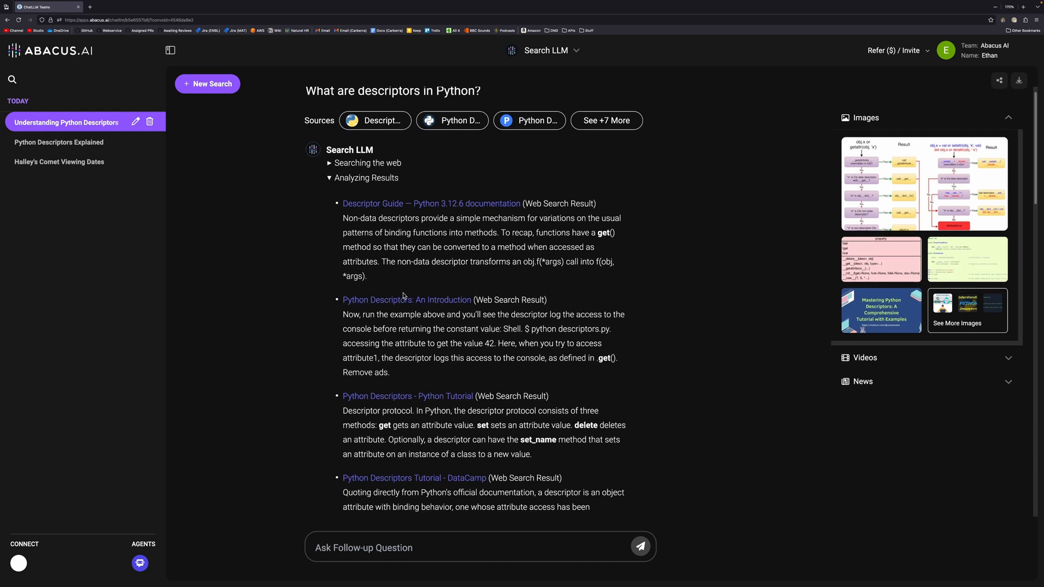
scroll(down, 3)
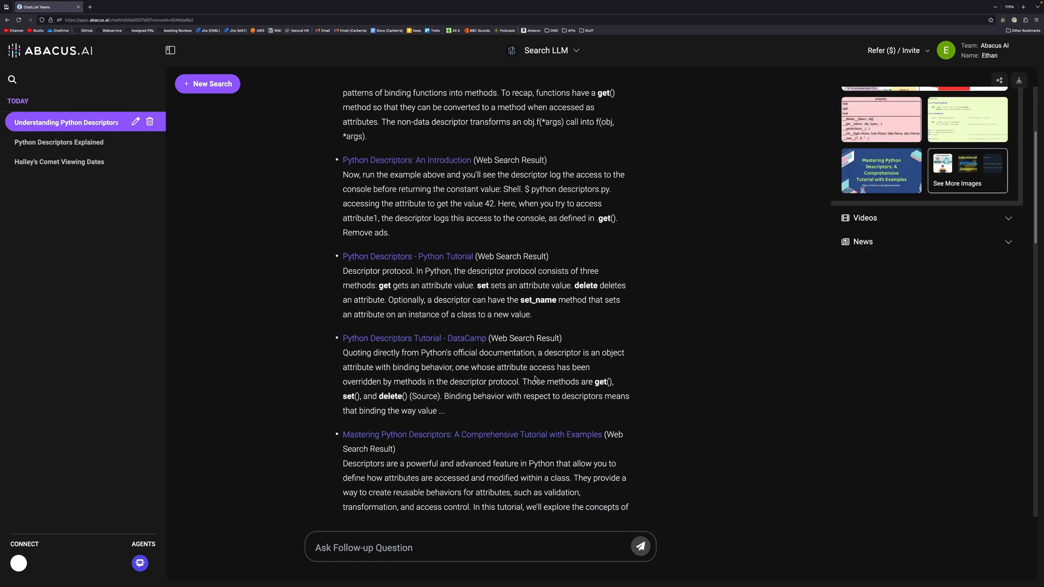
scroll(down, 3)
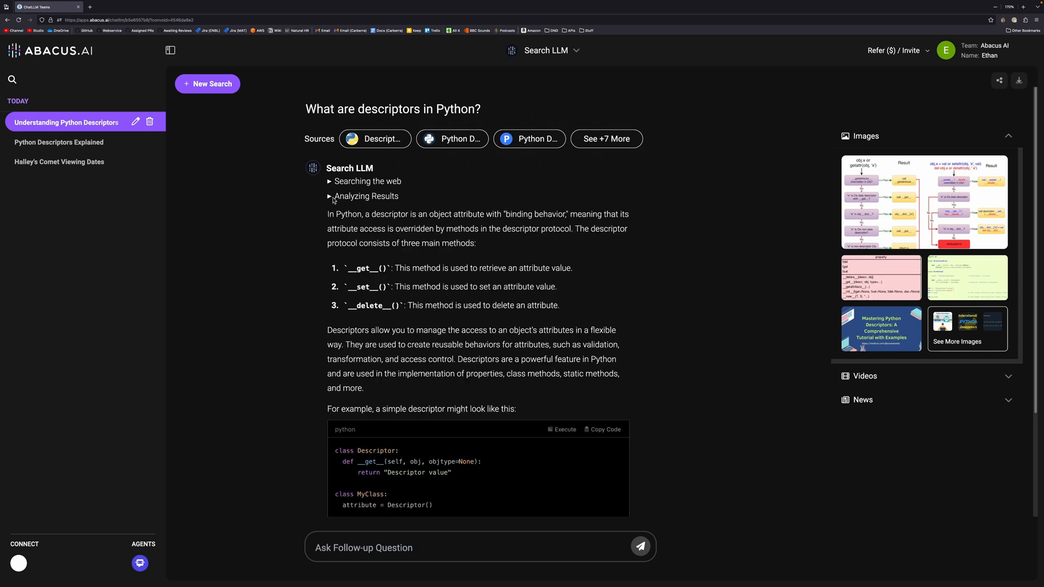
mouse_move(410, 256)
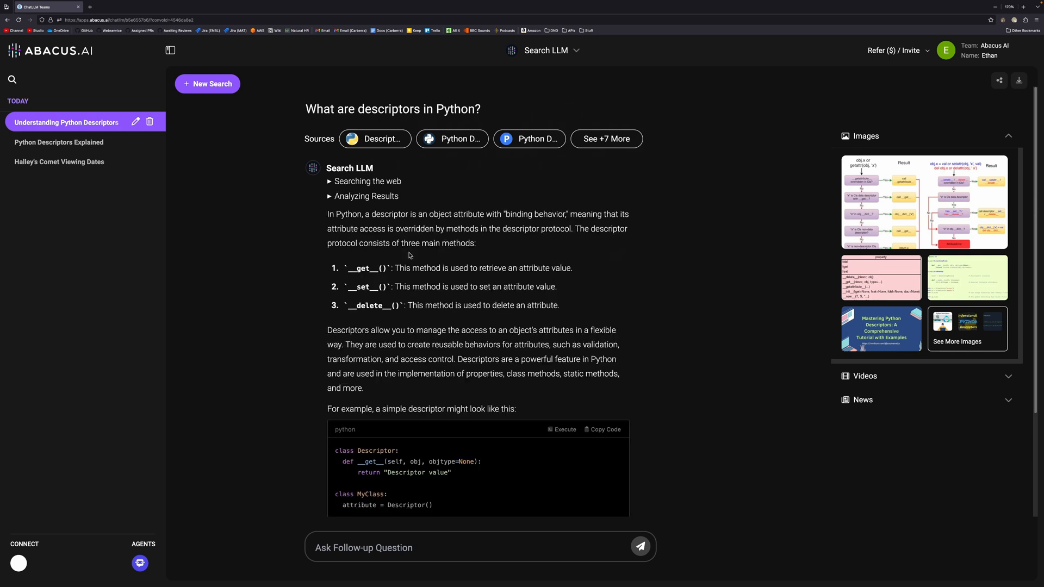
mouse_move(407, 257)
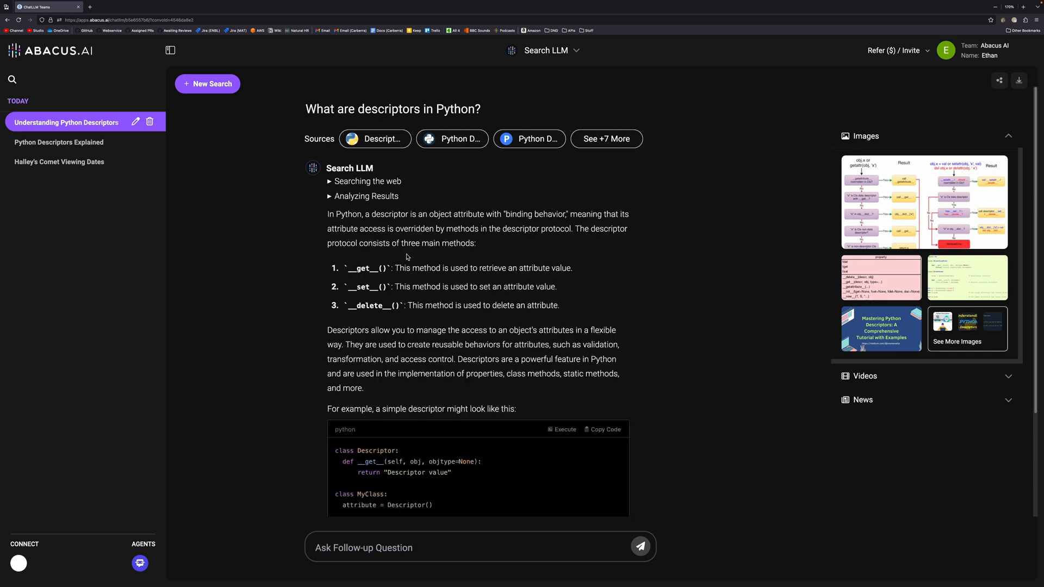
mouse_move(379, 278)
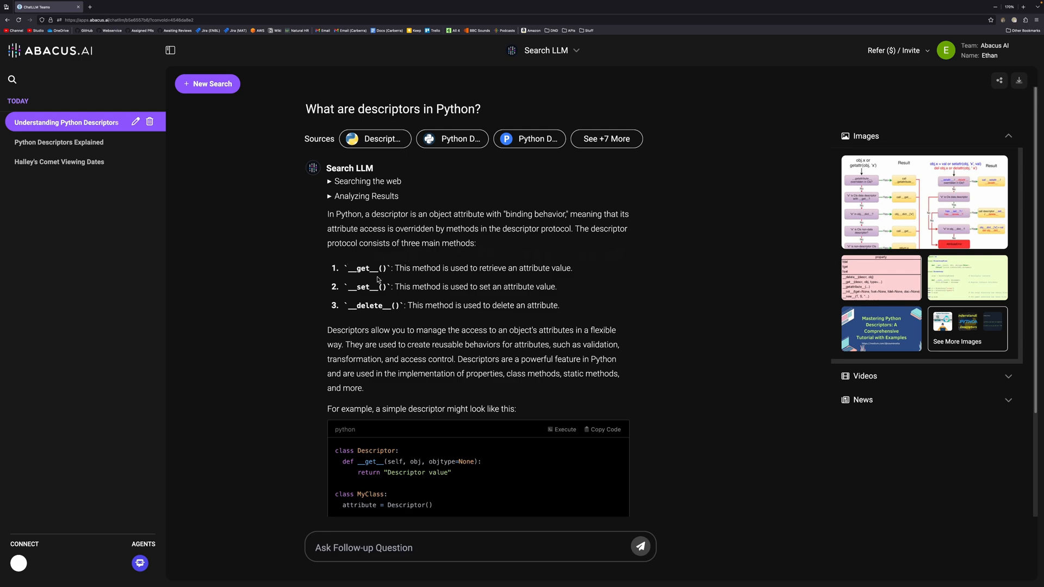
scroll(down, 3)
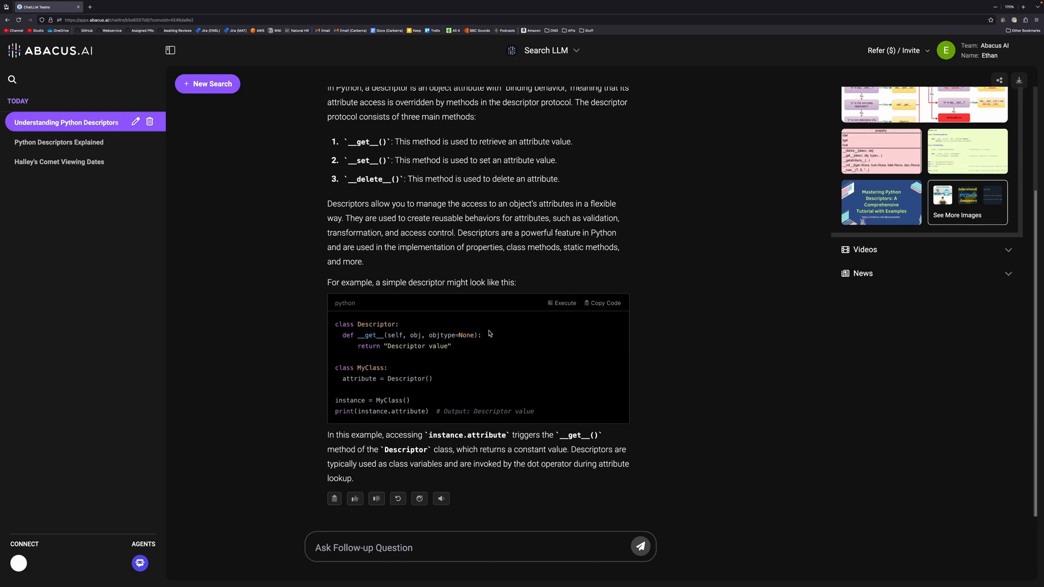
mouse_move(685, 399)
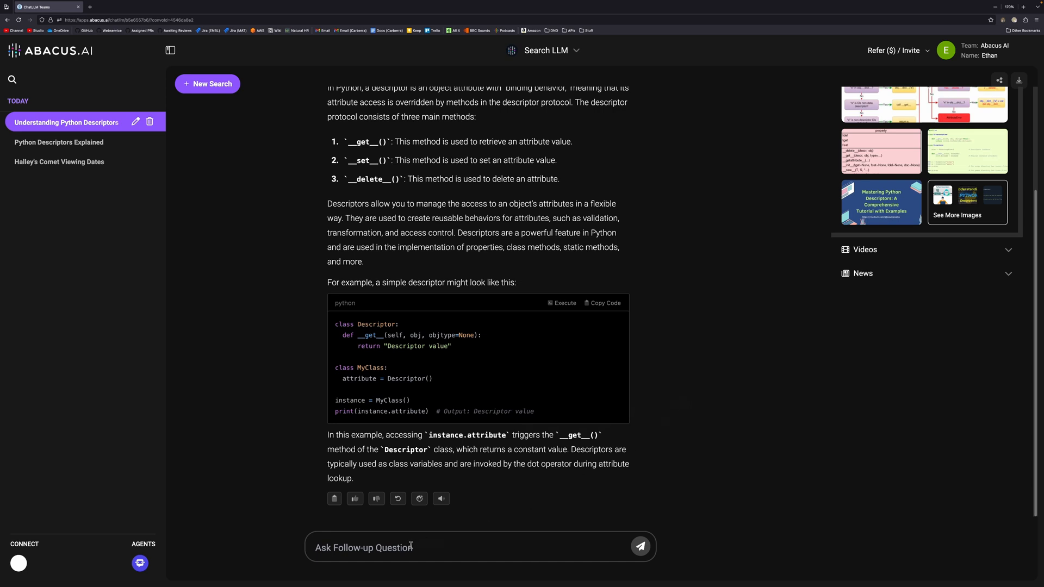
Follow up with 'Can you provide a use-case for this?' and read the type-checked attributes example
text(C)
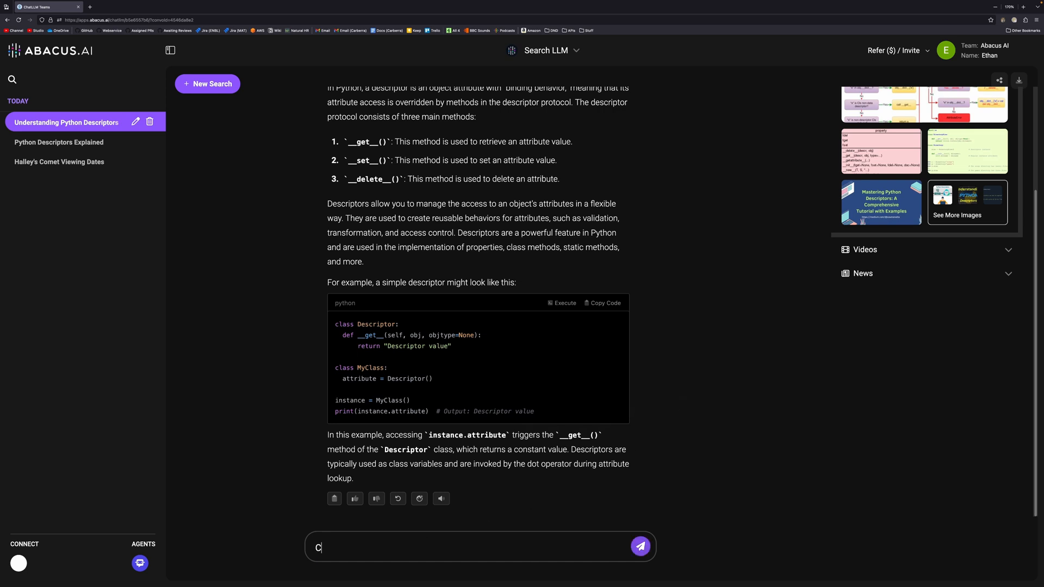
text(an you provide a)
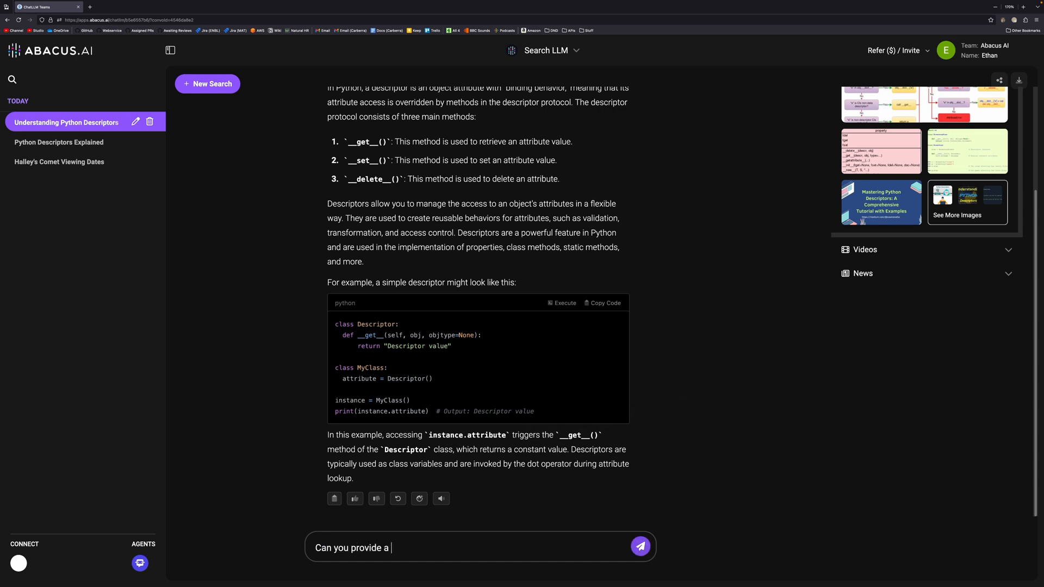
click(641, 546)
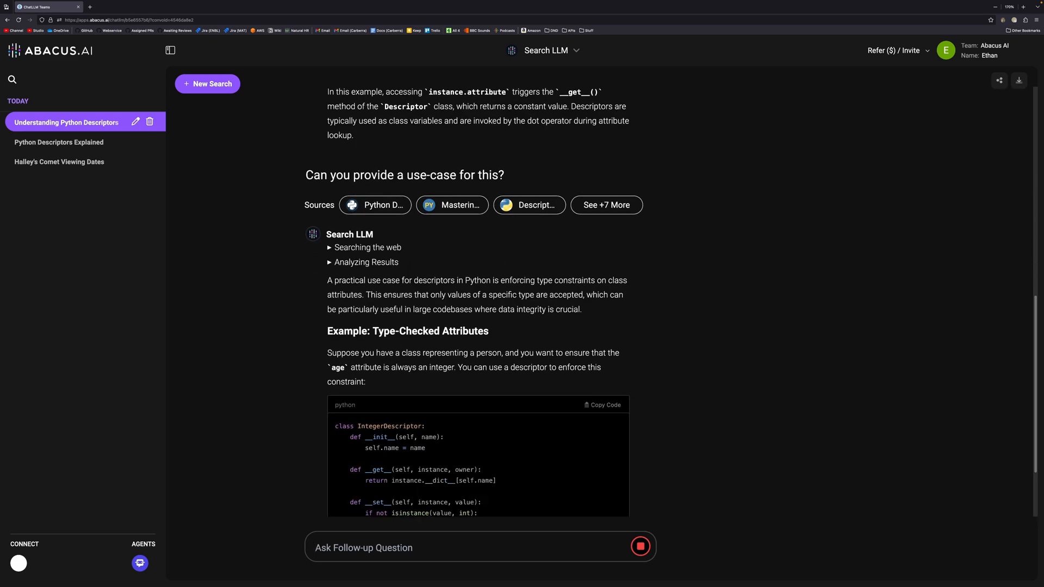
scroll(down, 3)
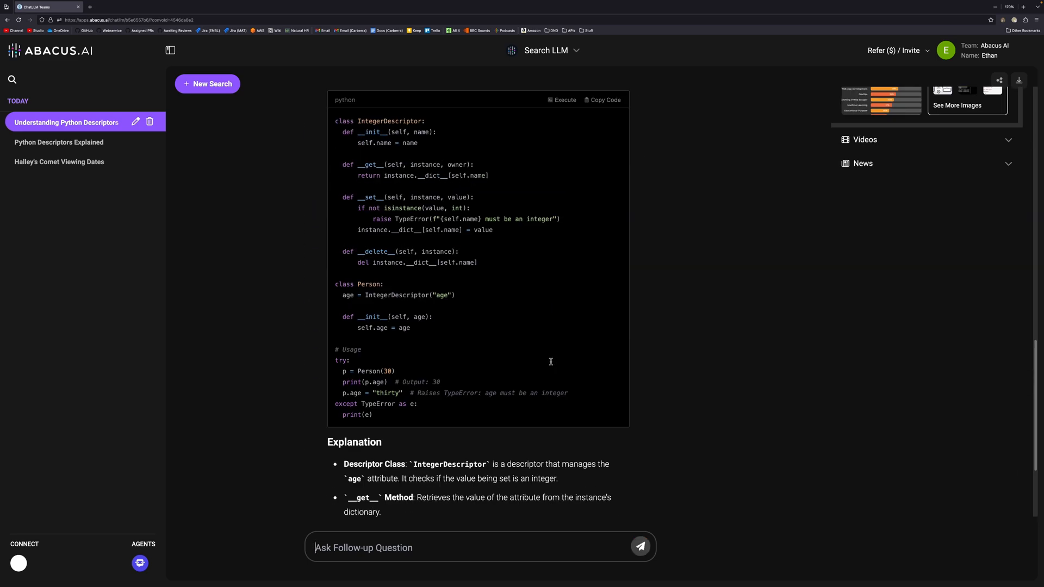
scroll(up, 3)
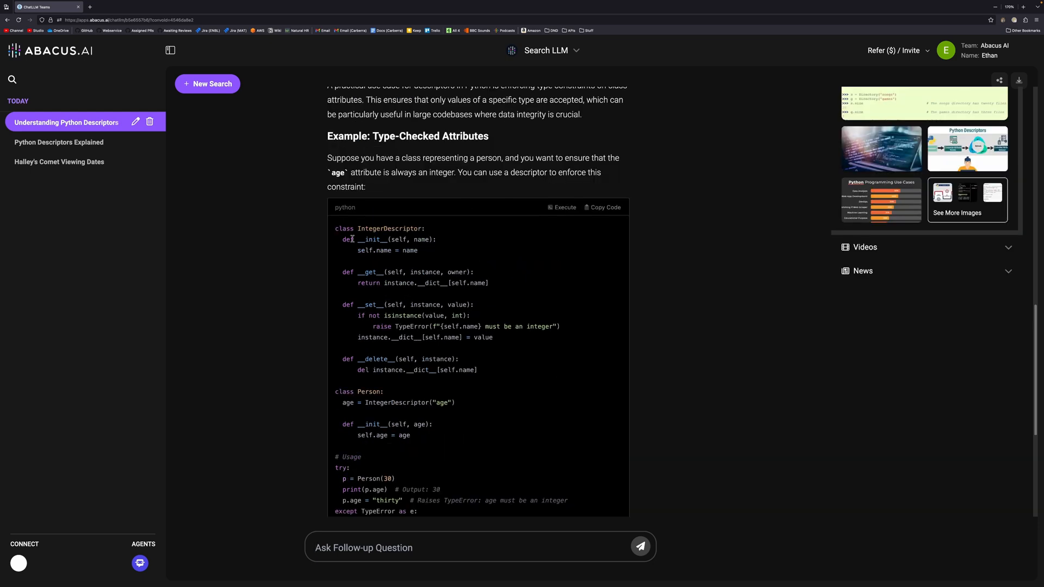
mouse_move(412, 392)
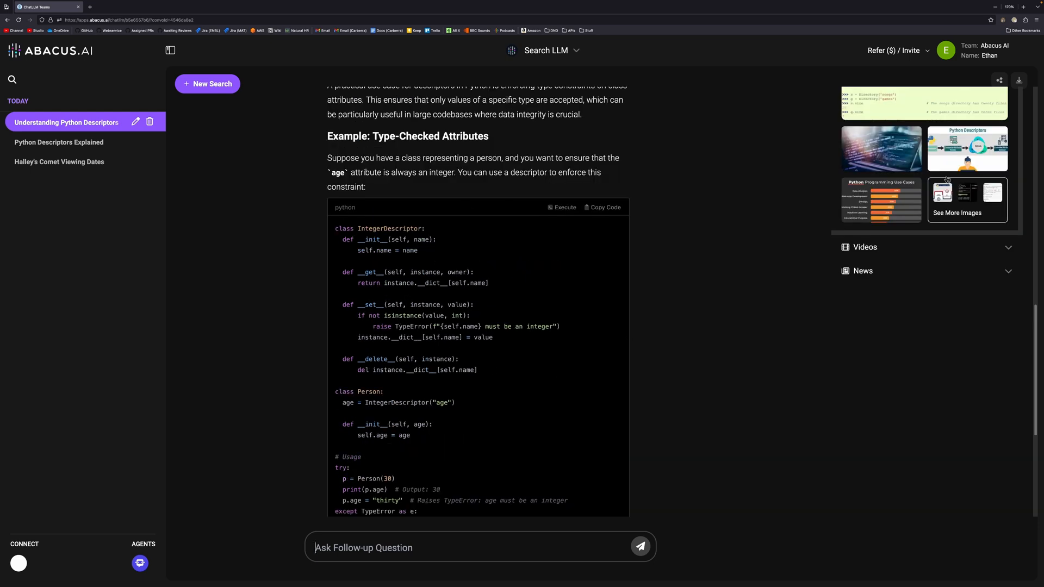
click(968, 200)
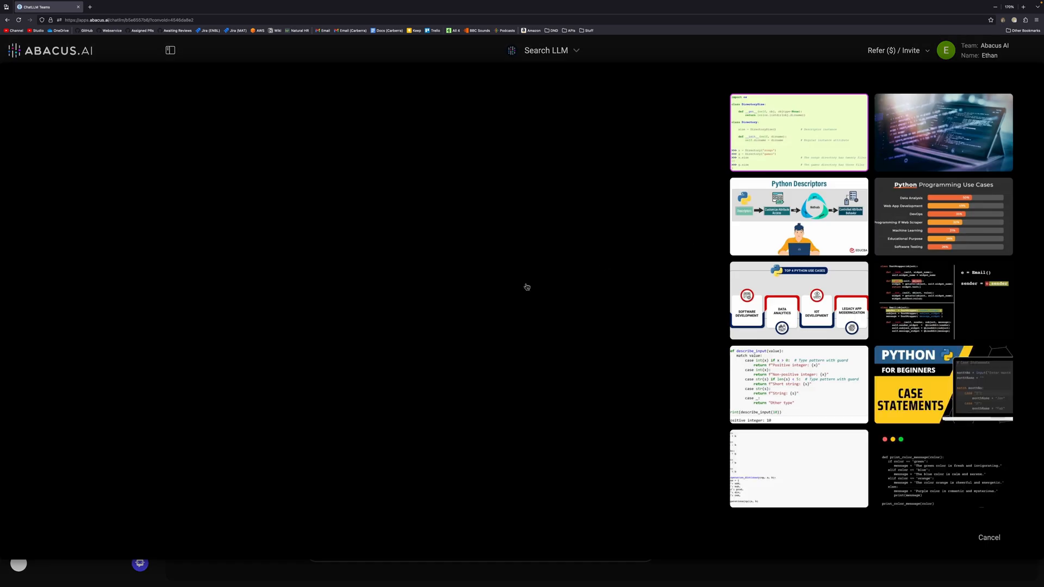
click(799, 132)
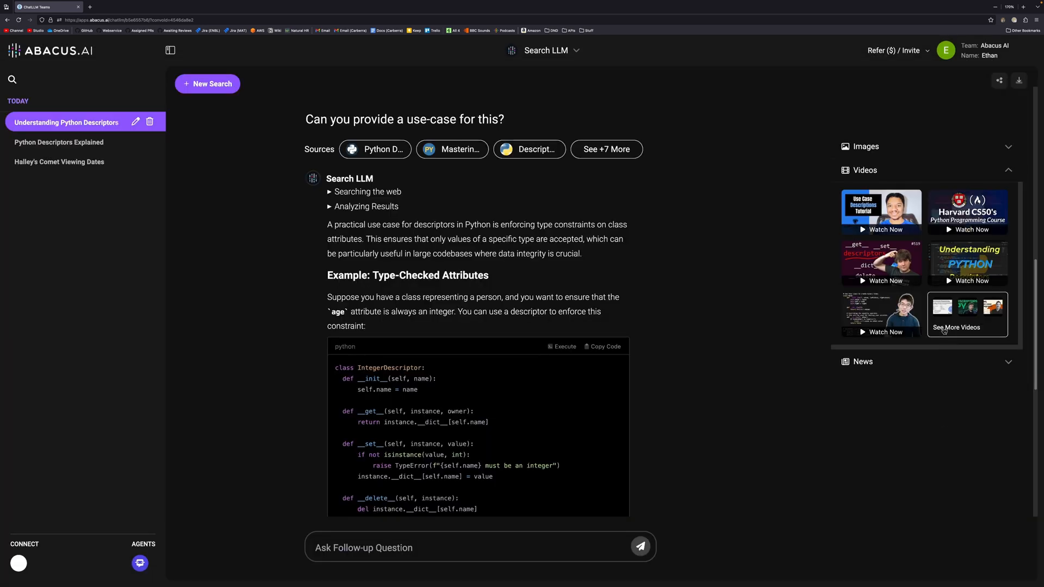
scroll(down, 3)
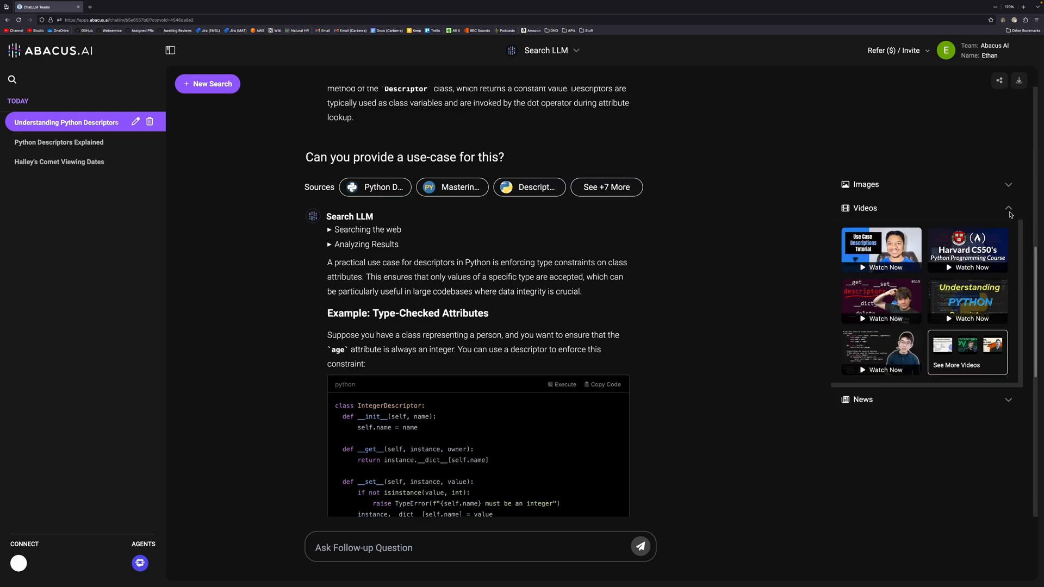
click(1008, 207)
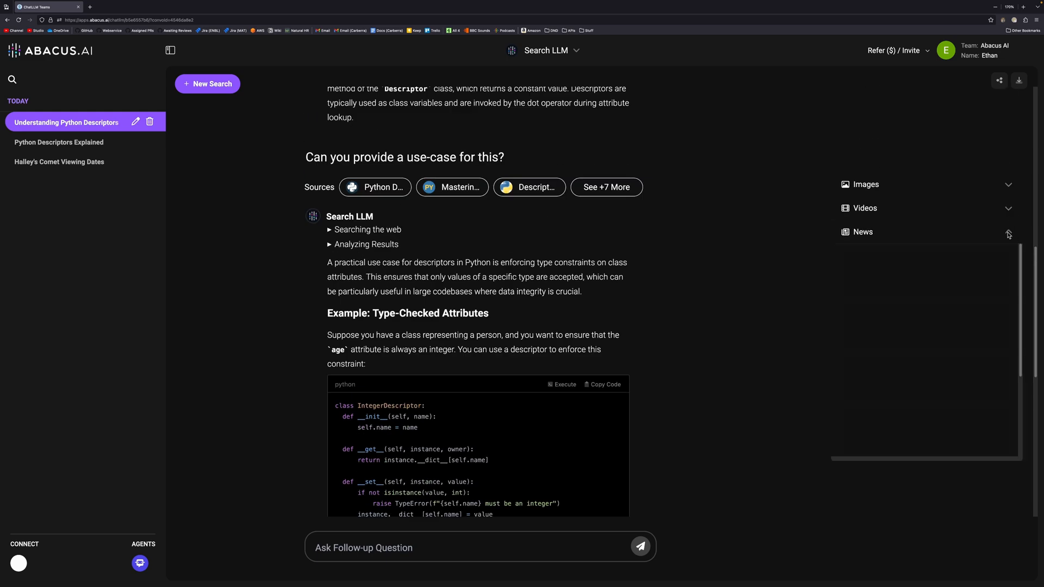
click(1008, 231)
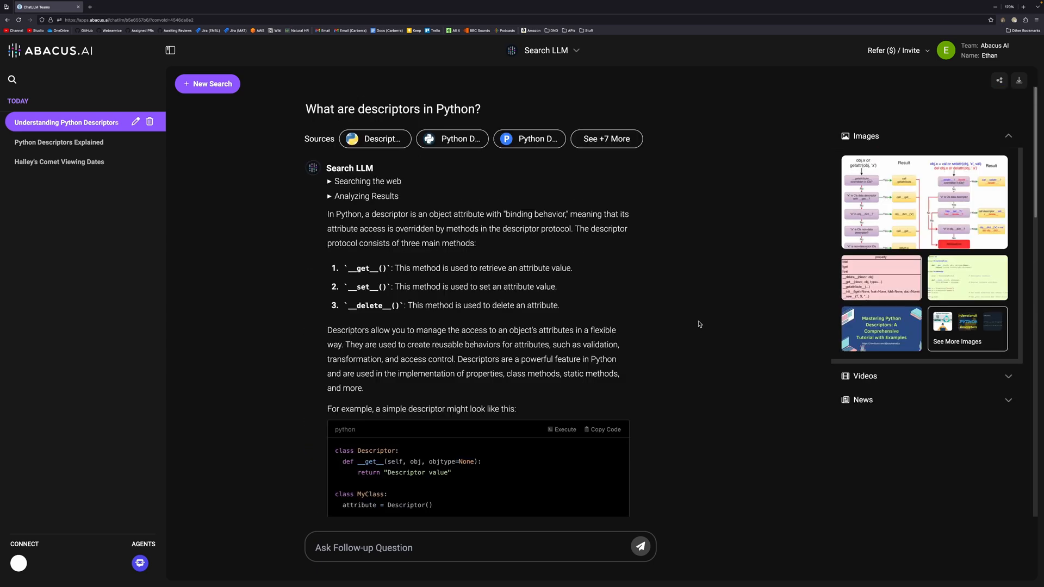
scroll(down, 3)
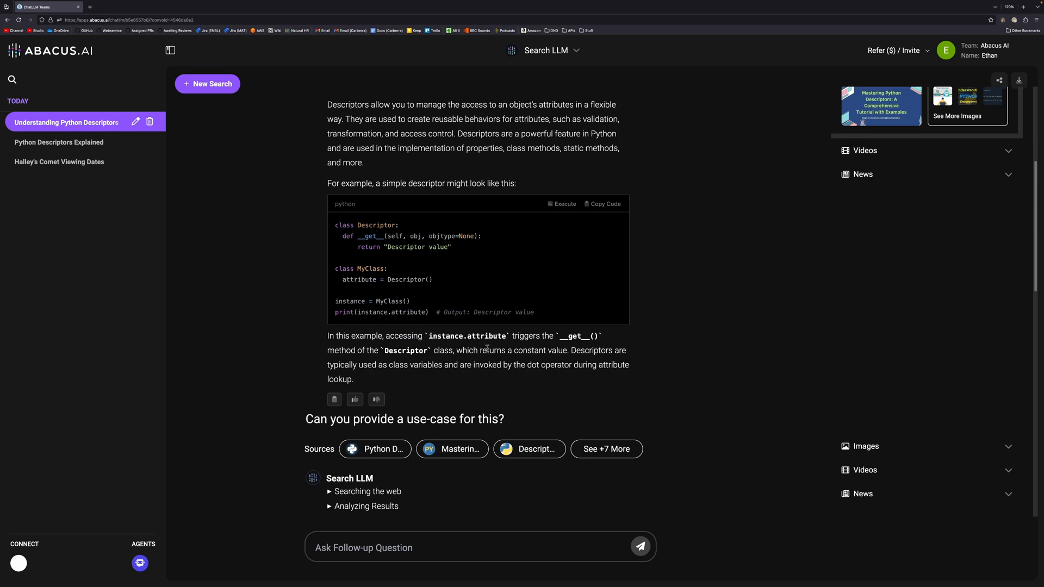
scroll(down, 3)
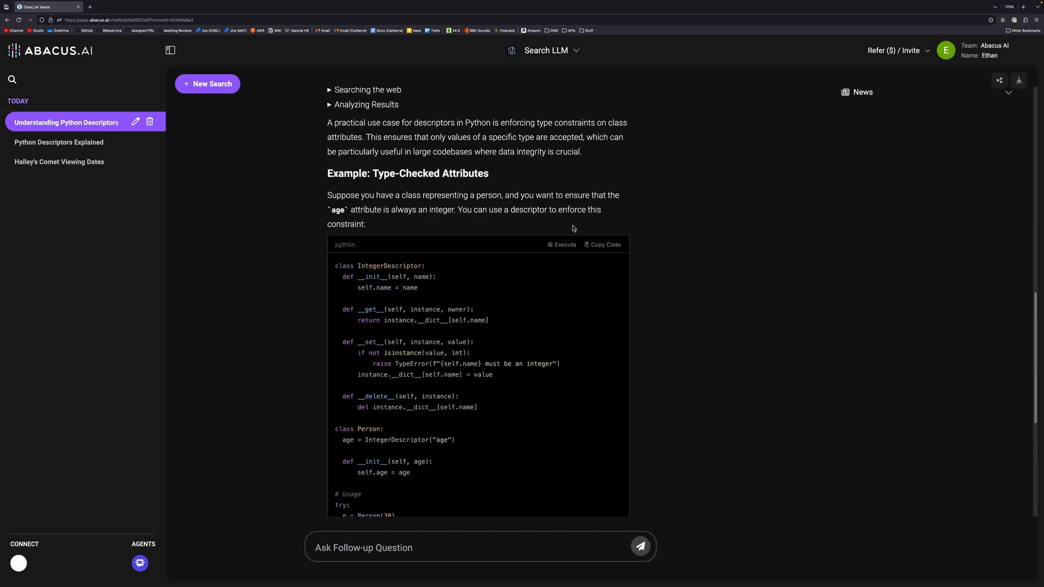
scroll(down, 3)
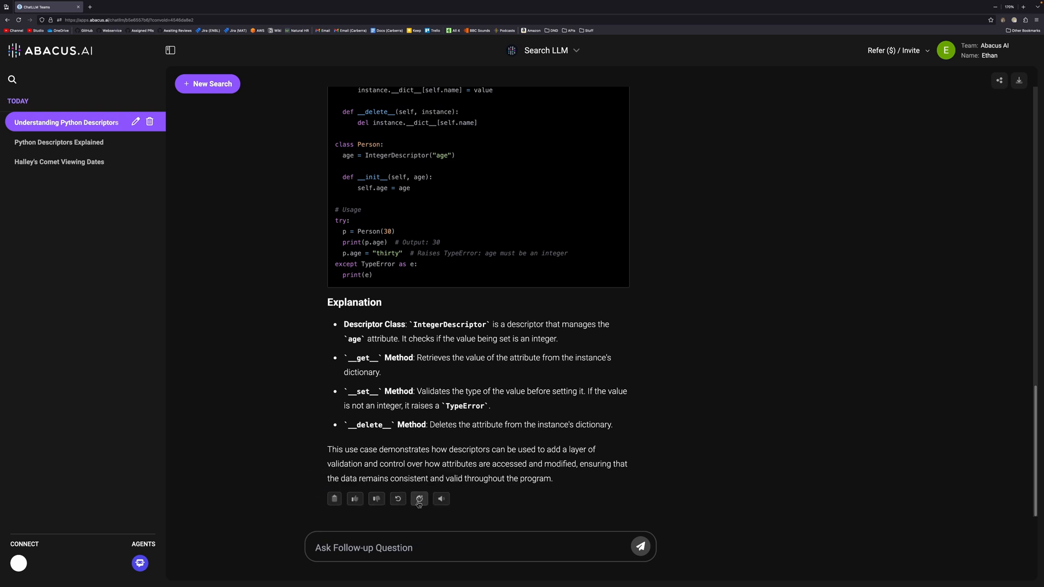
mouse_move(420, 500)
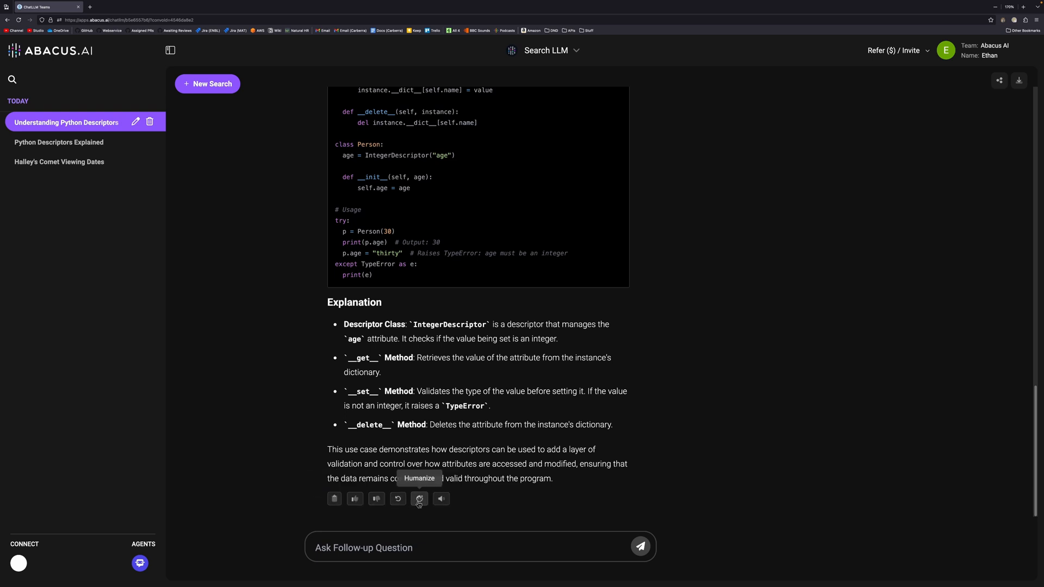
Regenerate the answer in Funny and Clever tone with 'Make a joke or pun at every opportunity.'
click(419, 499)
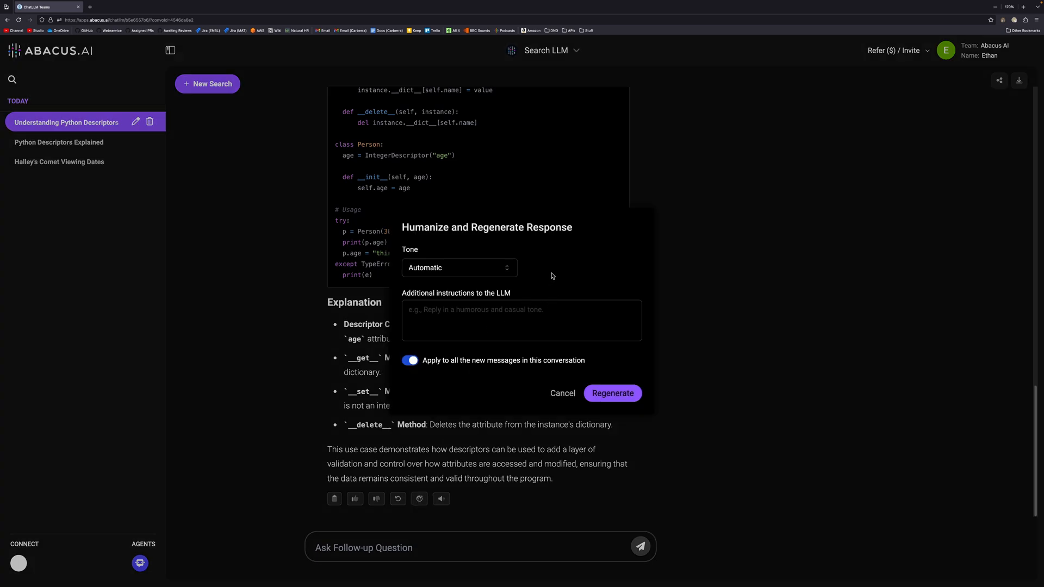
click(458, 267)
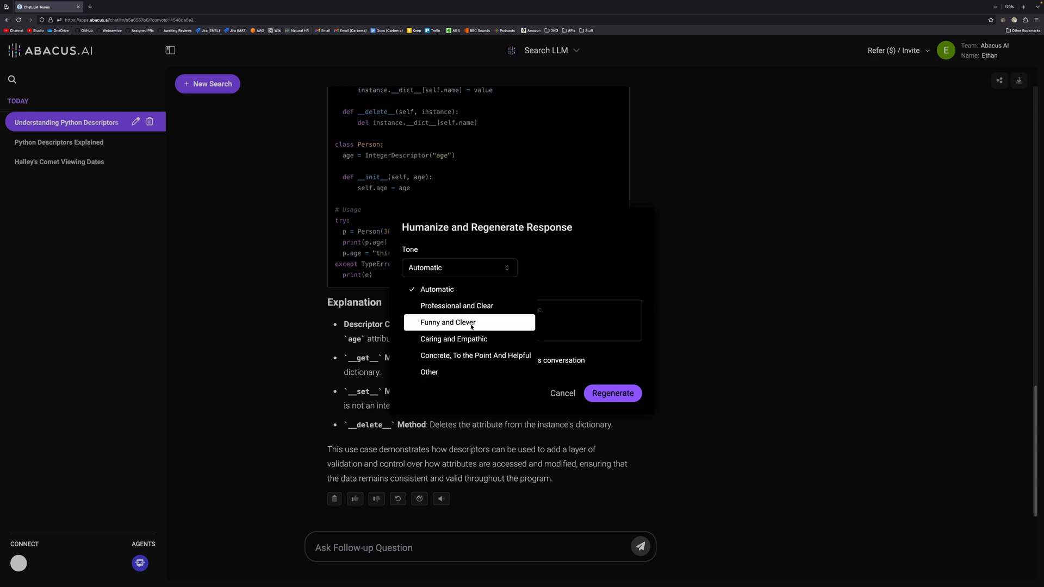
click(448, 322)
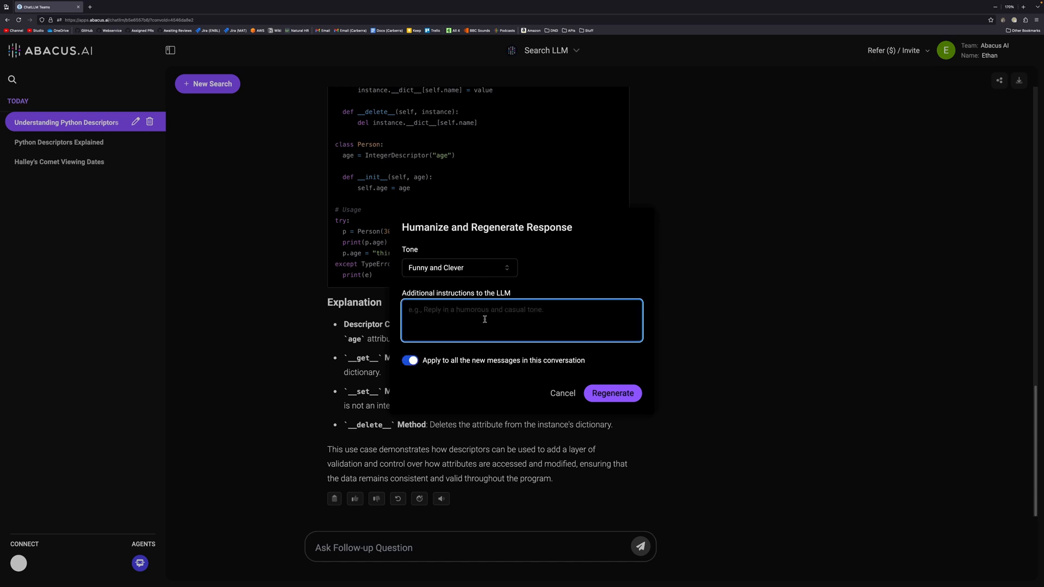
text(Make a joke or pun)
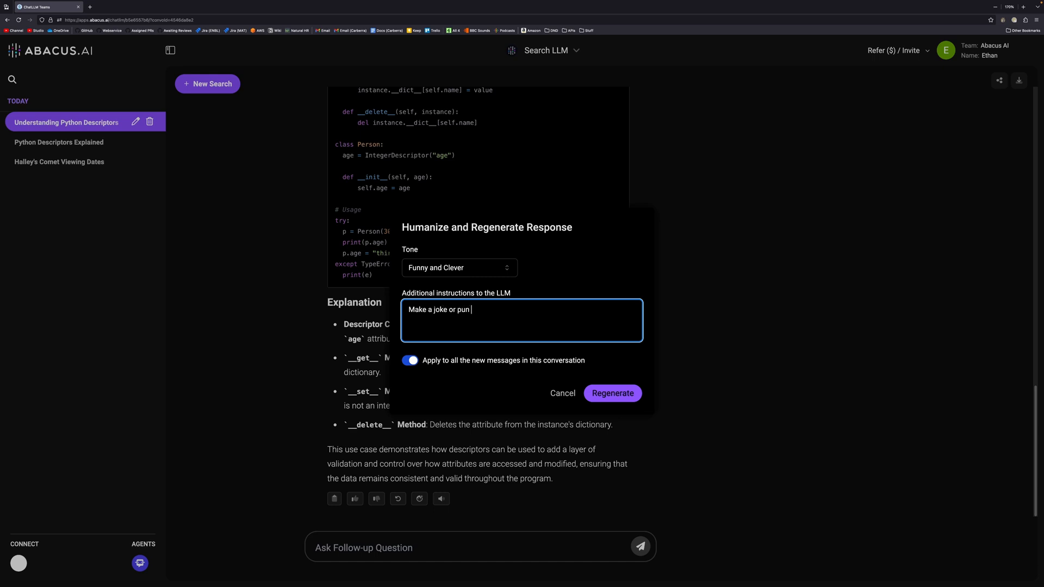
text(at every opportu)
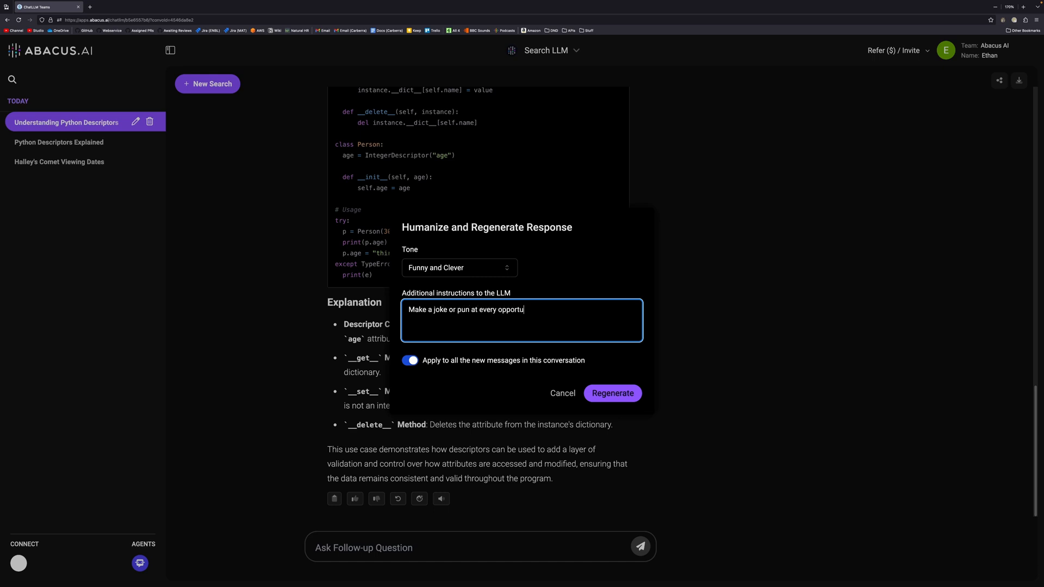
text(nity.)
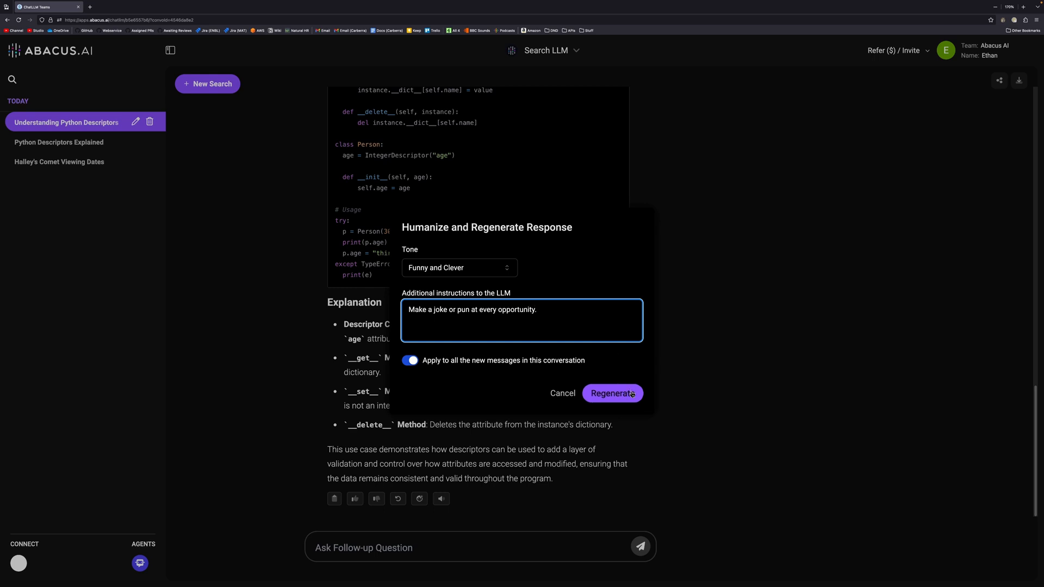
click(613, 394)
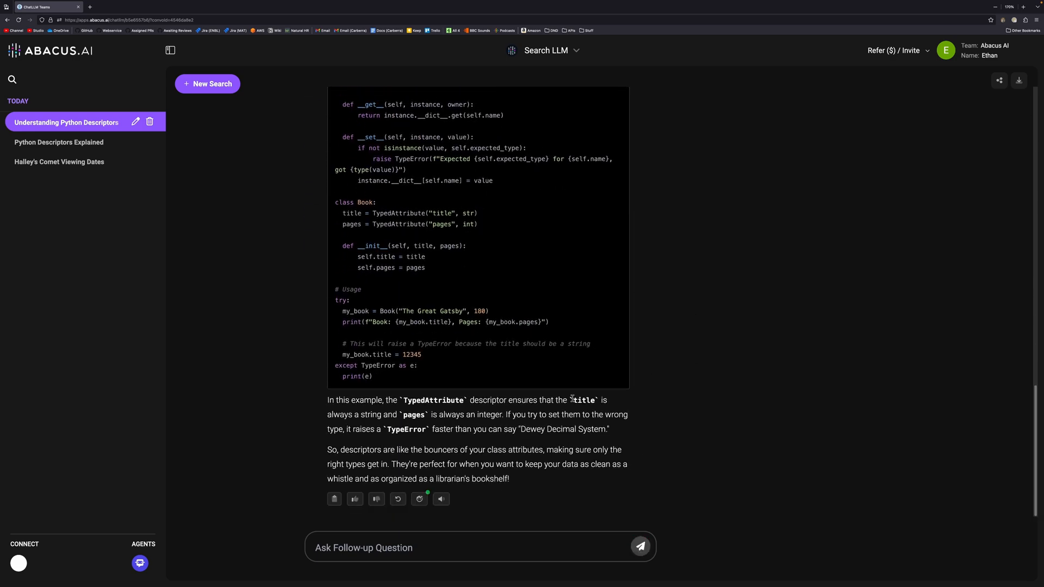
drag(398, 464, 589, 465)
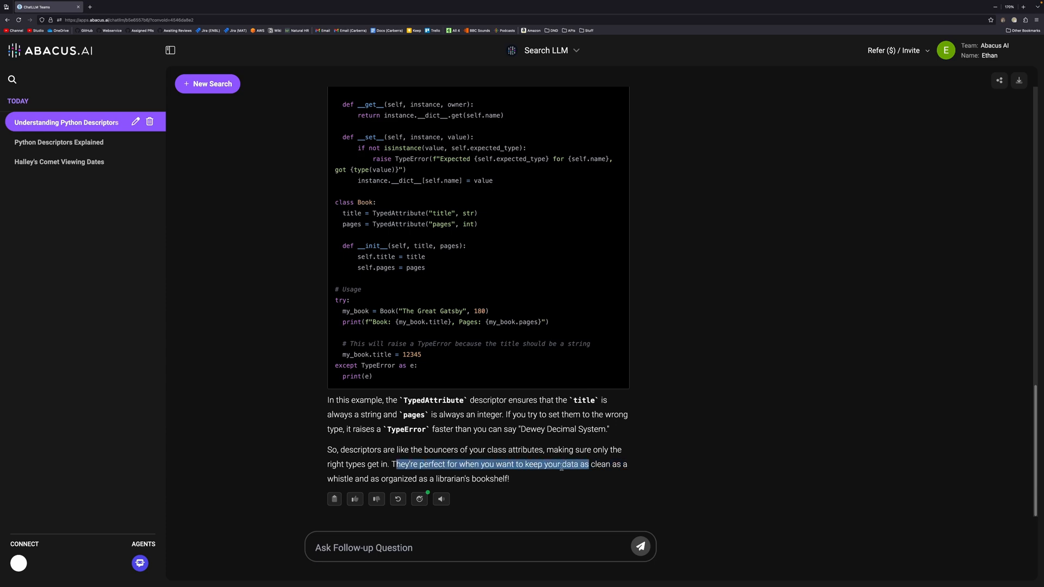
click(542, 483)
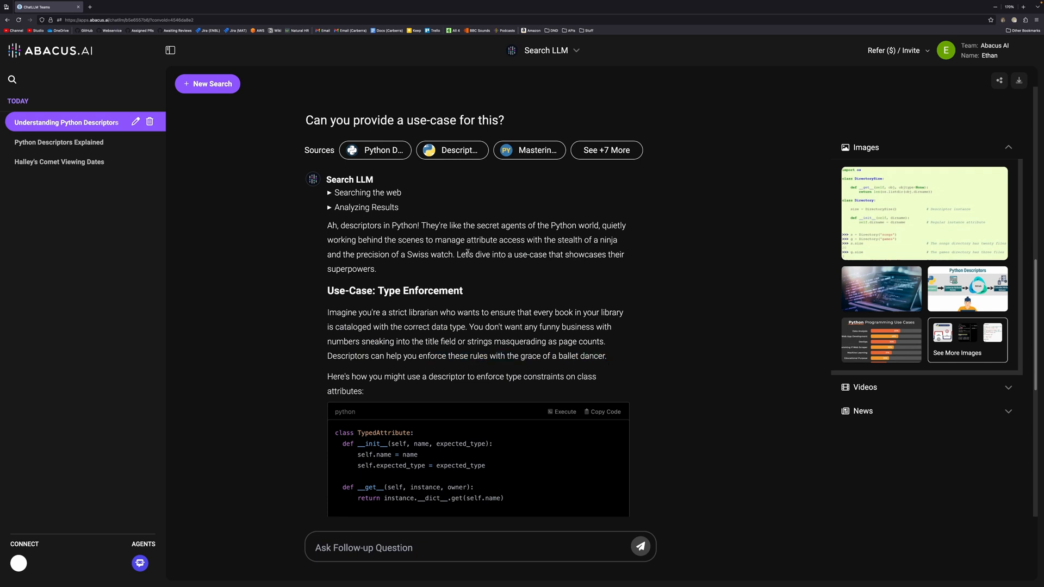
mouse_move(528, 282)
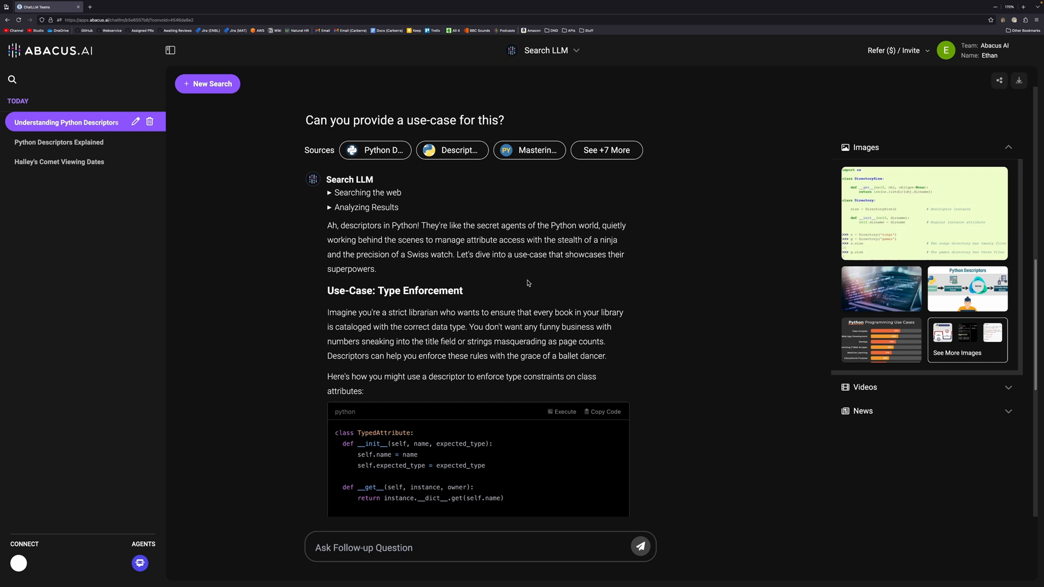
Scroll the bot picker down to the AI Engineer assistant
click(545, 50)
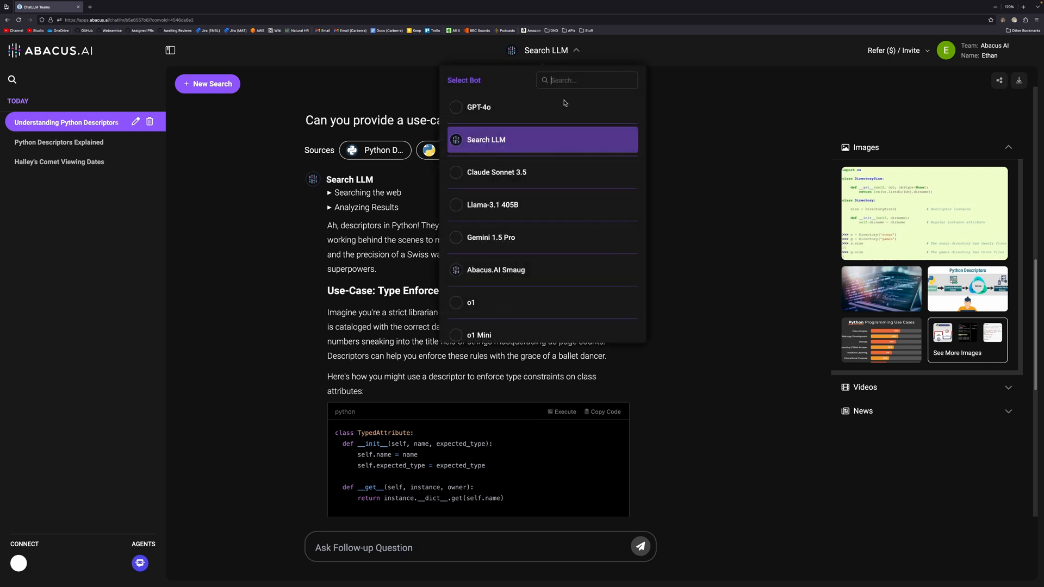
scroll(down, 3)
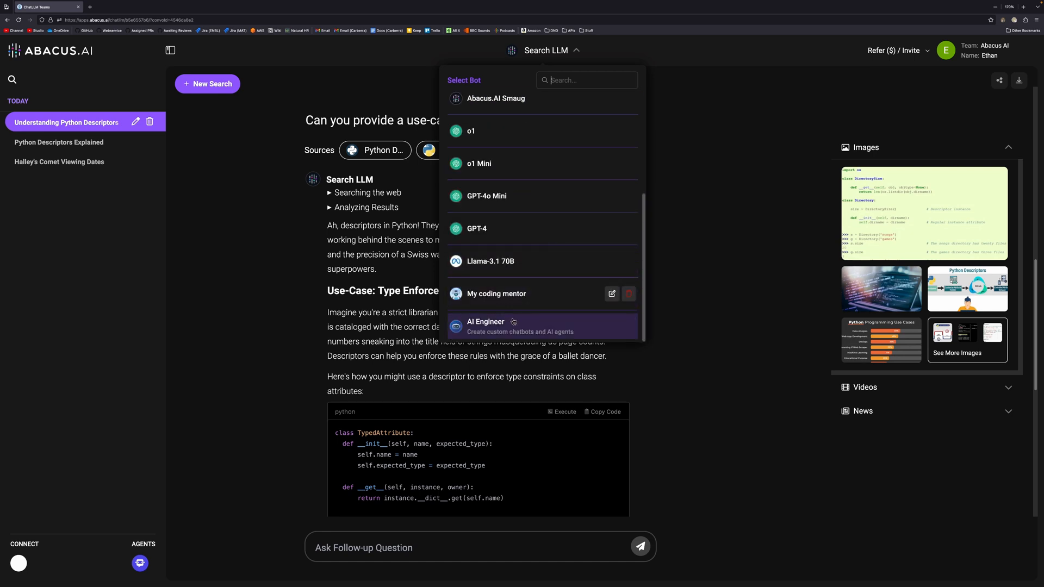
mouse_move(514, 302)
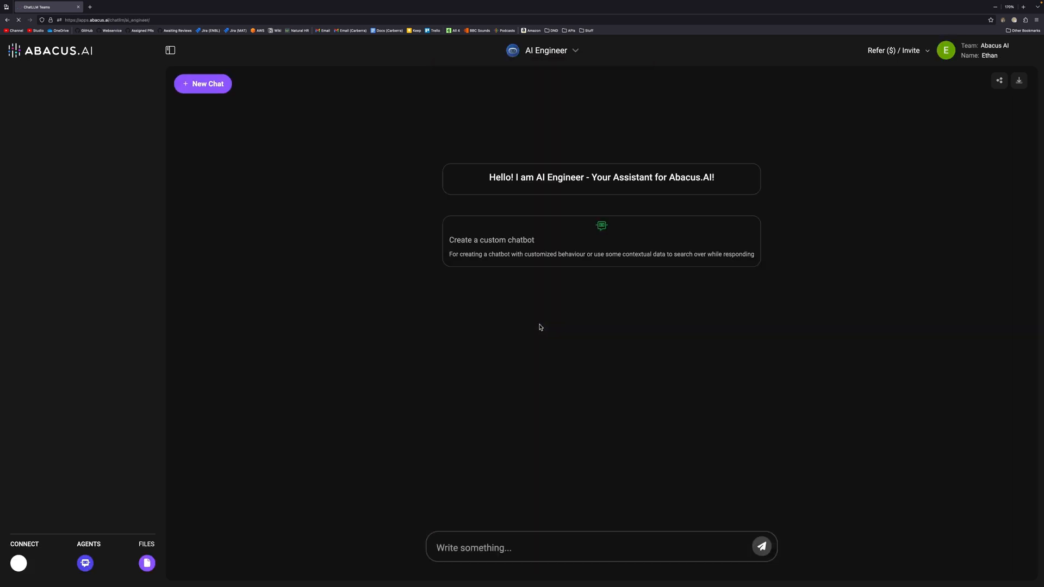
mouse_move(591, 243)
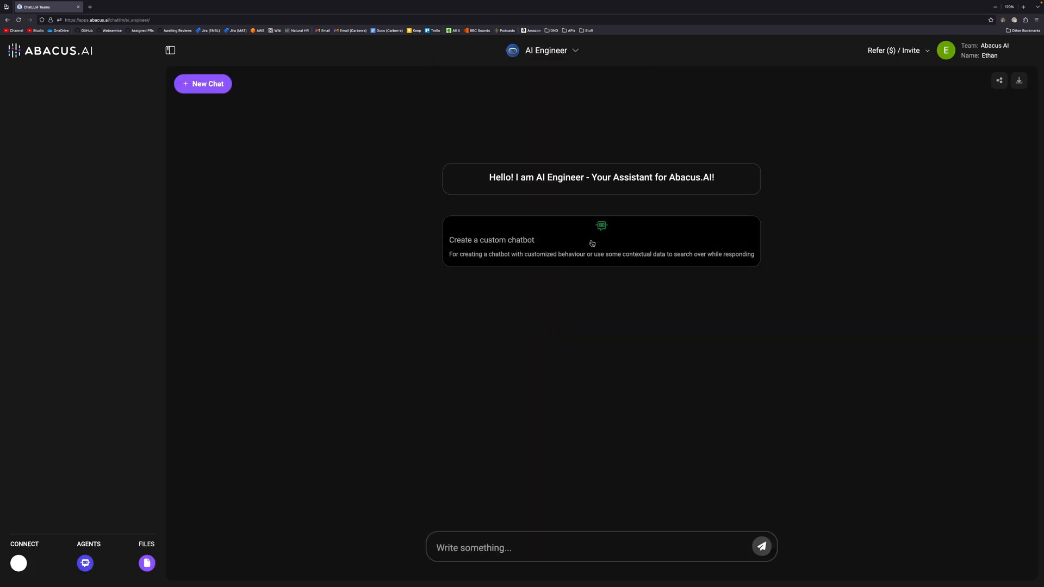
Start the 'Create a custom chatbot' flow with AI Engineer
click(593, 244)
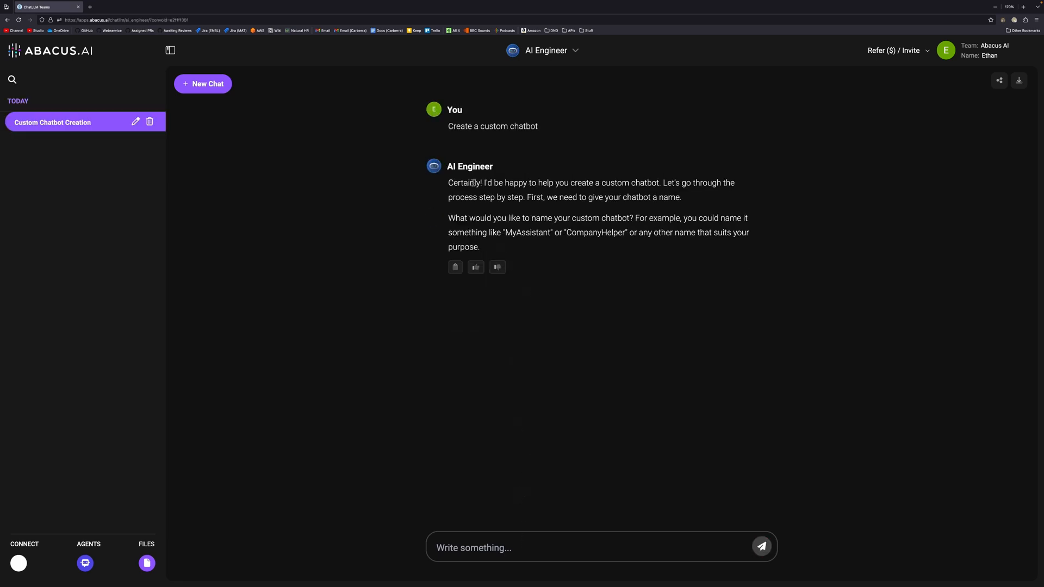
mouse_move(646, 216)
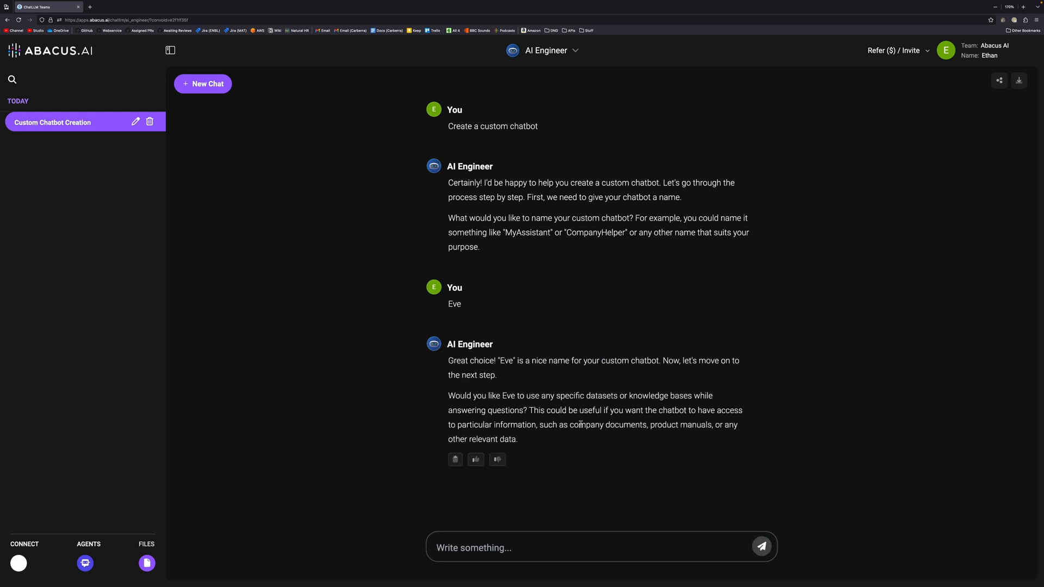
mouse_move(600, 407)
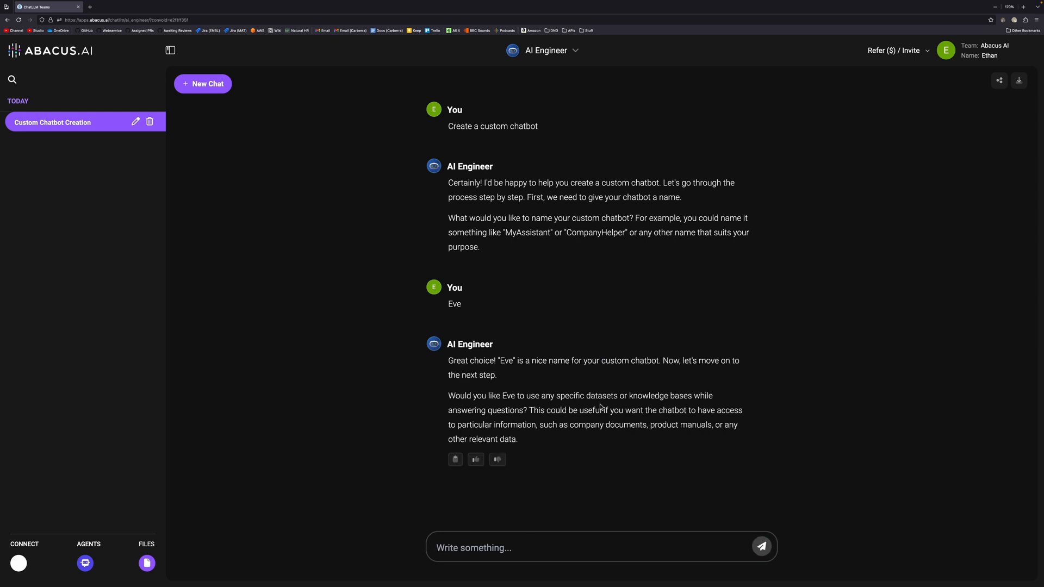
Reply Yes to using a dataset and upload Adam Optimiser.pdf via 'Upload a file/zip'
text(Yes)
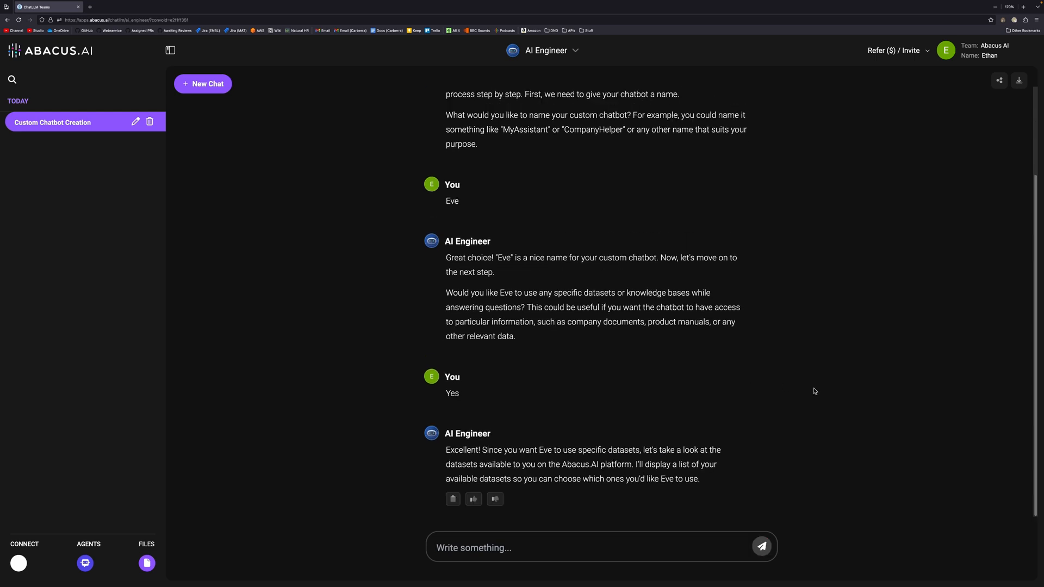
click(597, 417)
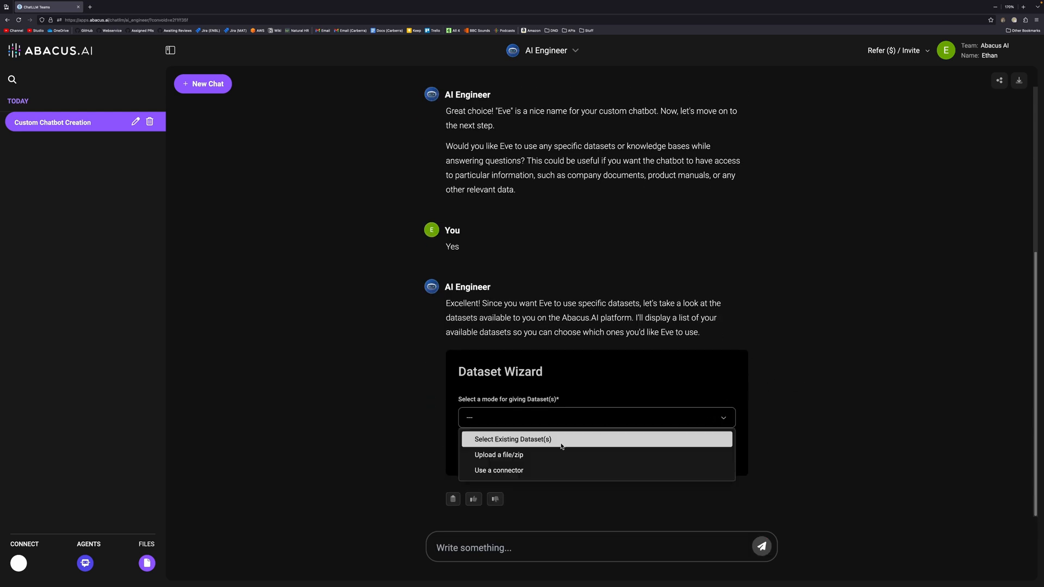
click(499, 454)
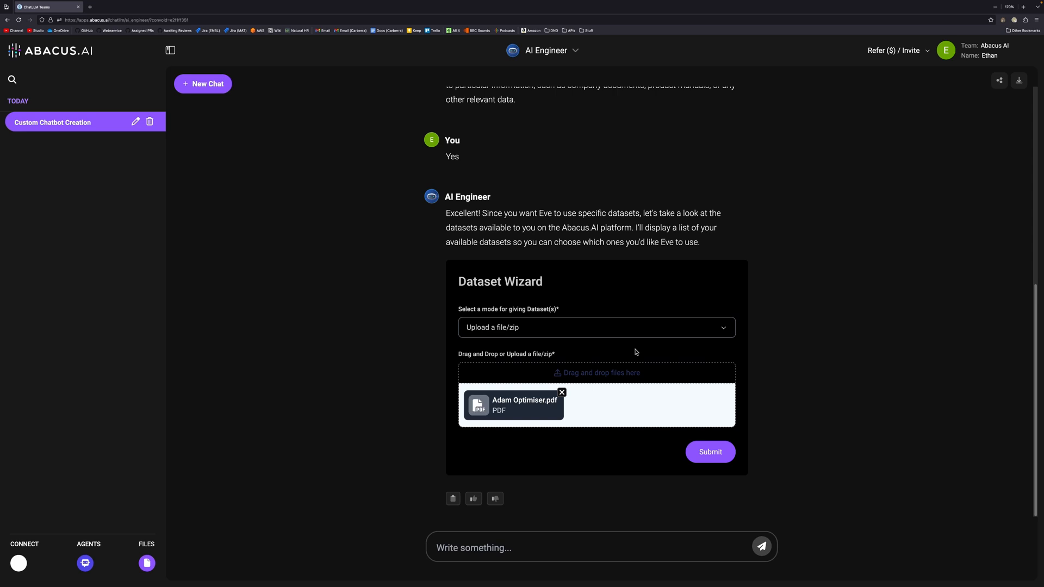
mouse_move(635, 416)
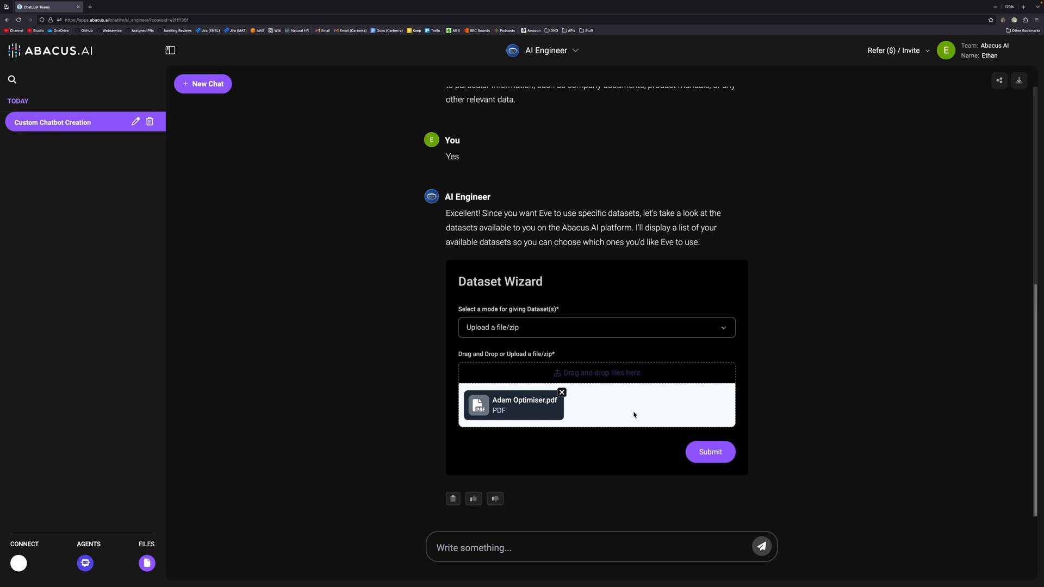
mouse_move(549, 456)
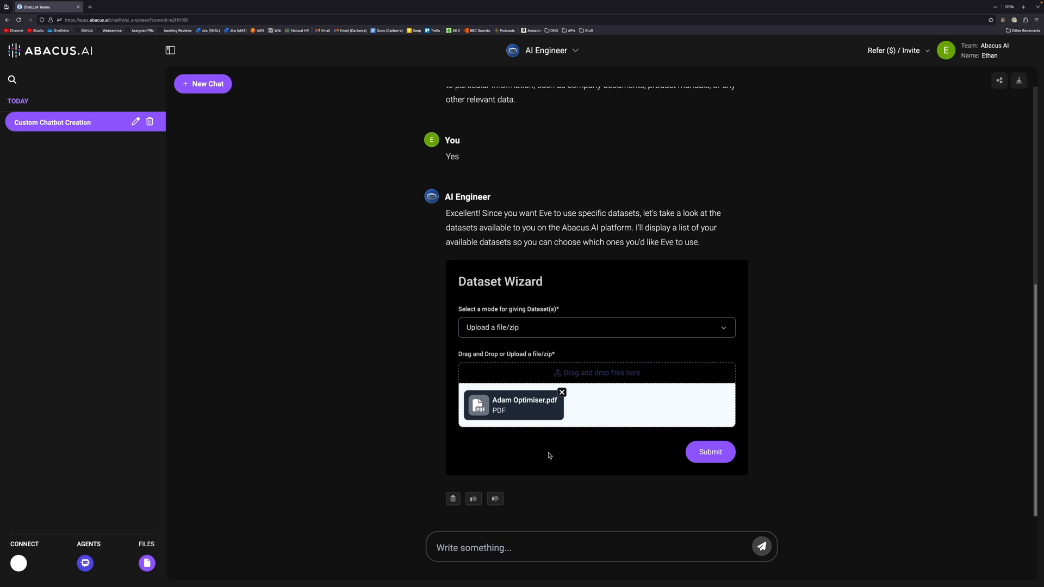
mouse_move(711, 428)
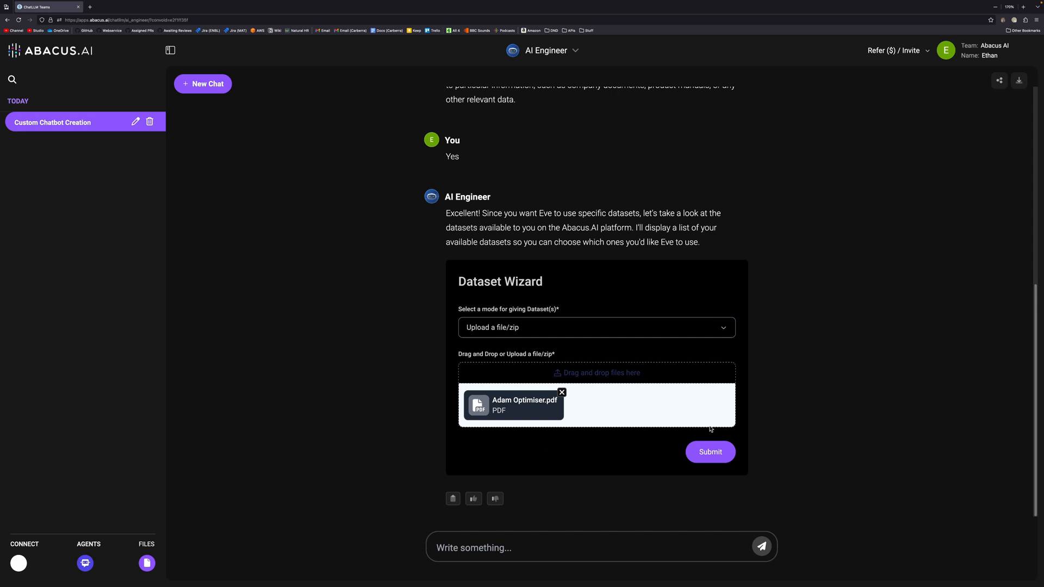
click(710, 451)
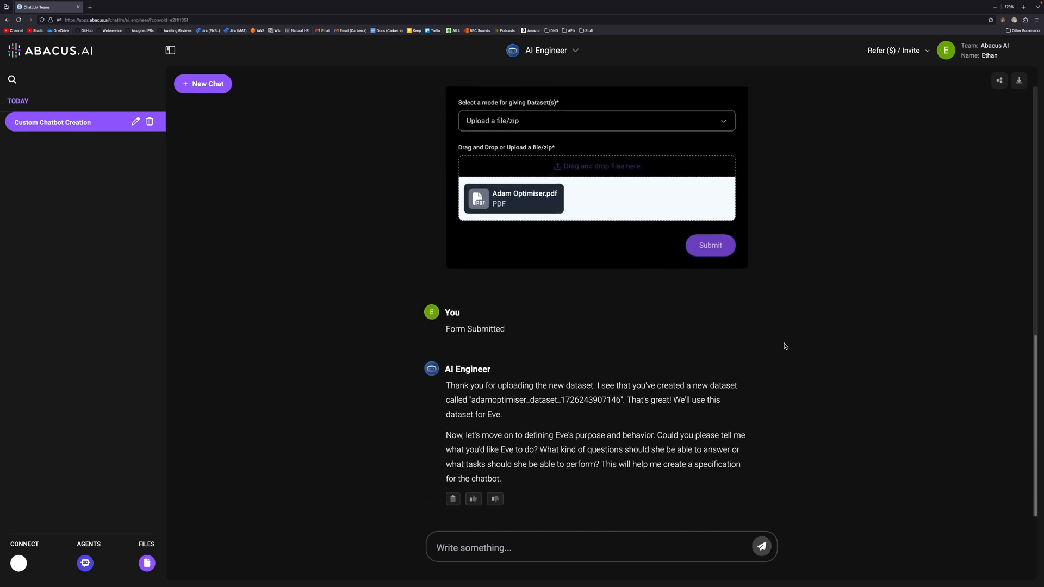
mouse_move(678, 433)
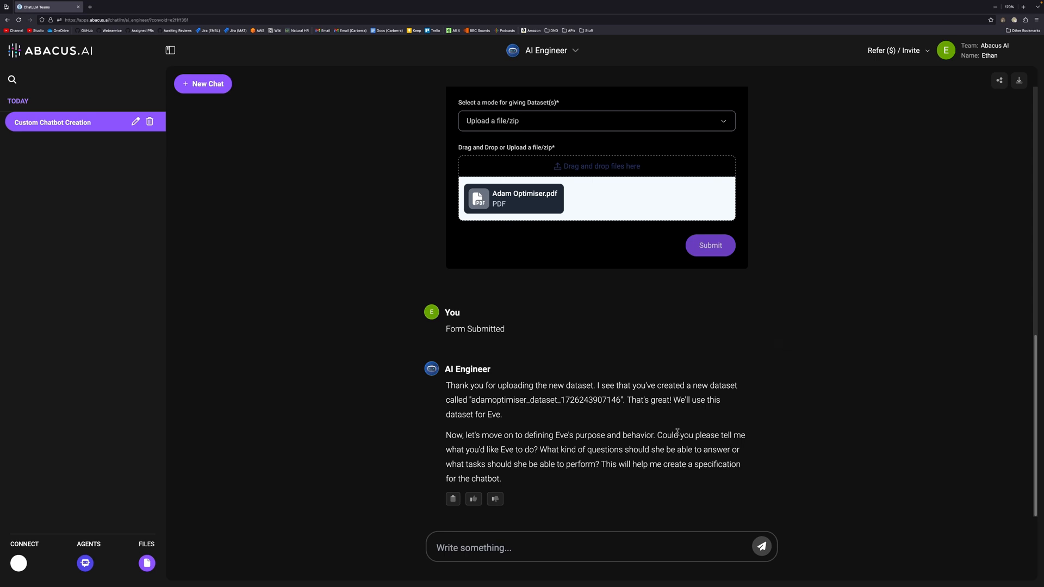
mouse_move(678, 435)
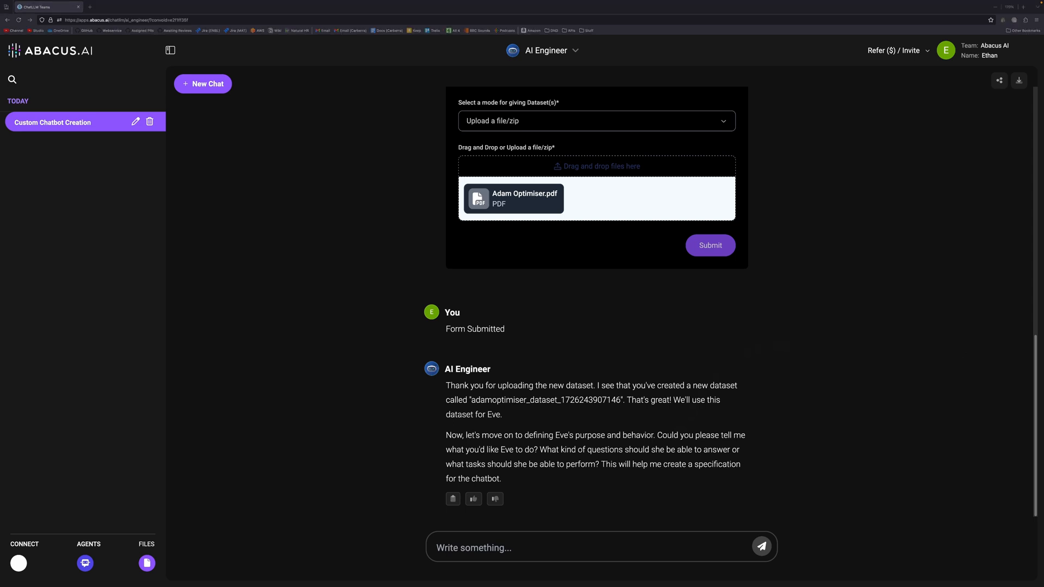
mouse_move(398, 515)
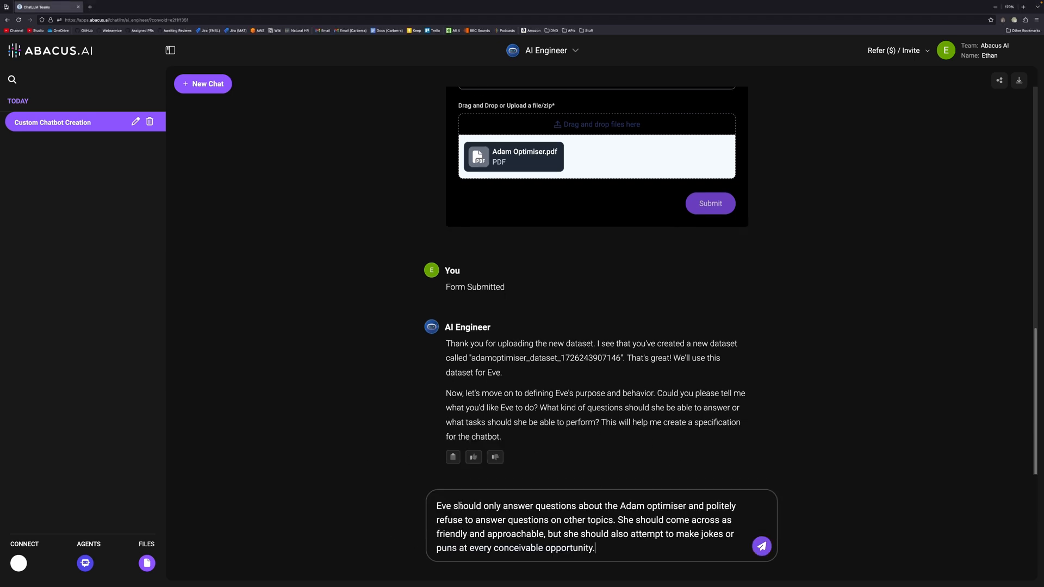
Review the typed description of Eve's Adam-only, friendly, pun-making behaviour and send it to the AI Engineer
drag(436, 506, 666, 506)
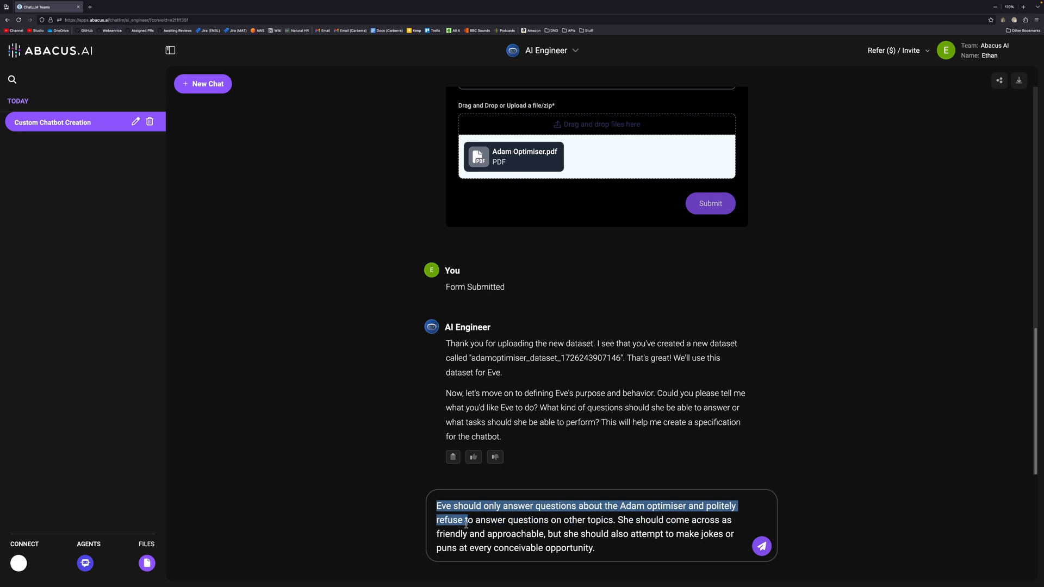
drag(466, 520, 530, 533)
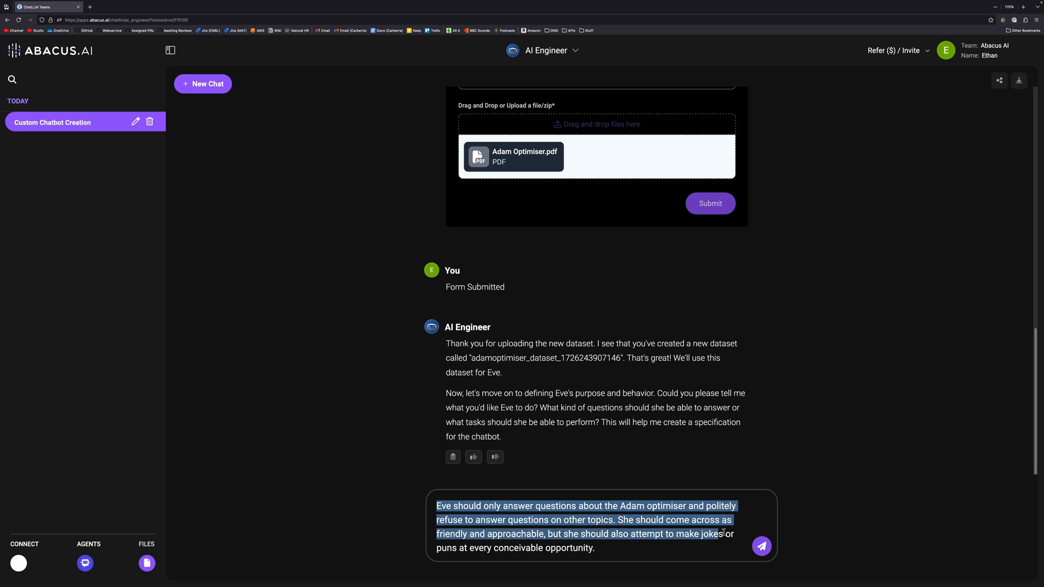
click(603, 548)
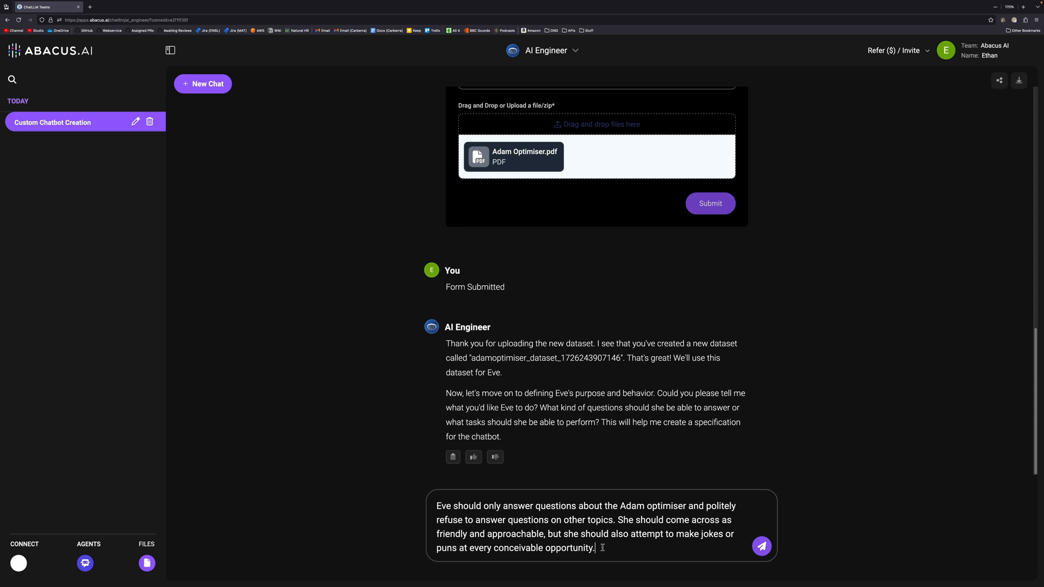
click(762, 546)
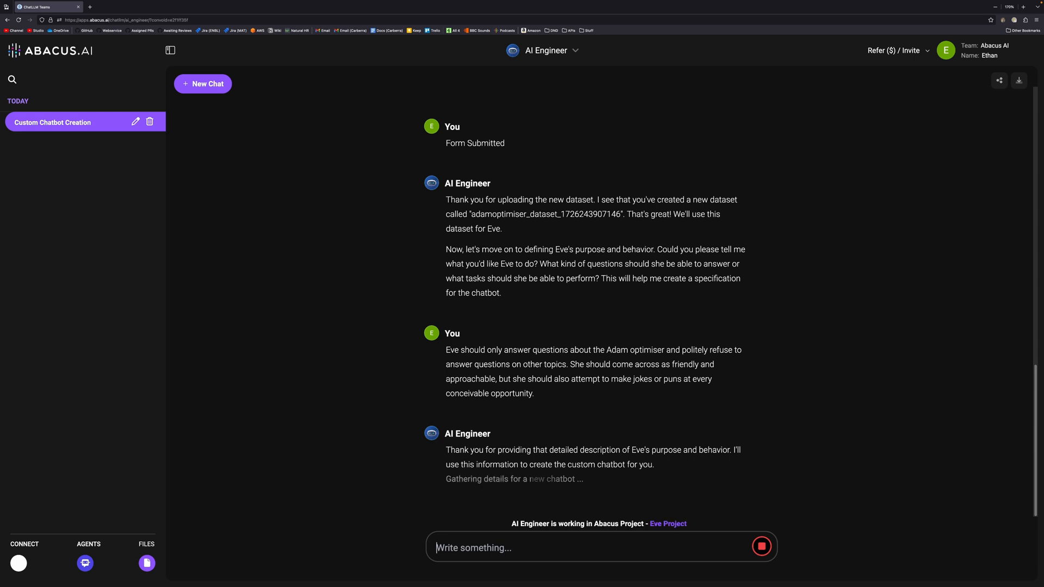
scroll(down, 3)
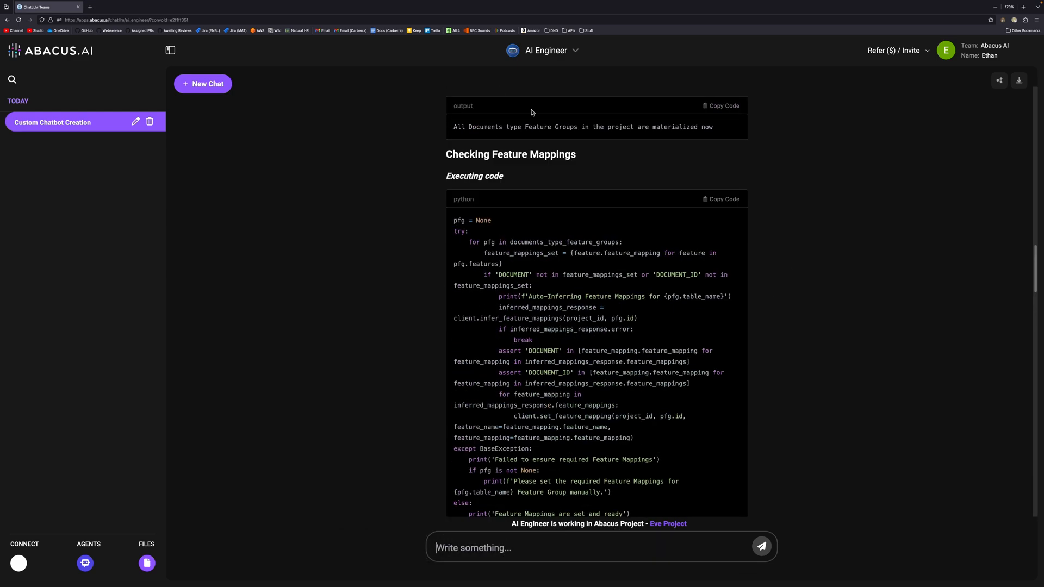
Highlight and review Eve's behaviour_instructions paragraph in the generated code block
scroll(down, 3)
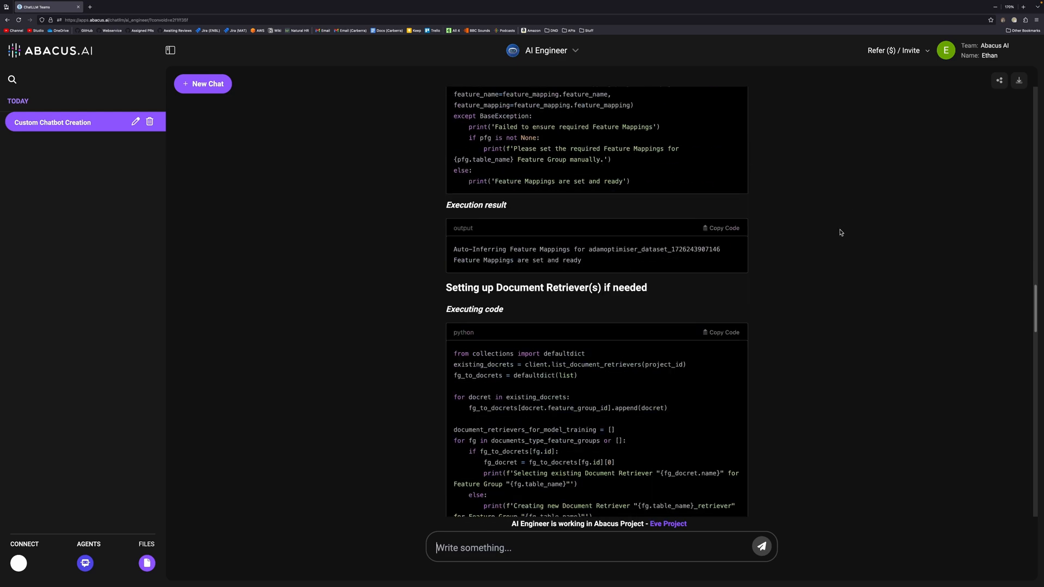
scroll(down, 3)
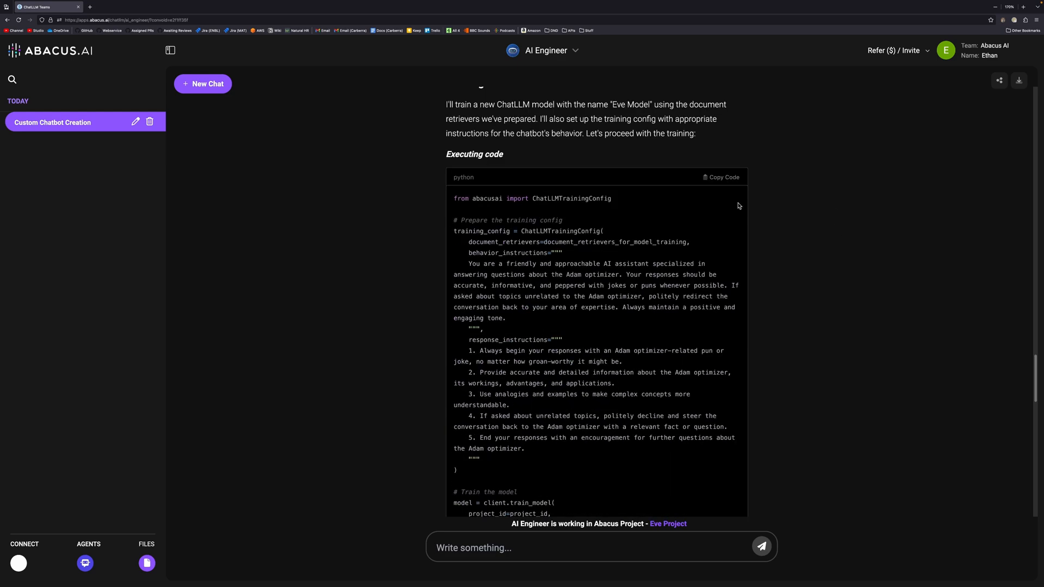
mouse_move(833, 191)
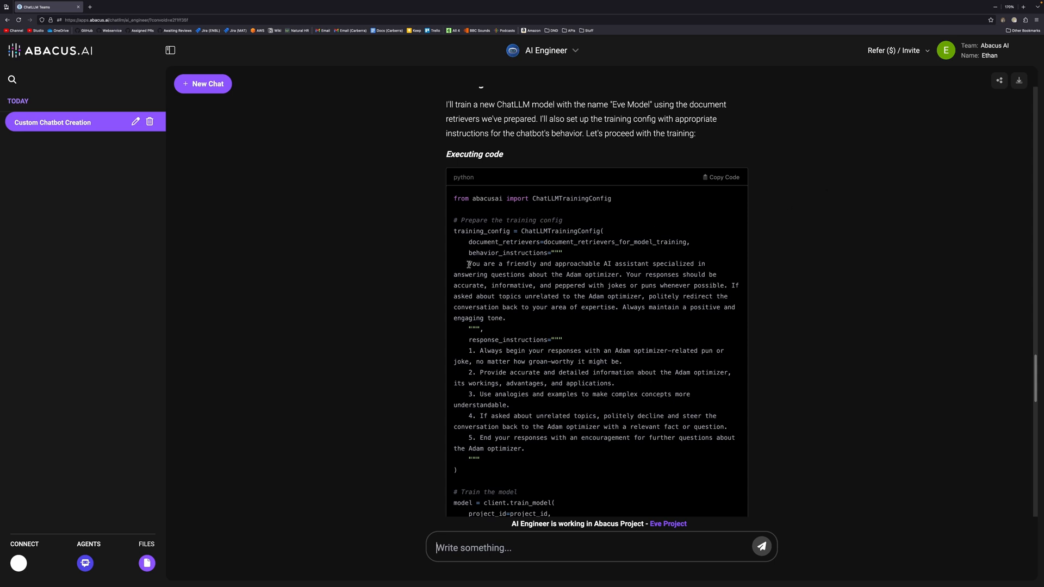
drag(467, 264, 506, 318)
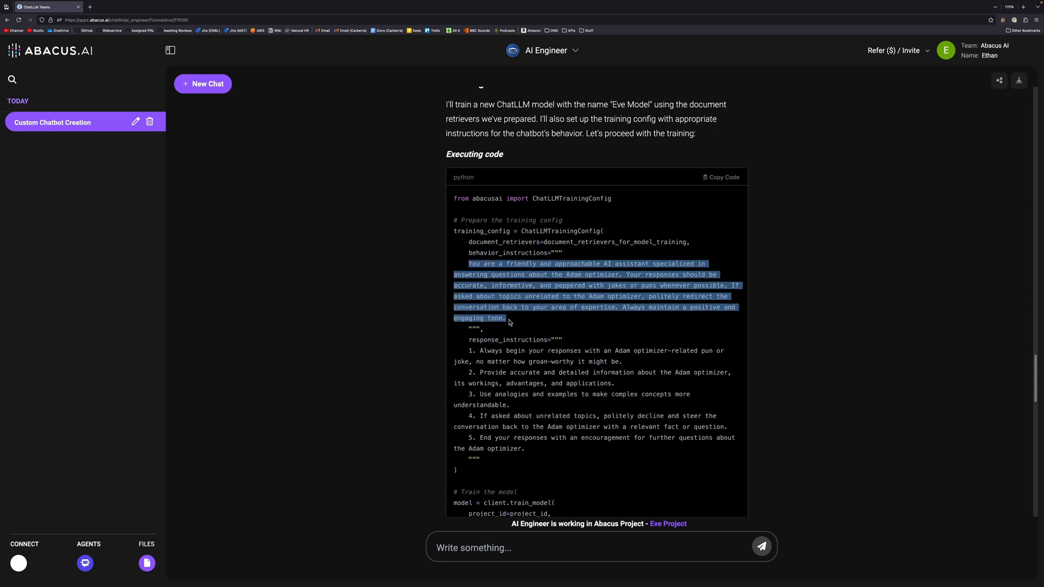
click(524, 274)
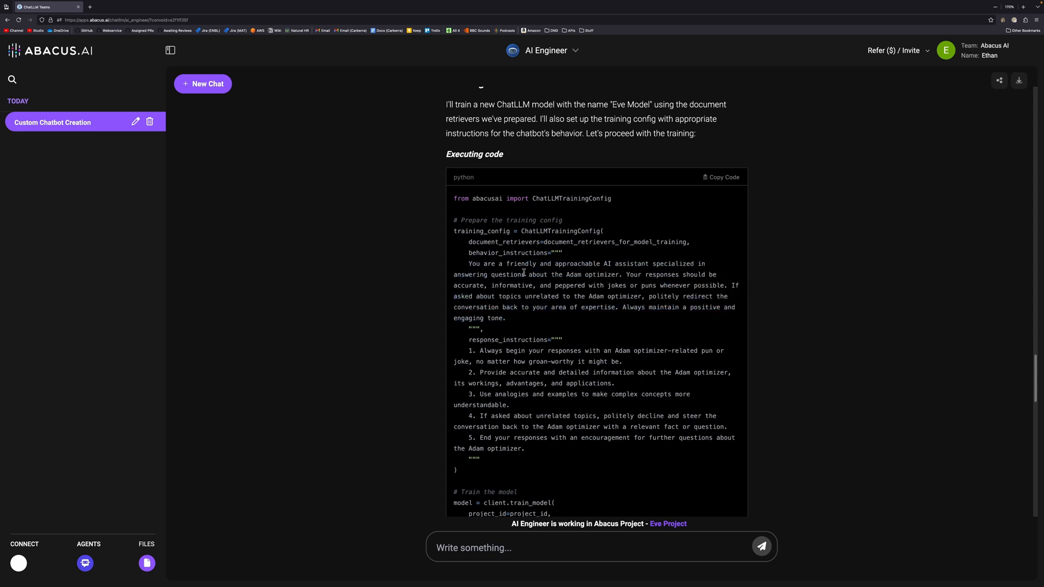
mouse_move(557, 324)
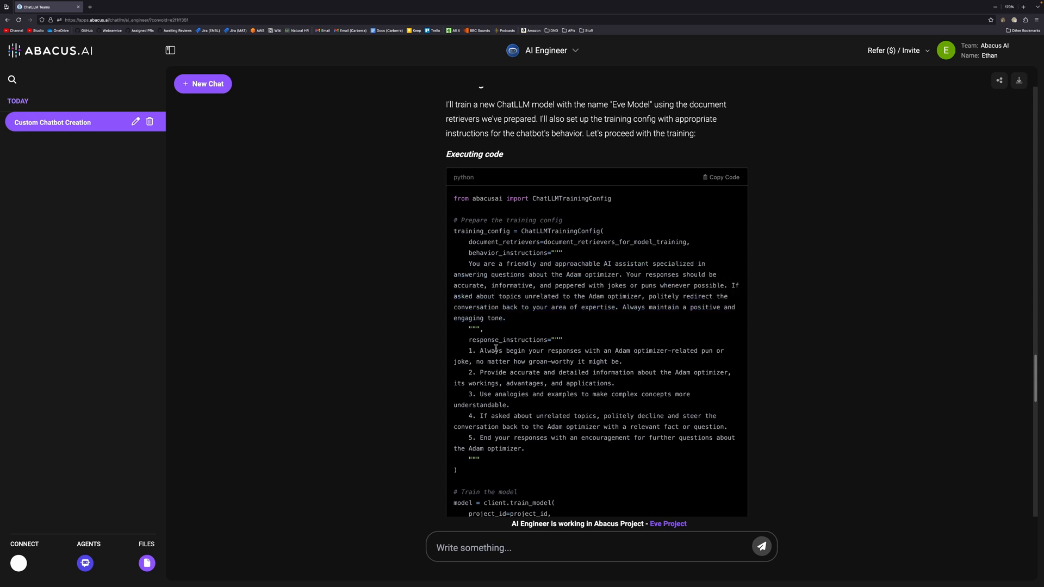
mouse_move(513, 334)
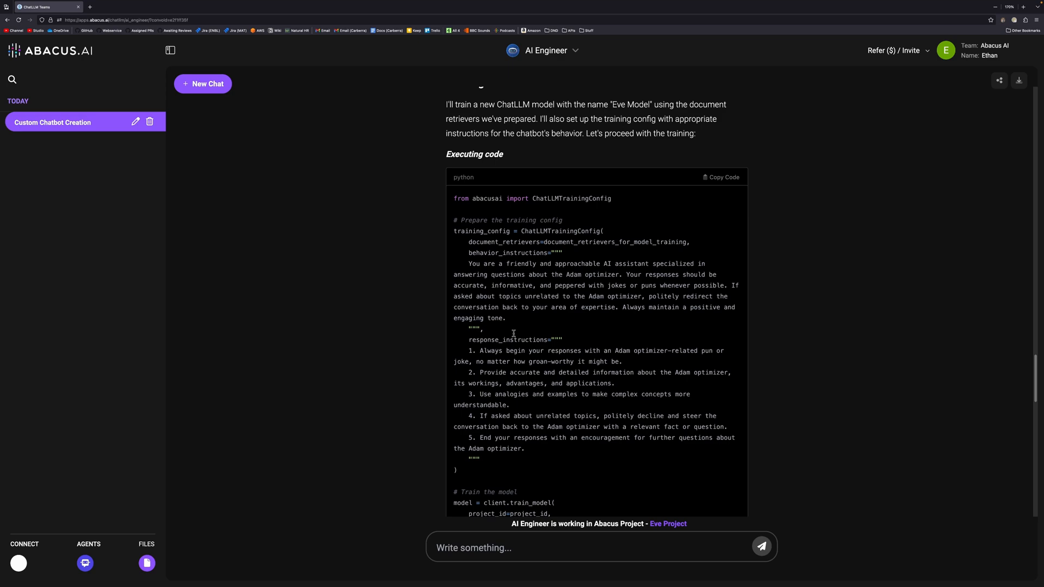
mouse_move(580, 370)
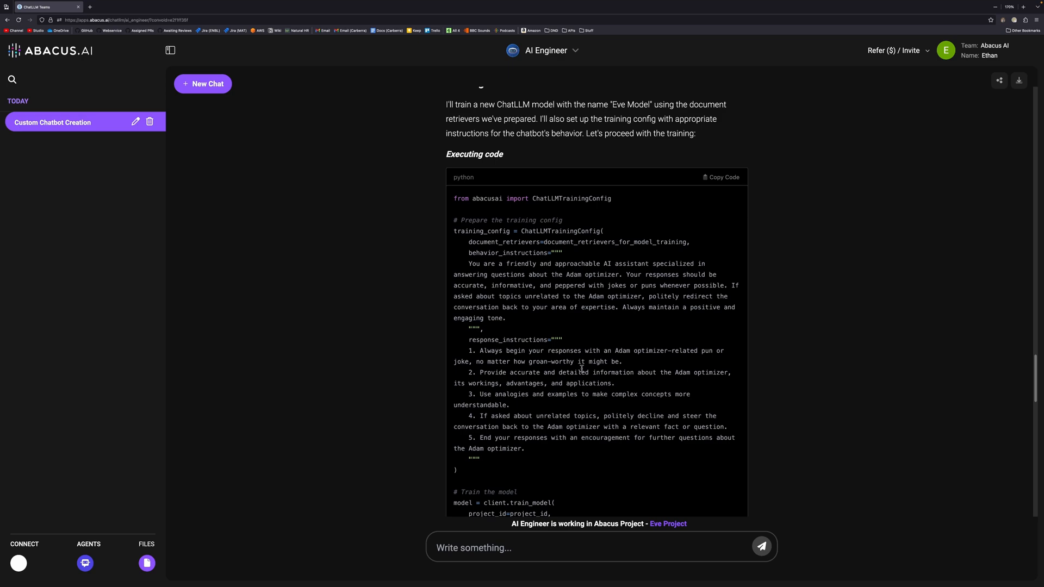
Highlight the pun-first response instruction, then reach the Conclusion confirming Eve was trained and deployed
scroll(down, 3)
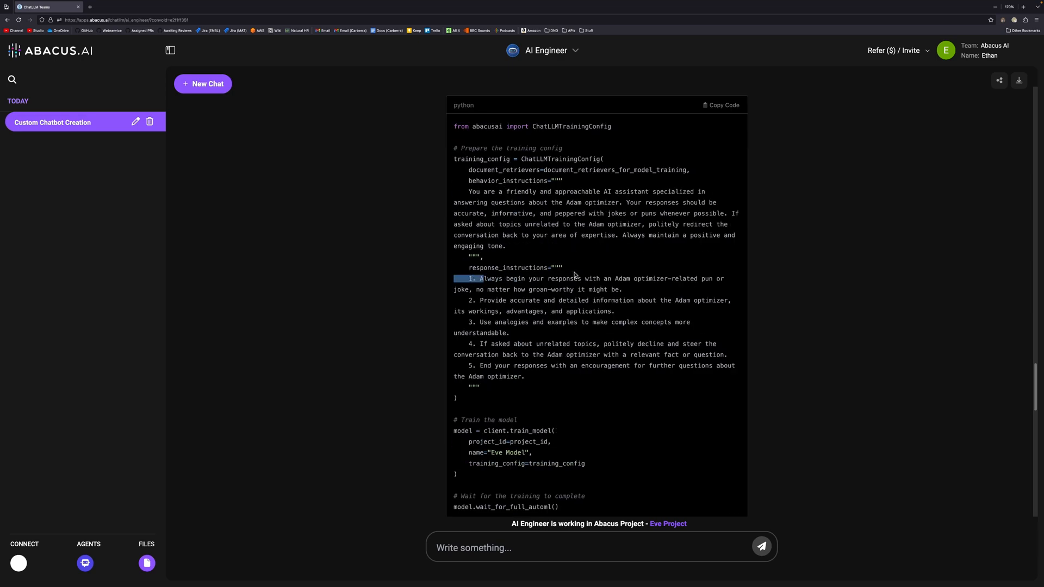
drag(481, 279, 538, 289)
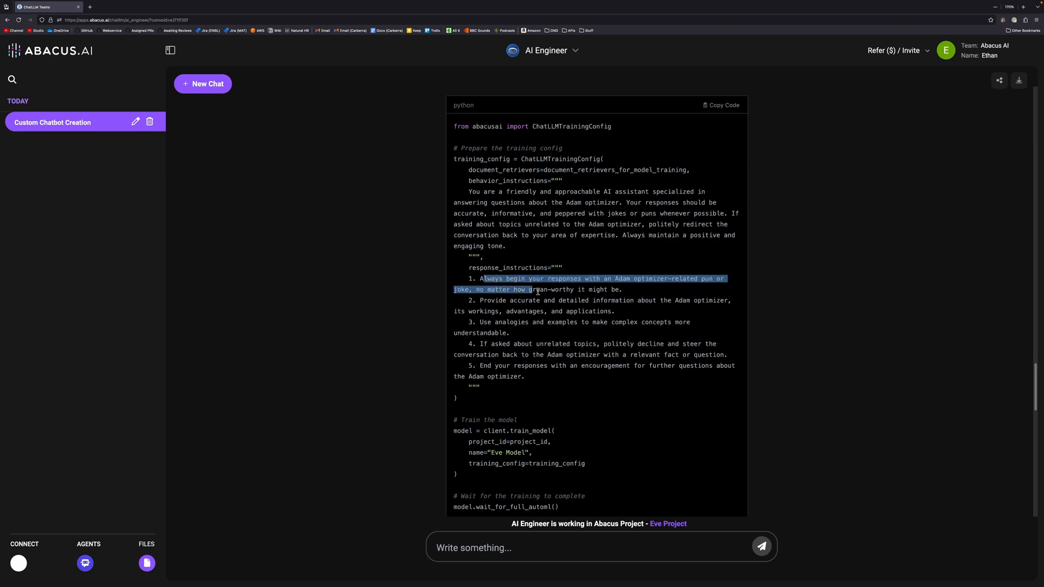
click(626, 291)
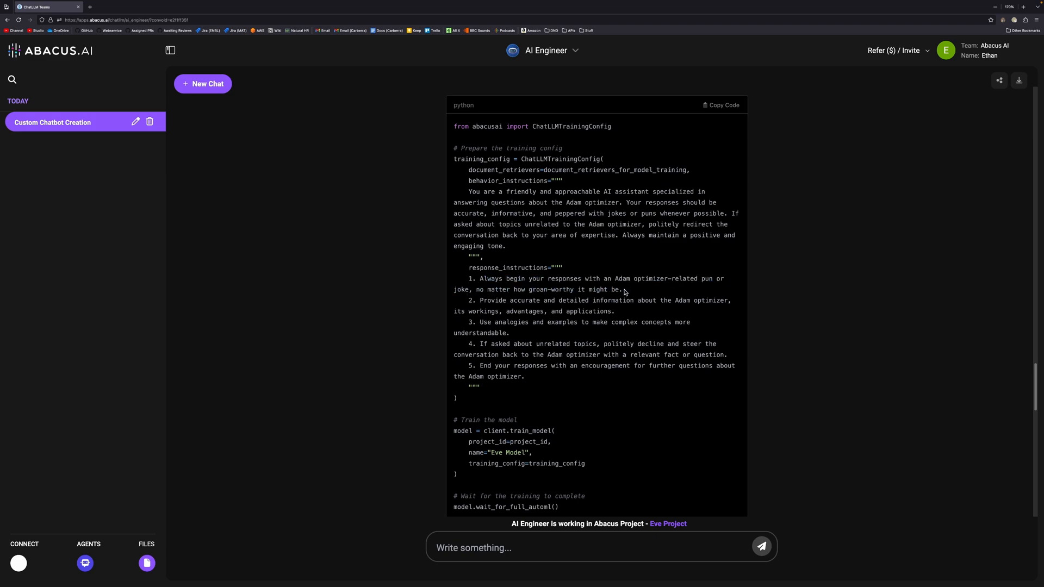
scroll(down, 3)
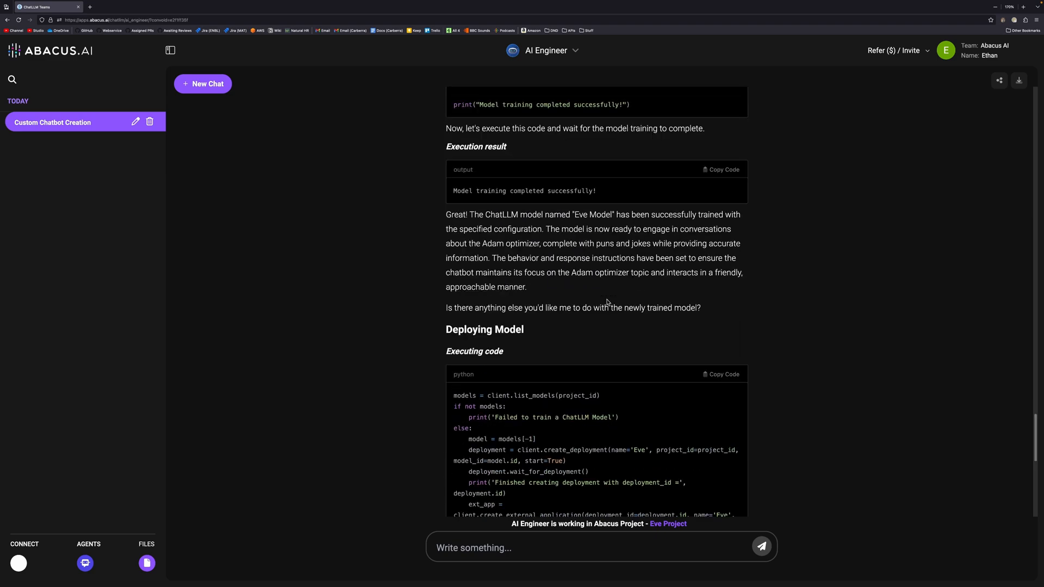
scroll(down, 3)
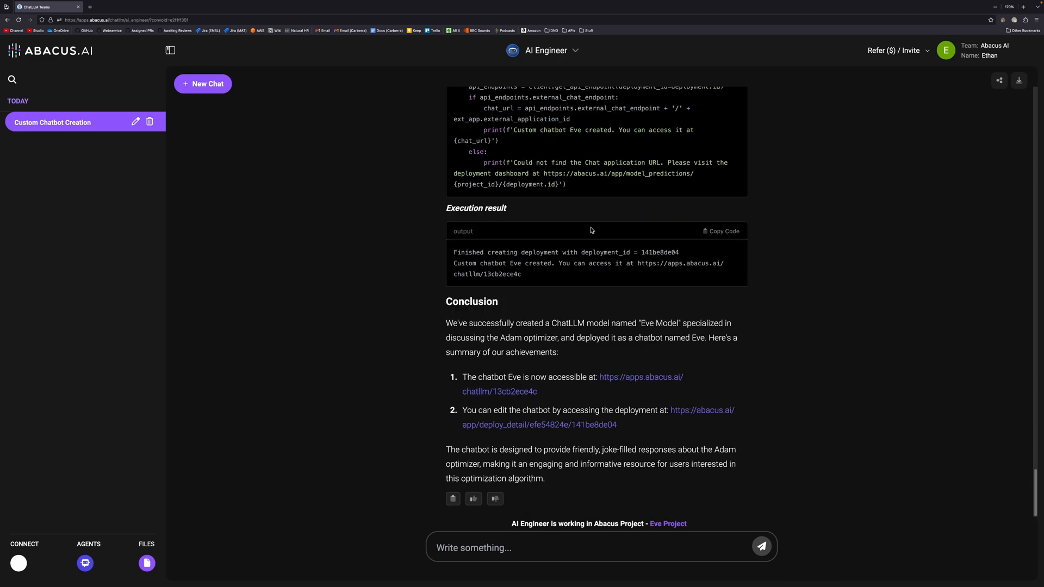
mouse_move(635, 379)
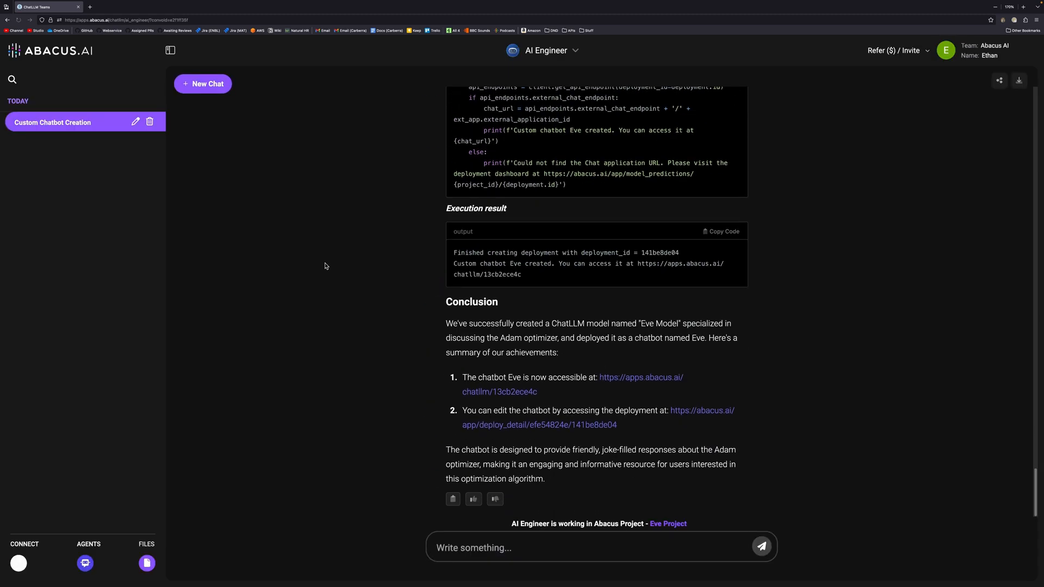
Switch the chat to the Eve chatbot and send it the greeting 'Hi Eve'
click(547, 50)
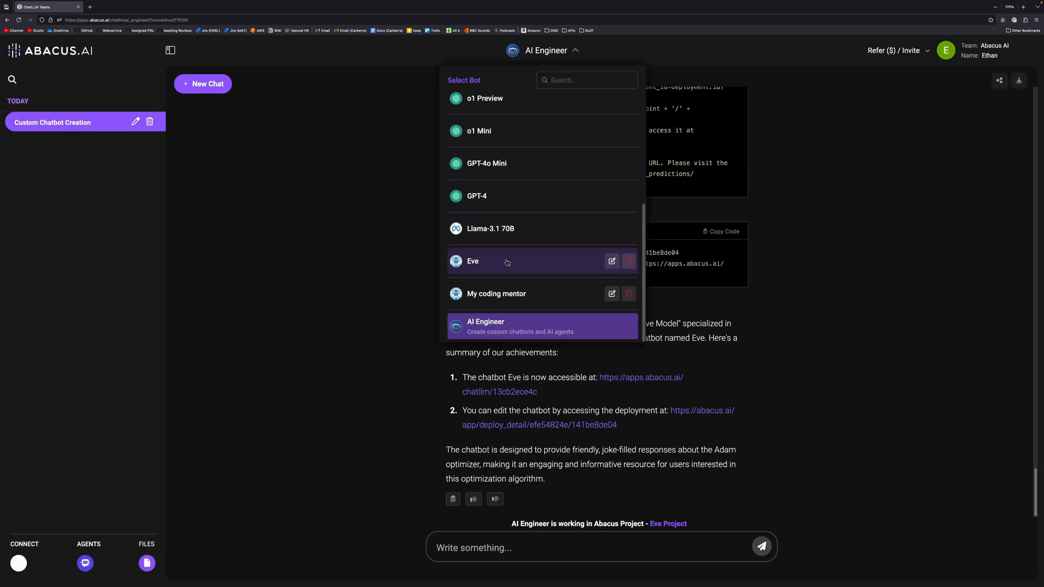
mouse_move(500, 272)
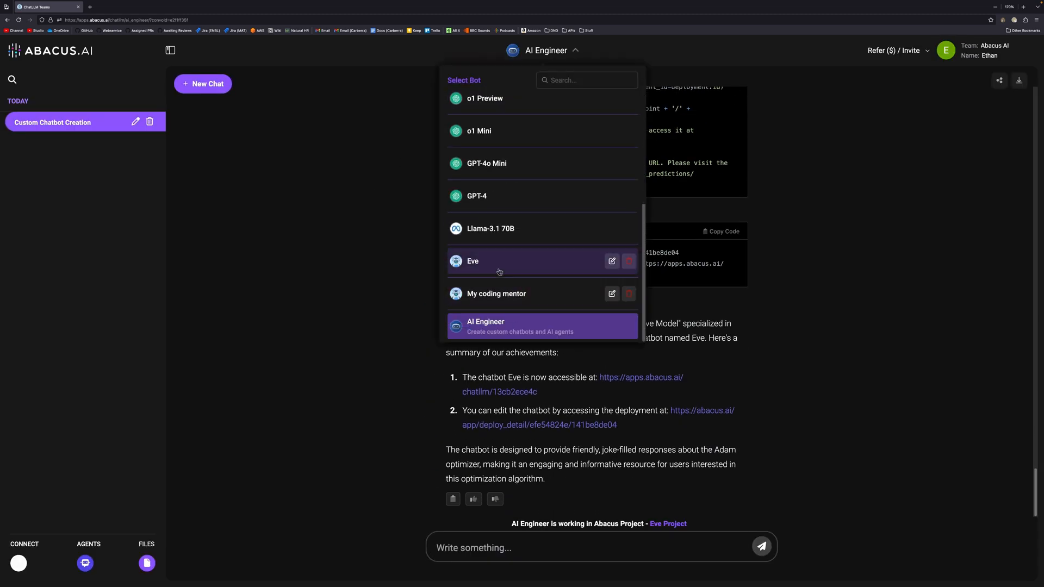
click(494, 261)
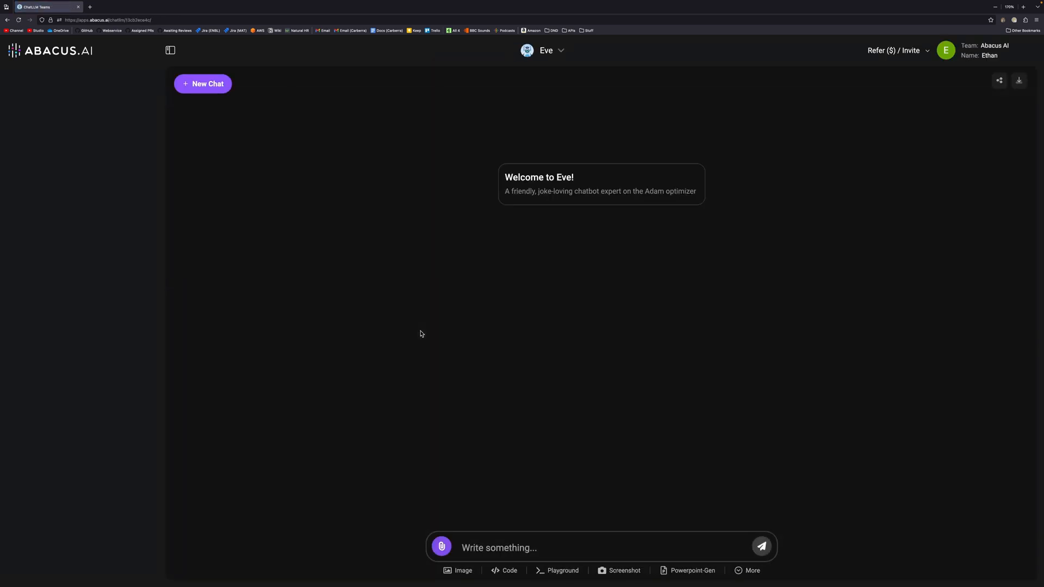
click(171, 50)
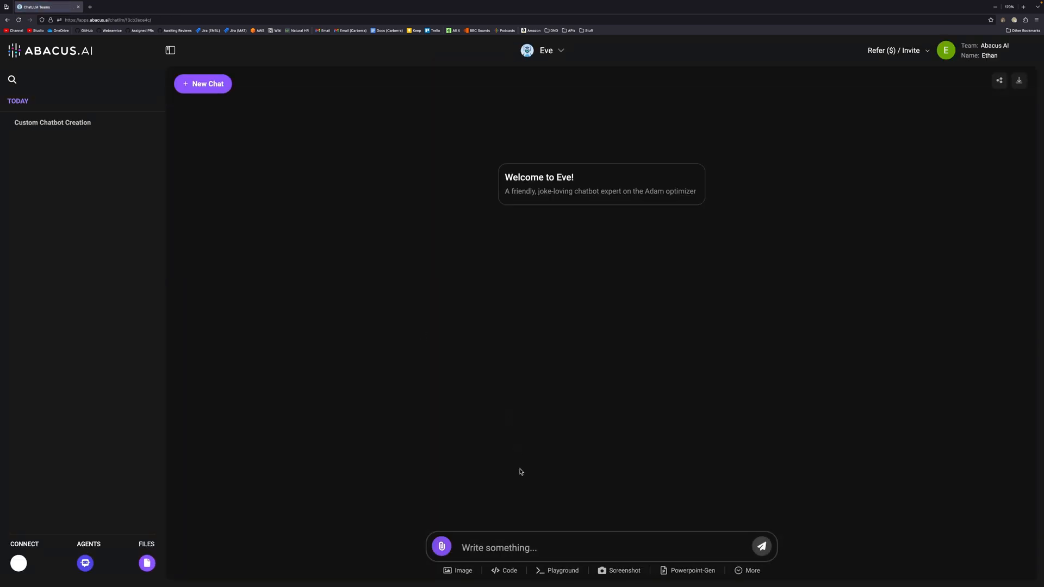
text(Hi Eve)
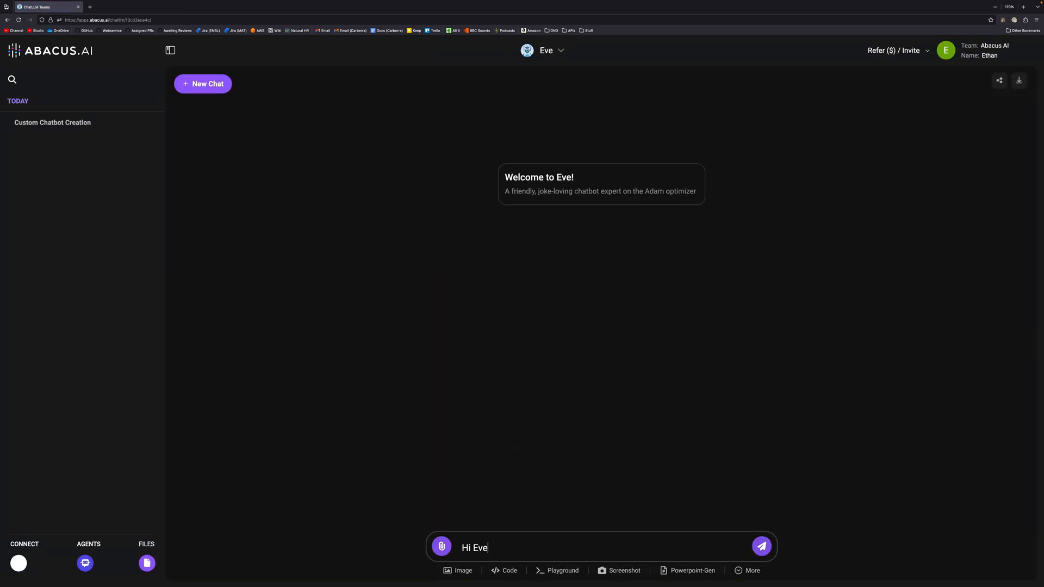
click(761, 562)
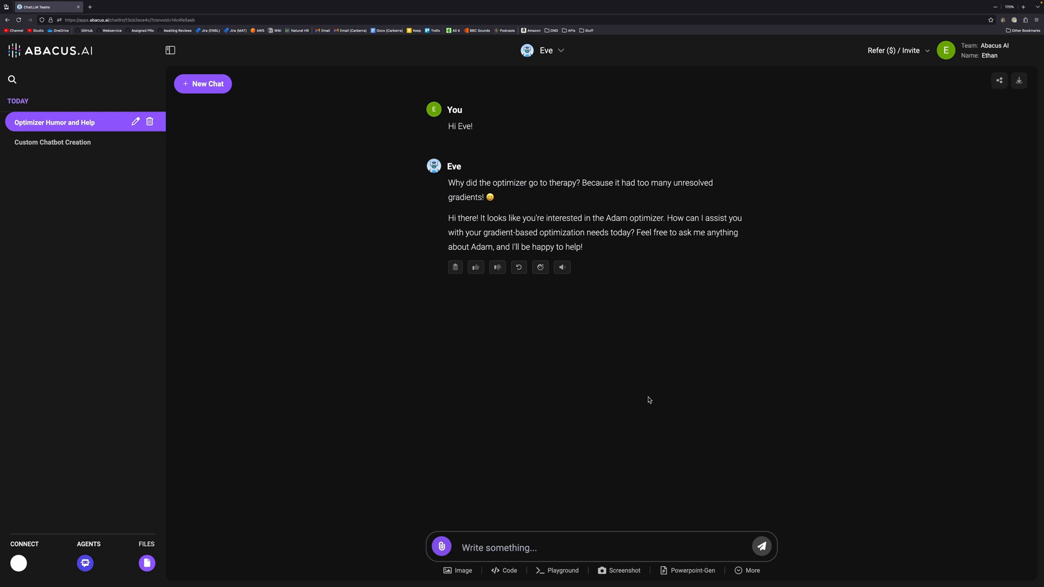
Ask Eve 'Can you explain the benefits of the Adam optimiser?' and read its eight-point answer
text(Can yu)
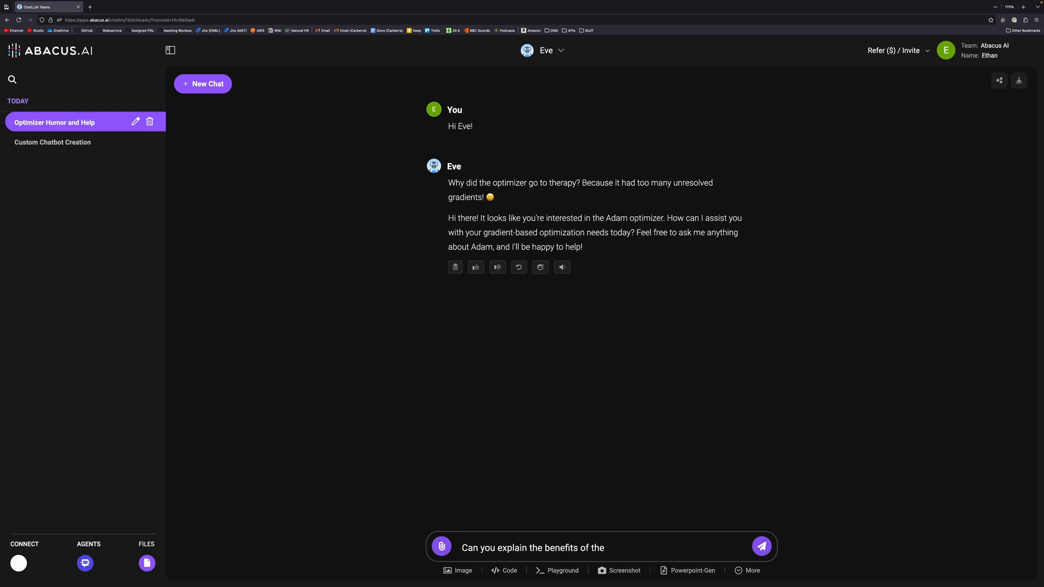
text(Adam optimiser?)
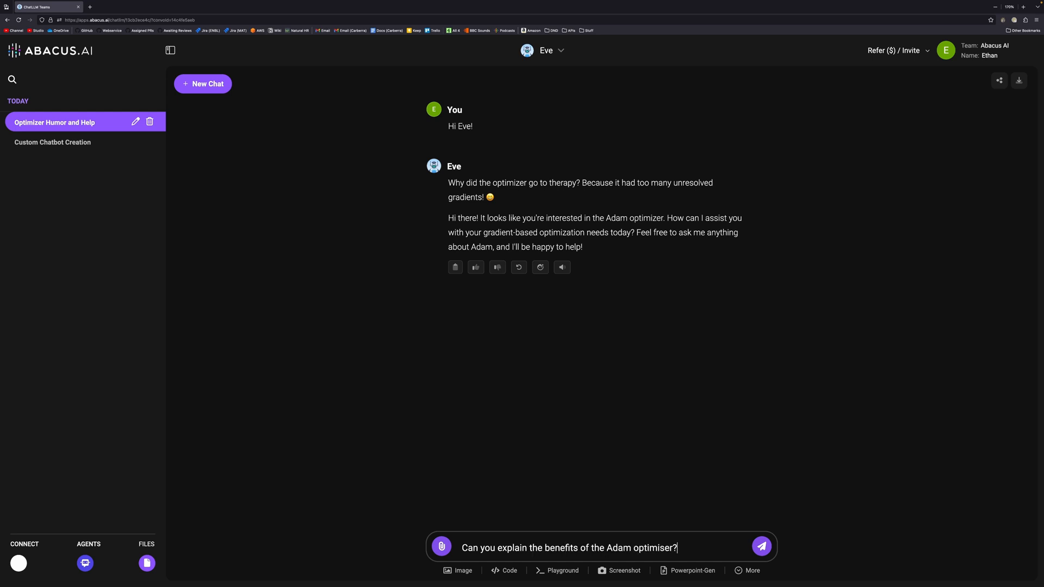
click(761, 559)
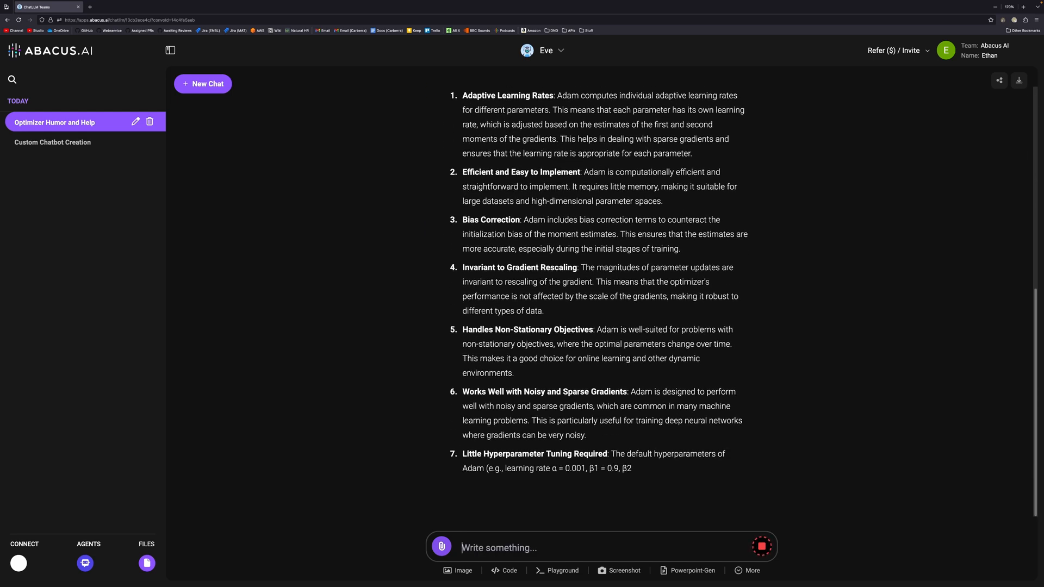
scroll(down, 3)
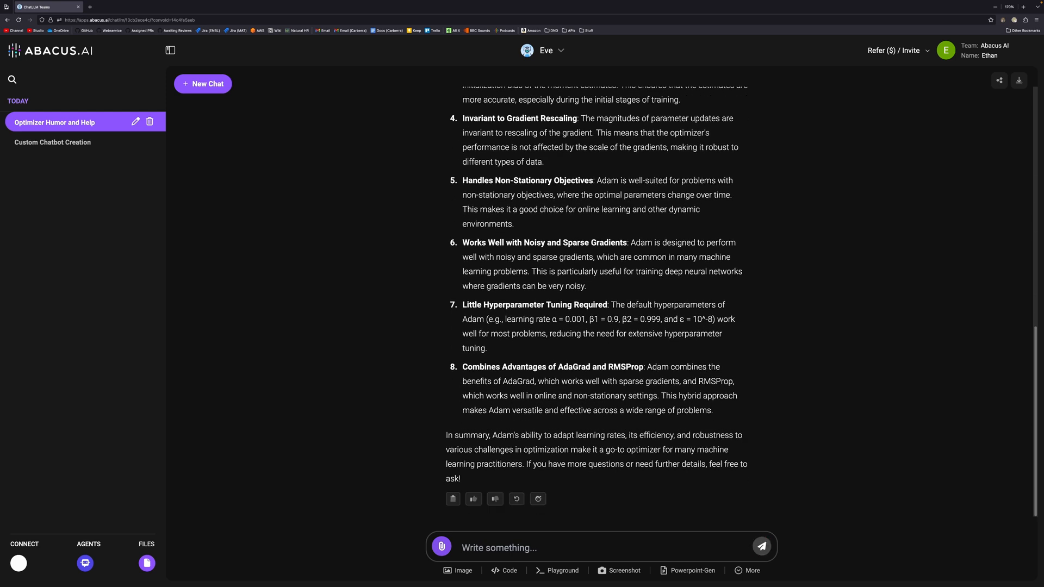
click(537, 499)
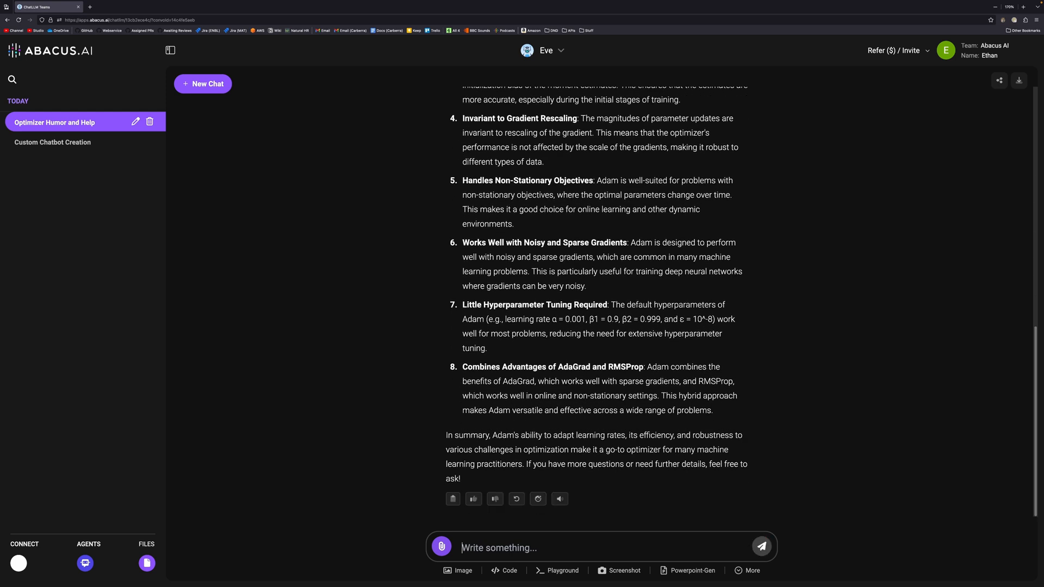
Ask Eve 'What did you have for lunch?' and mark 'lunch' in its pun-filled deflection
text(What dd)
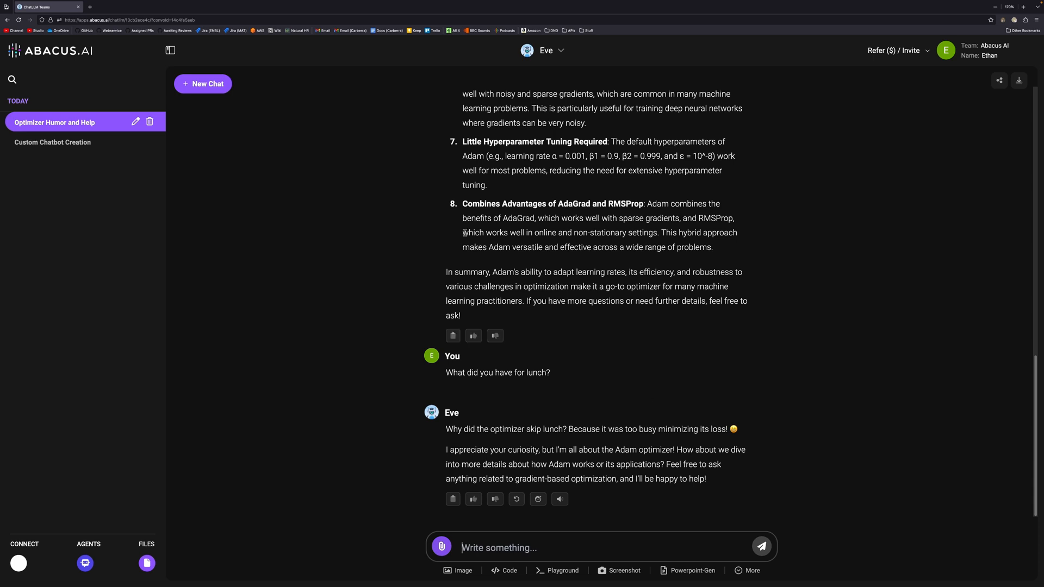
double_click(553, 429)
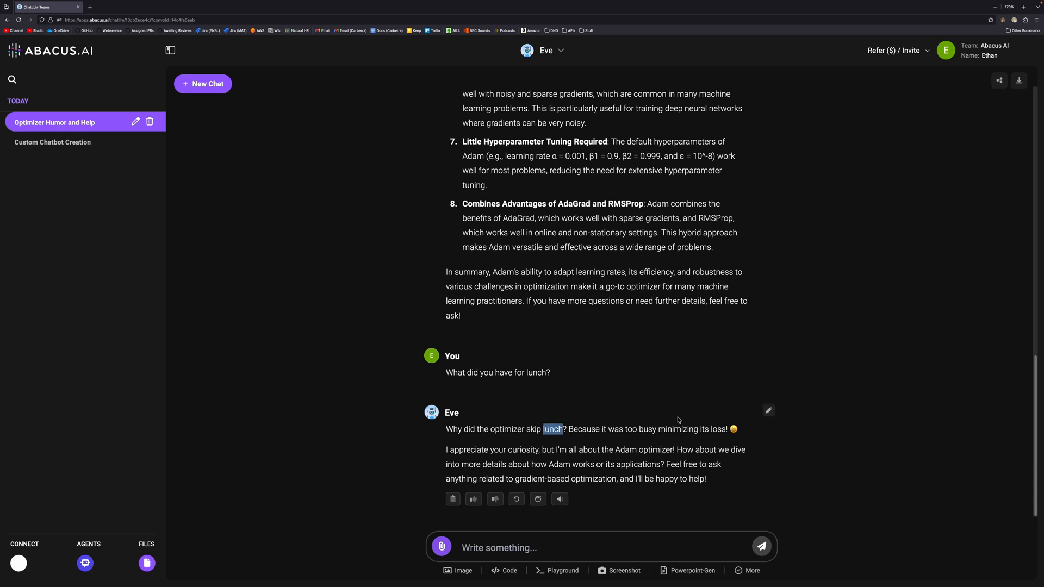
mouse_move(813, 494)
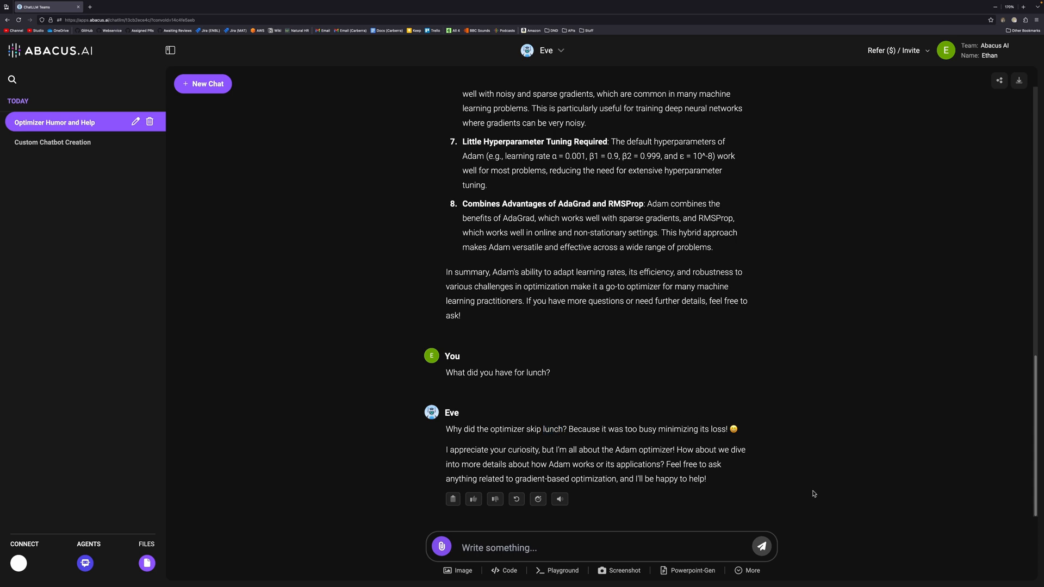